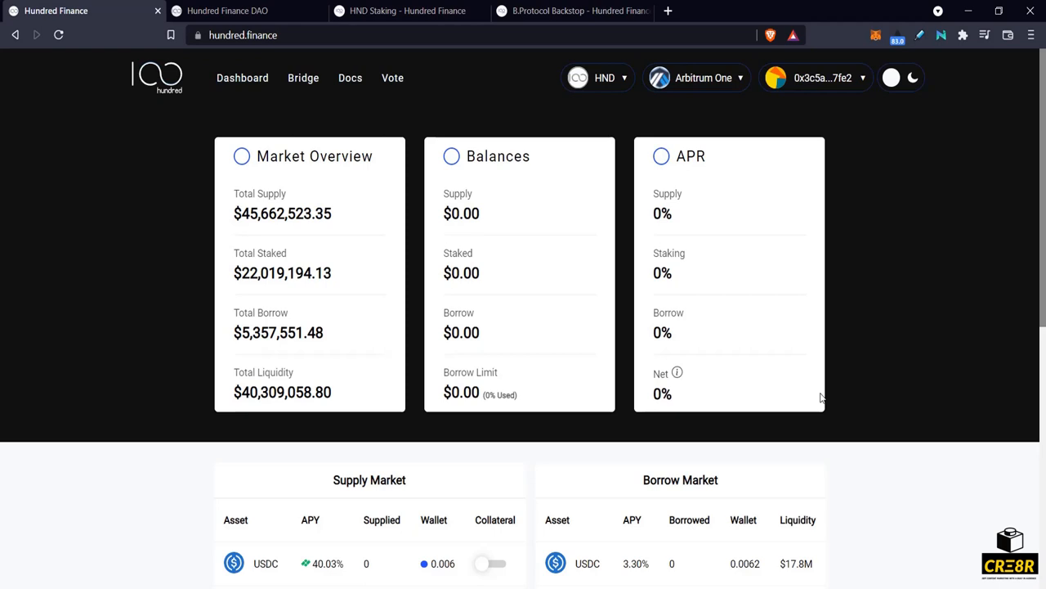
{"action": "mouse_move", "coordinate": [754, 358]}
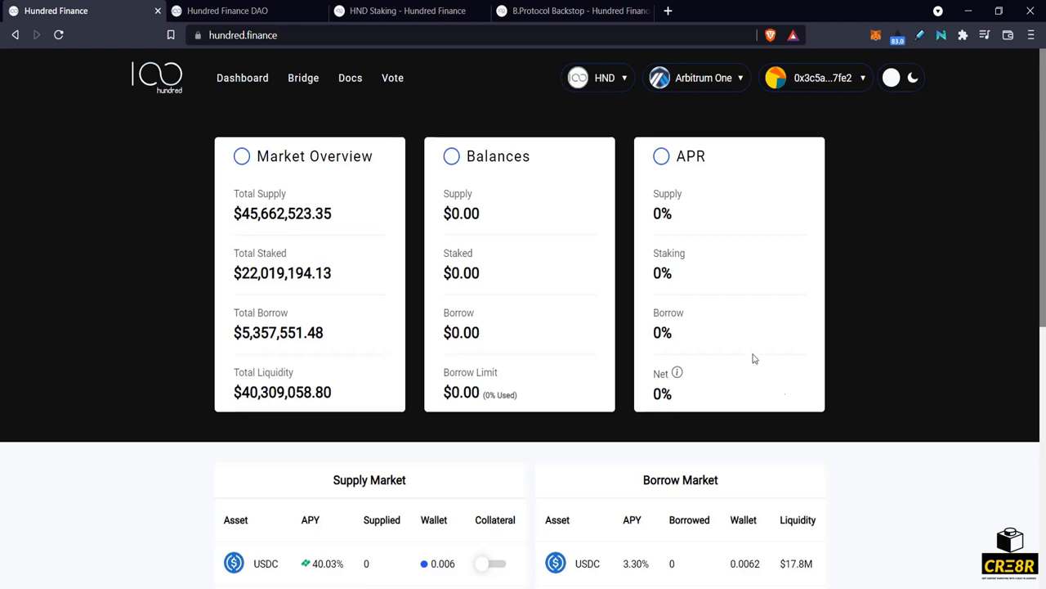
Peek at the USDC supply details from the market table, then close them again.
{"action": "scroll", "scroll_direction": "down", "scroll_amount": 3}
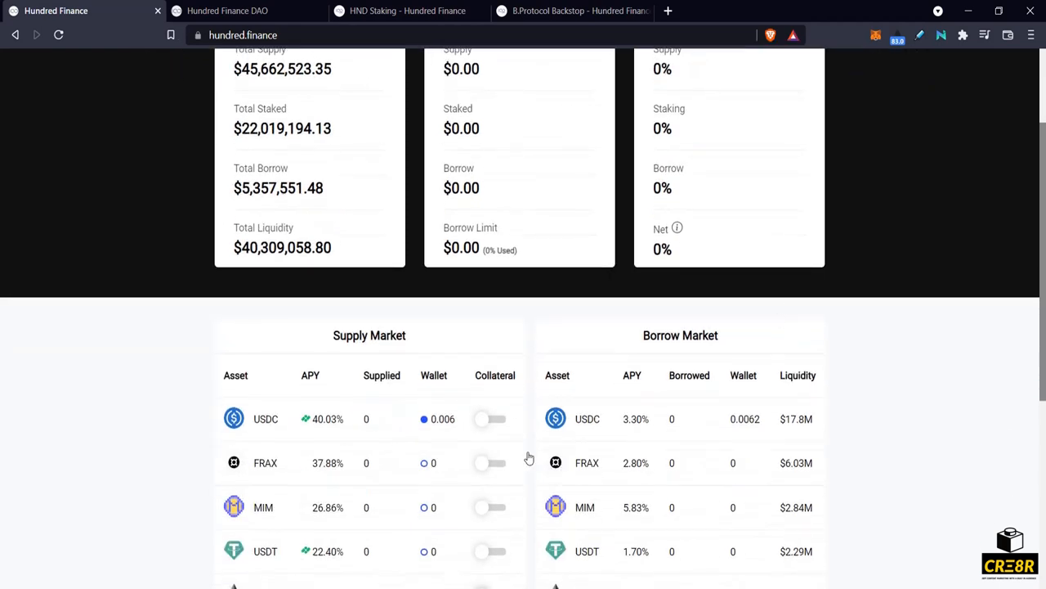
{"action": "scroll", "scroll_direction": "down", "scroll_amount": 3}
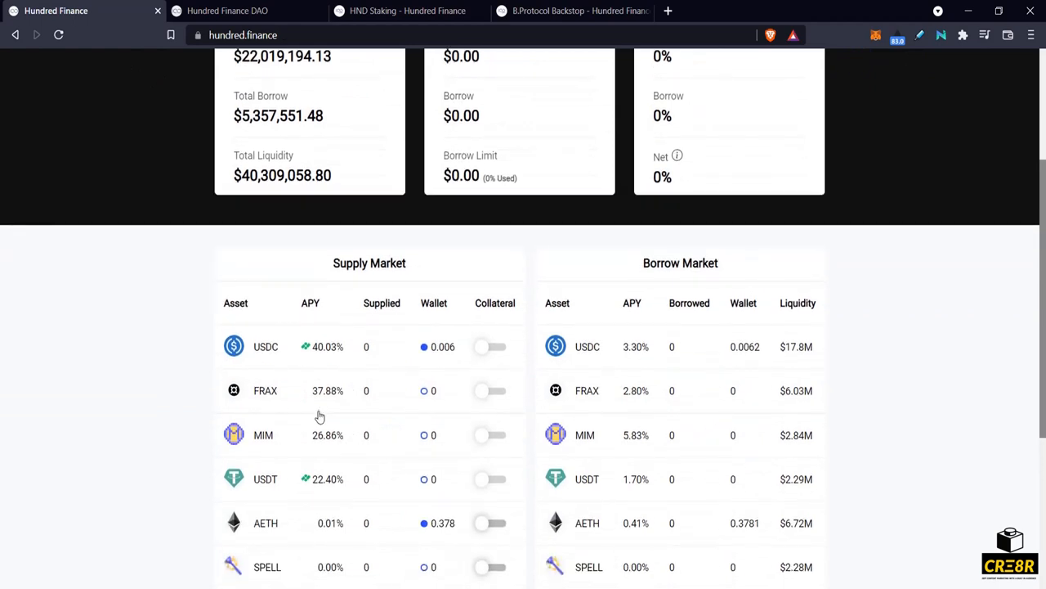
{"action": "scroll", "scroll_direction": "down", "scroll_amount": 3}
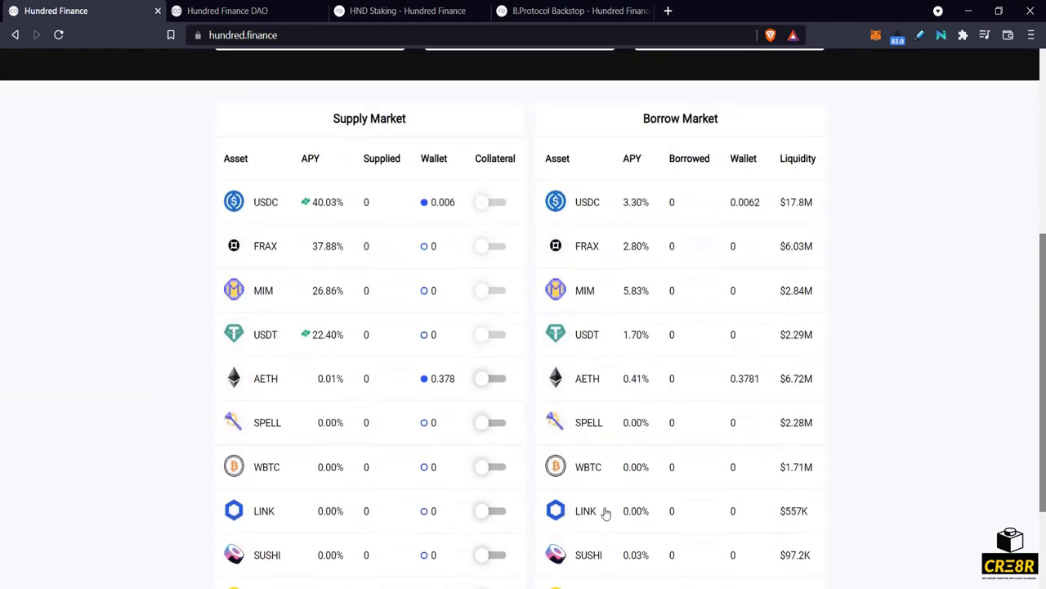
{"action": "mouse_move", "coordinate": [370, 291]}
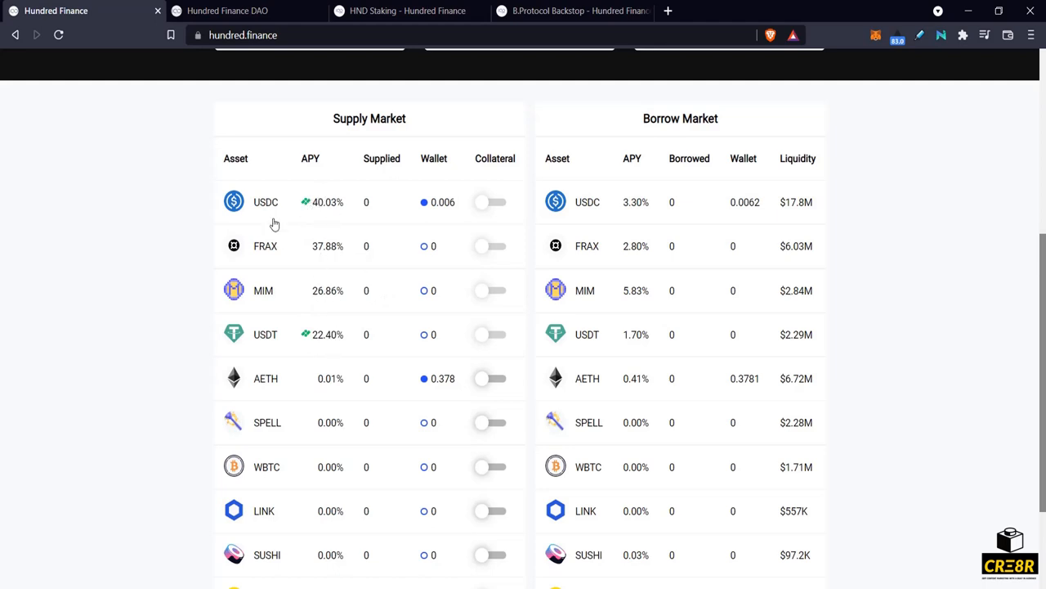
{"action": "mouse_move", "coordinate": [292, 211]}
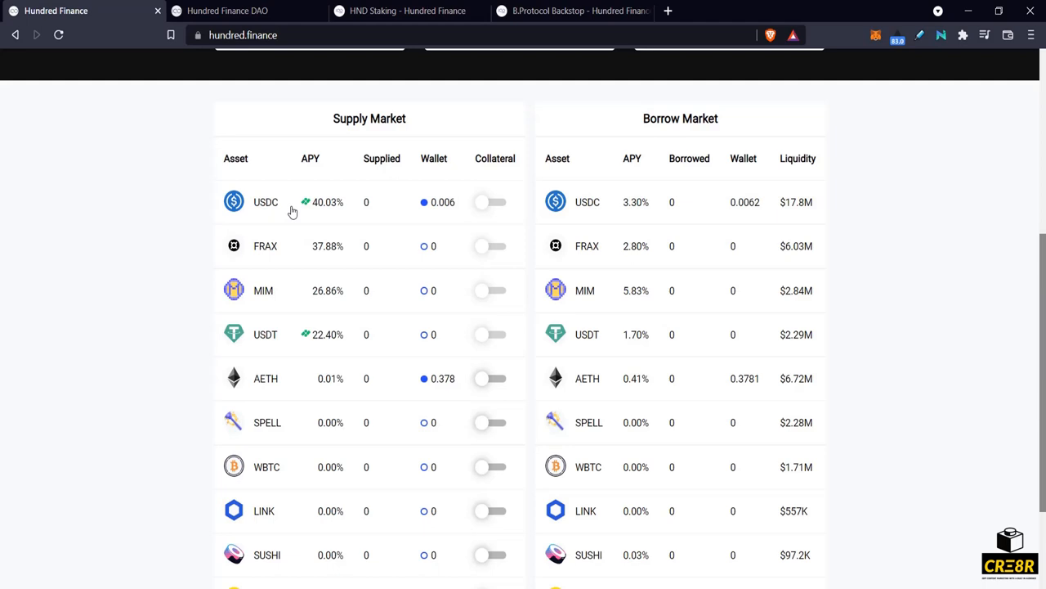
{"action": "left_click", "coordinate": [265, 203]}
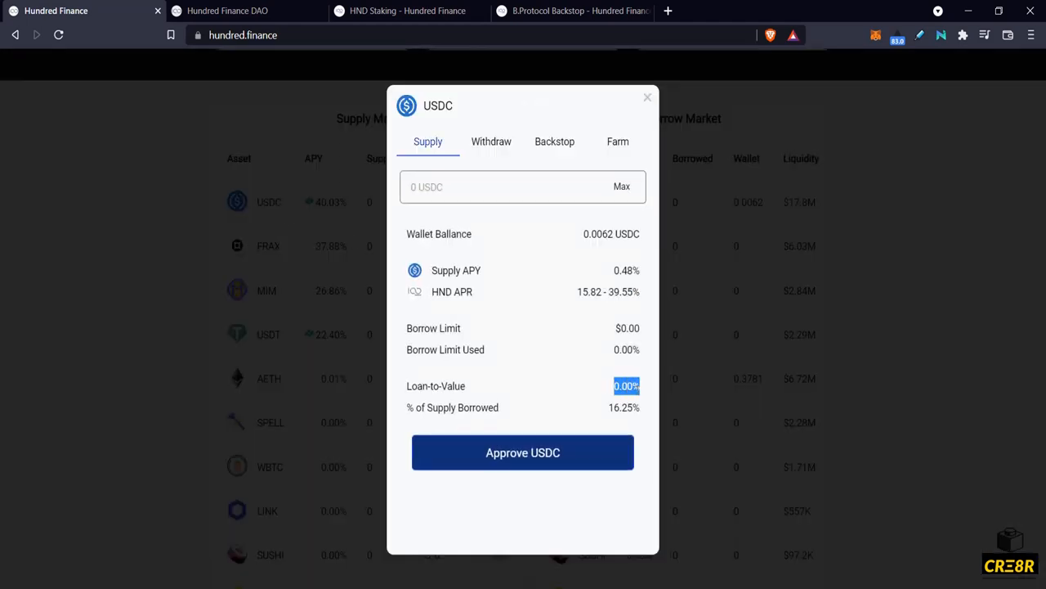
{"action": "left_click", "coordinate": [648, 98]}
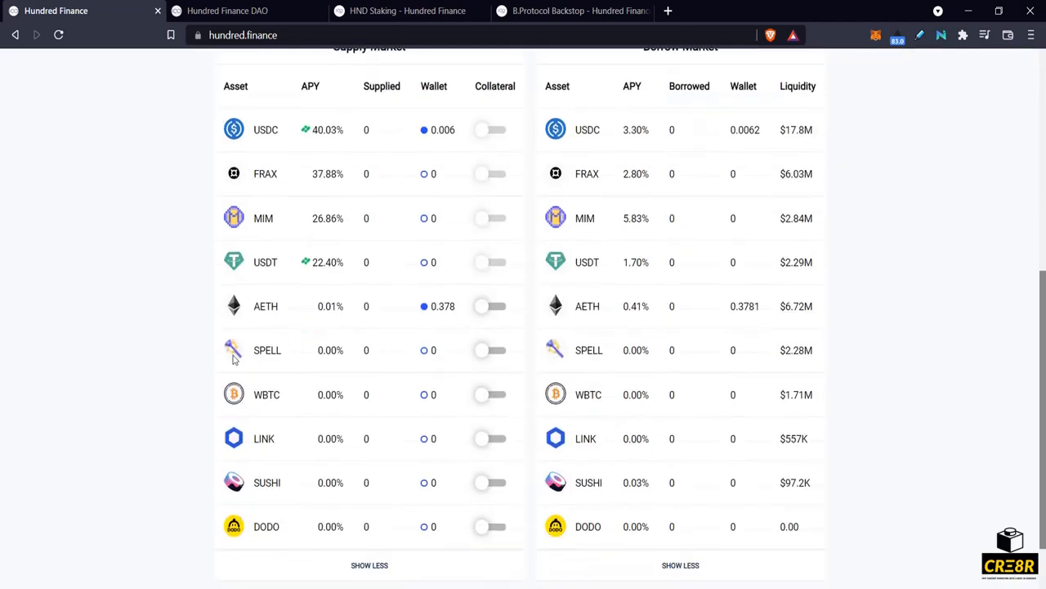
{"action": "mouse_move", "coordinate": [255, 456]}
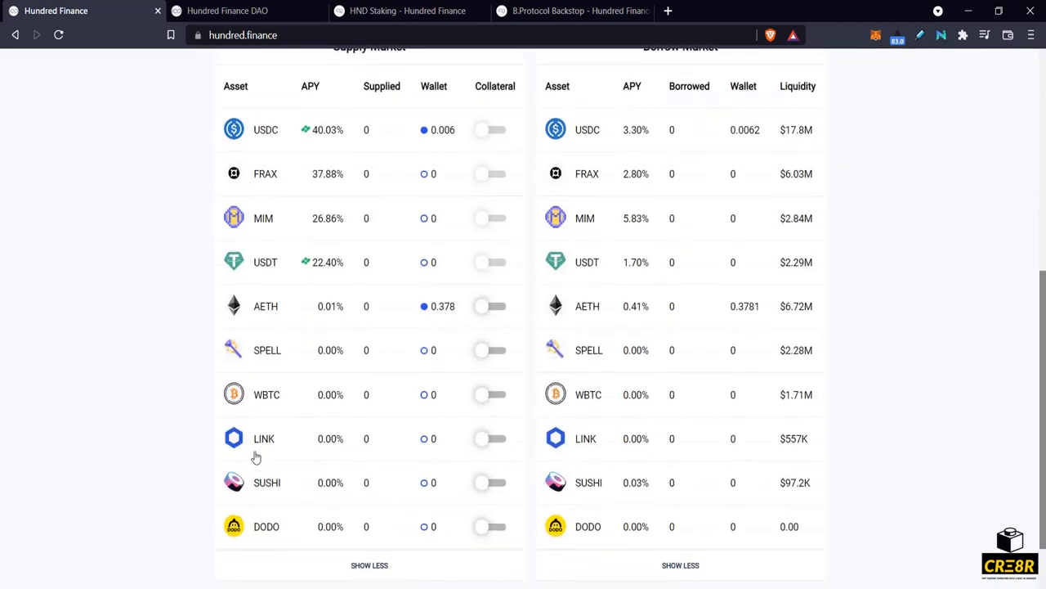
{"action": "mouse_move", "coordinate": [272, 363]}
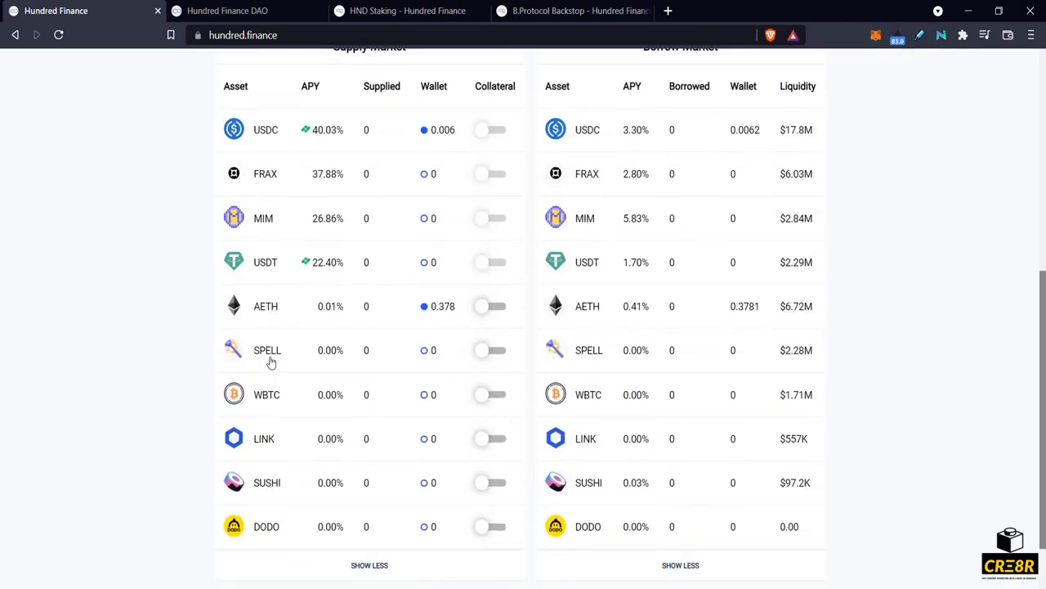
{"action": "mouse_move", "coordinate": [638, 196]}
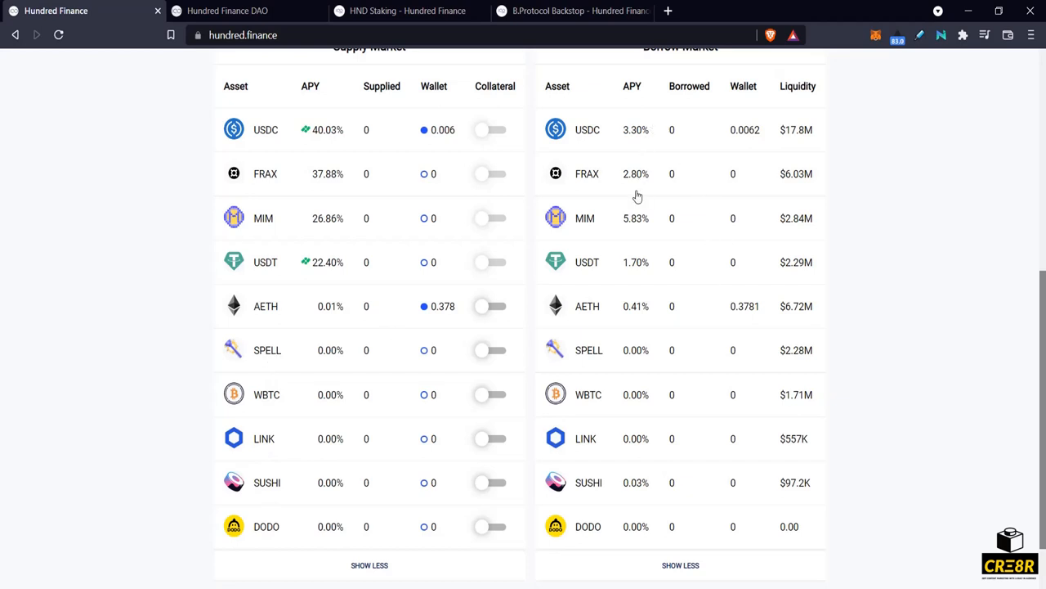
{"action": "mouse_move", "coordinate": [641, 146]}
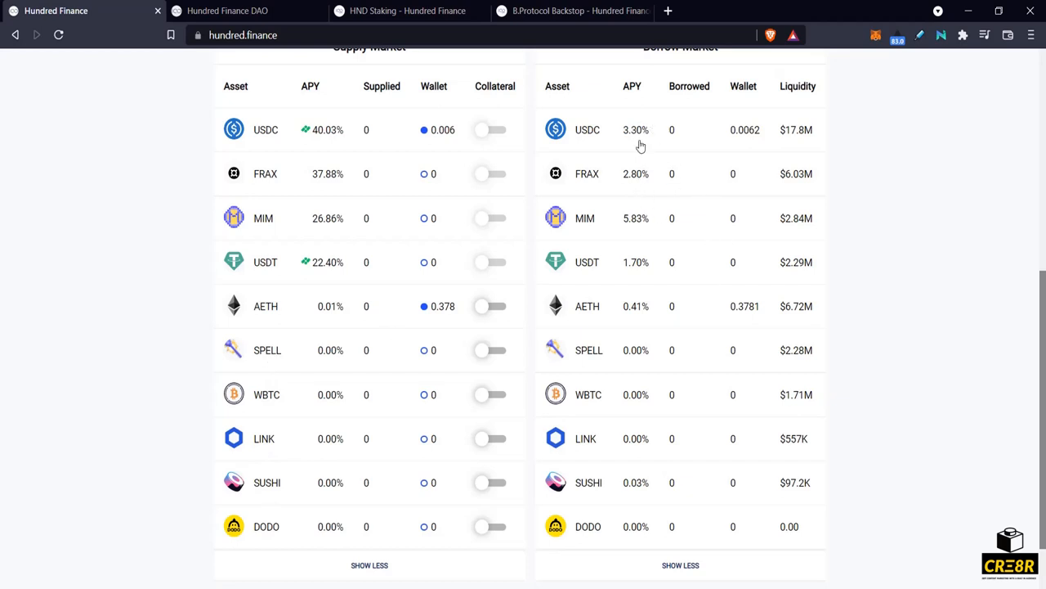
{"action": "mouse_move", "coordinate": [265, 143]}
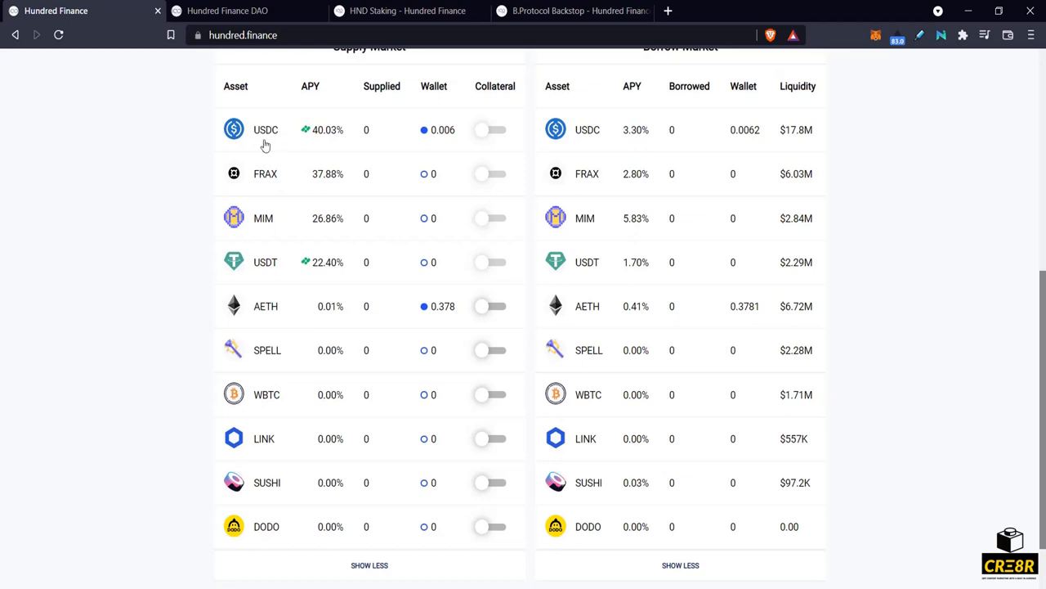
{"action": "mouse_move", "coordinate": [311, 138]}
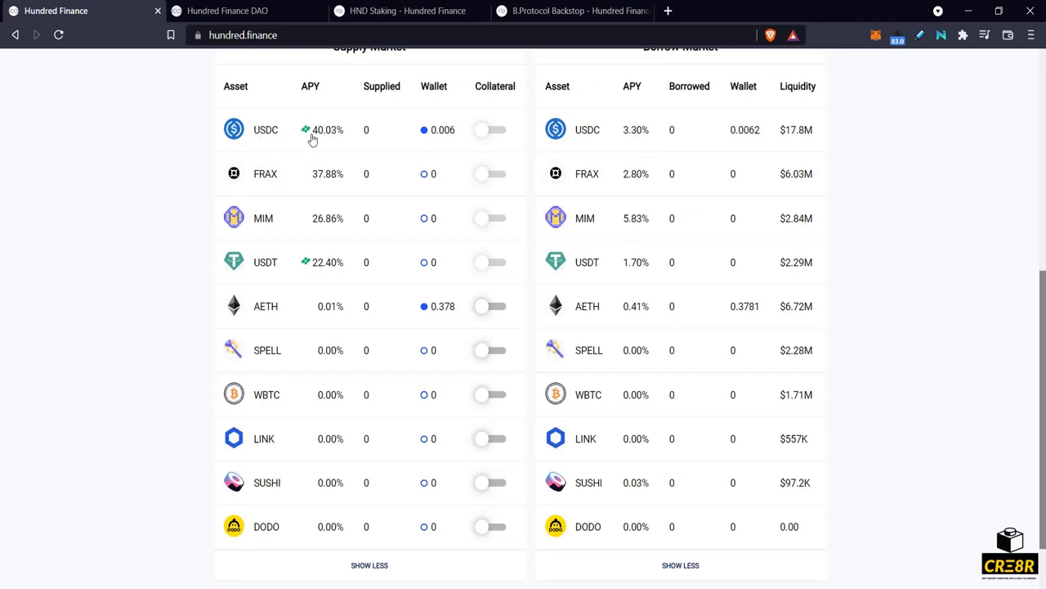
{"action": "mouse_move", "coordinate": [519, 291]}
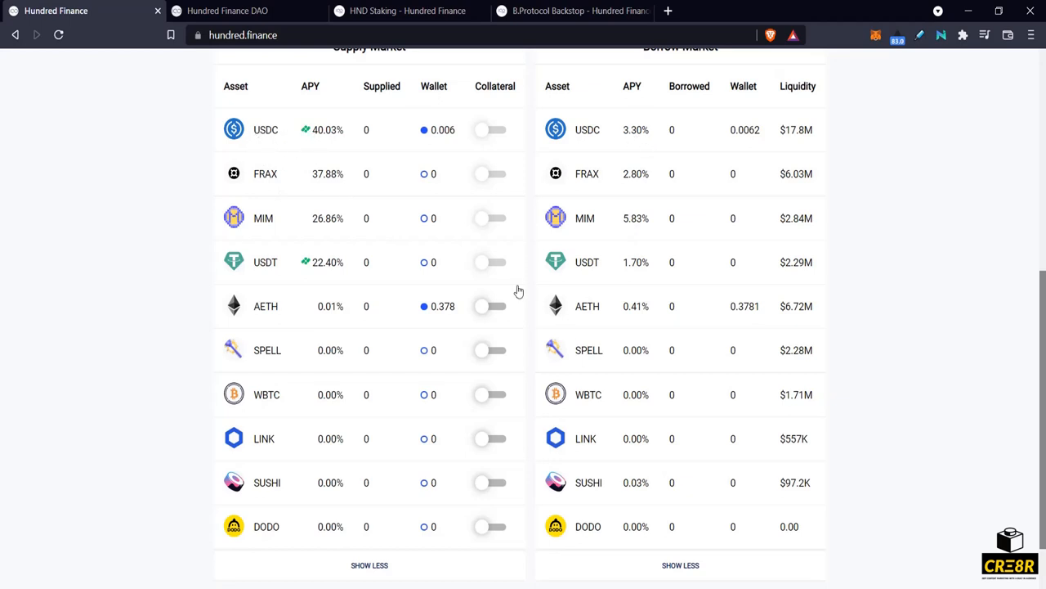
{"action": "mouse_move", "coordinate": [265, 504]}
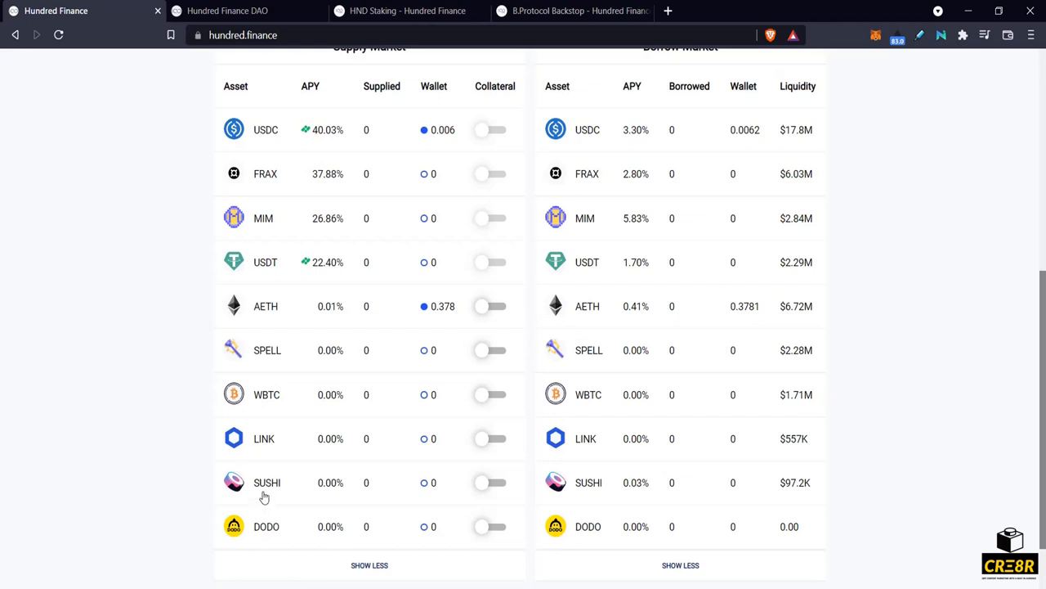
{"action": "mouse_move", "coordinate": [262, 497]}
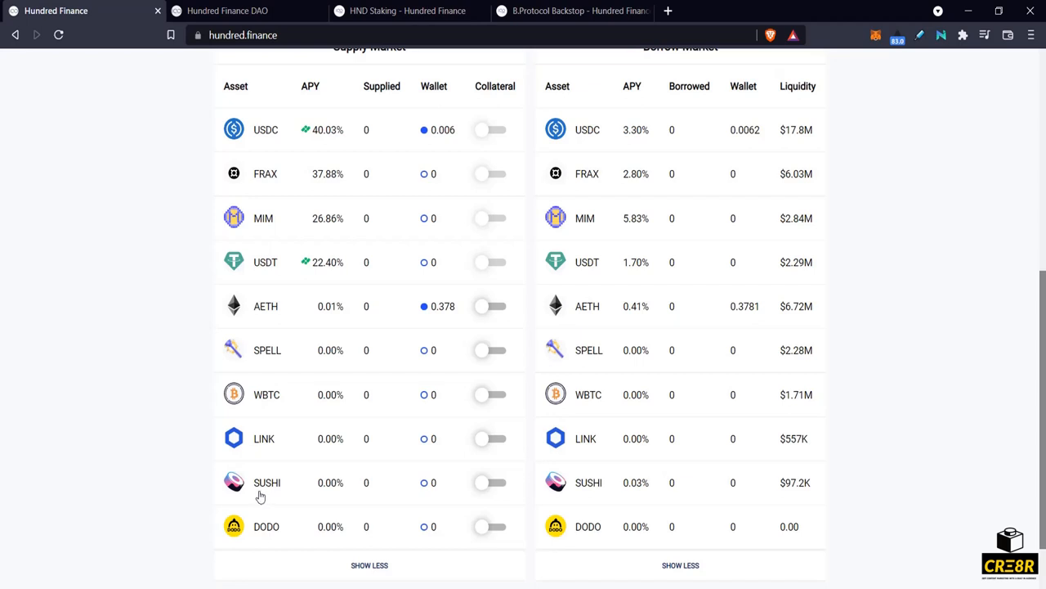
{"action": "mouse_move", "coordinate": [395, 446]}
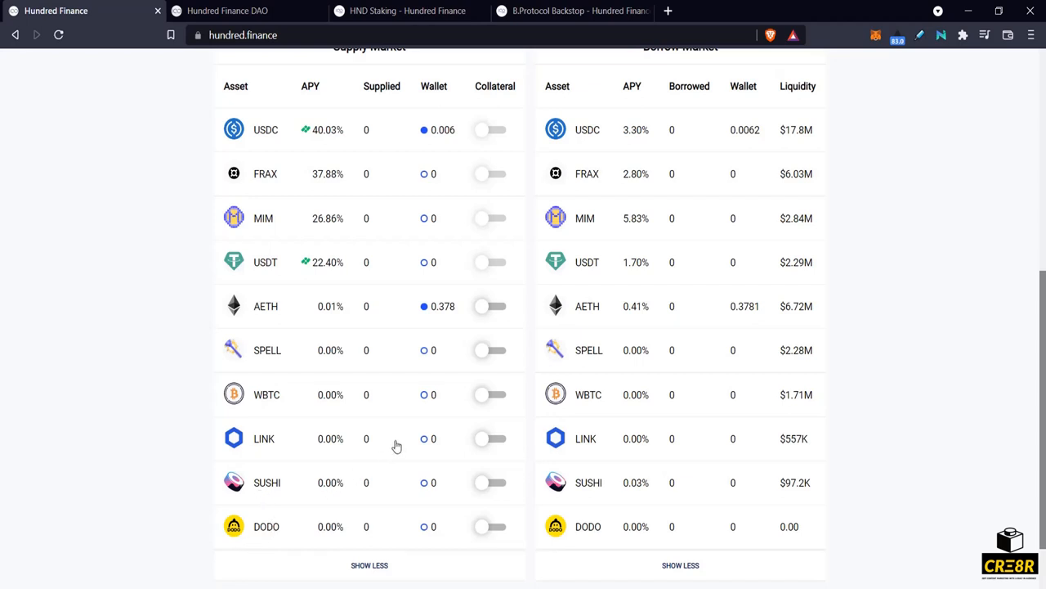
Return to the Hundred Finance dashboard and reopen the USDC supply market's details dialog.
{"action": "scroll", "scroll_direction": "up", "scroll_amount": 3}
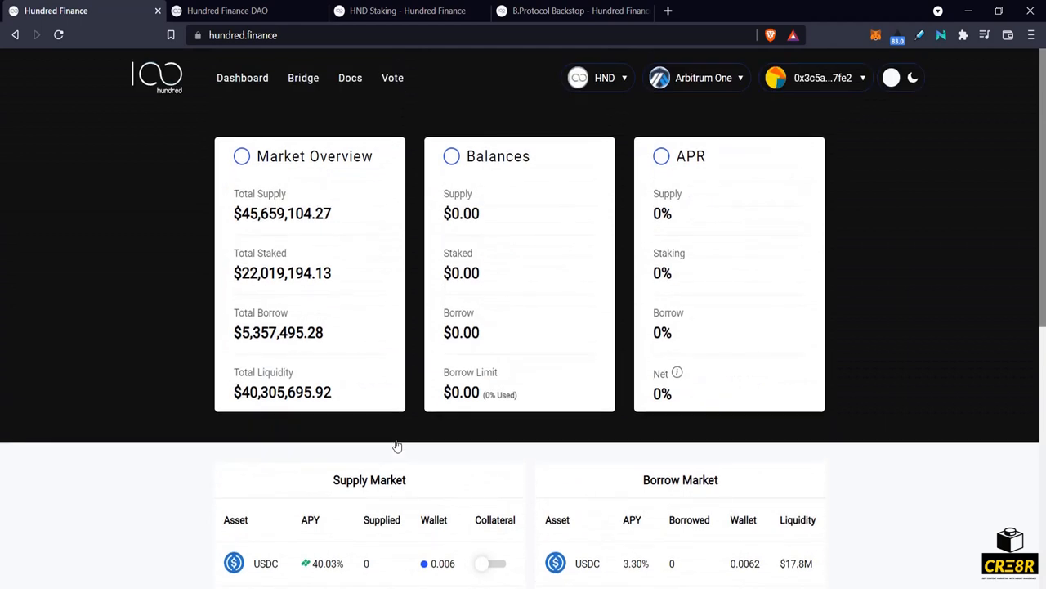
{"action": "scroll", "scroll_direction": "down", "scroll_amount": 3}
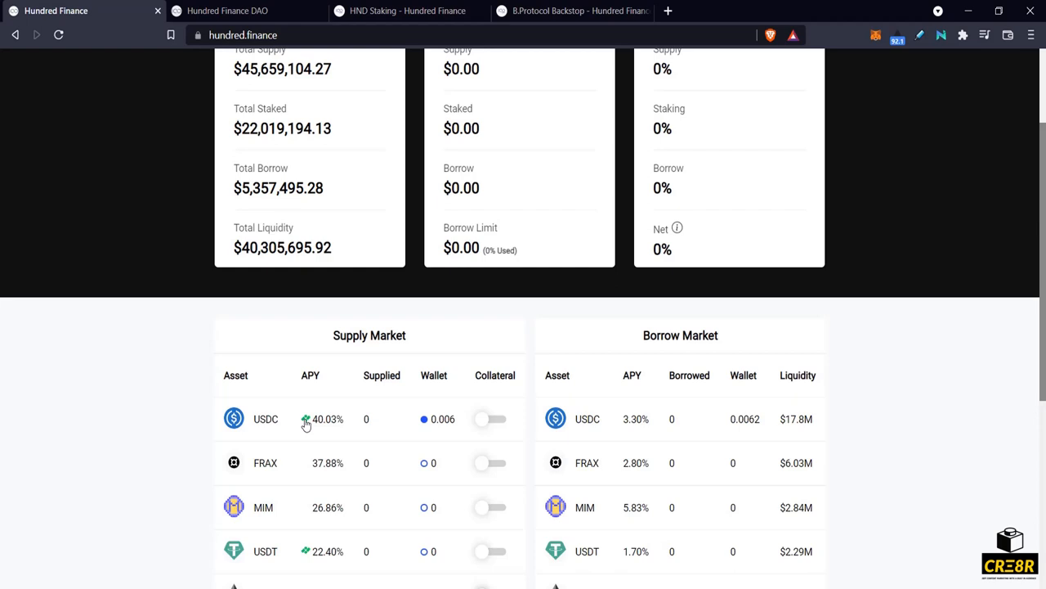
{"action": "scroll", "scroll_direction": "down", "scroll_amount": 3}
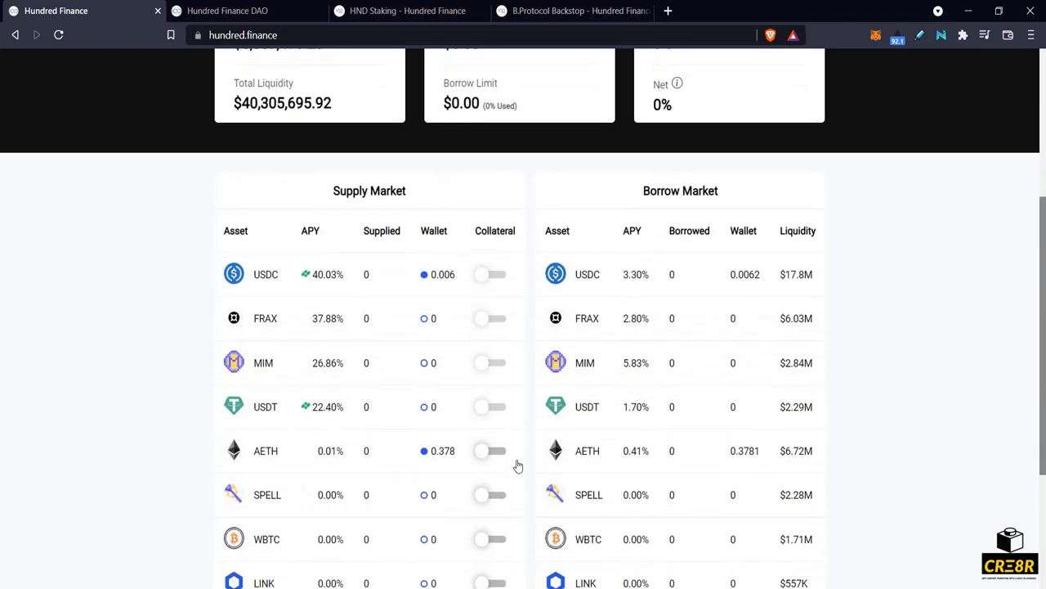
{"action": "mouse_move", "coordinate": [320, 264]}
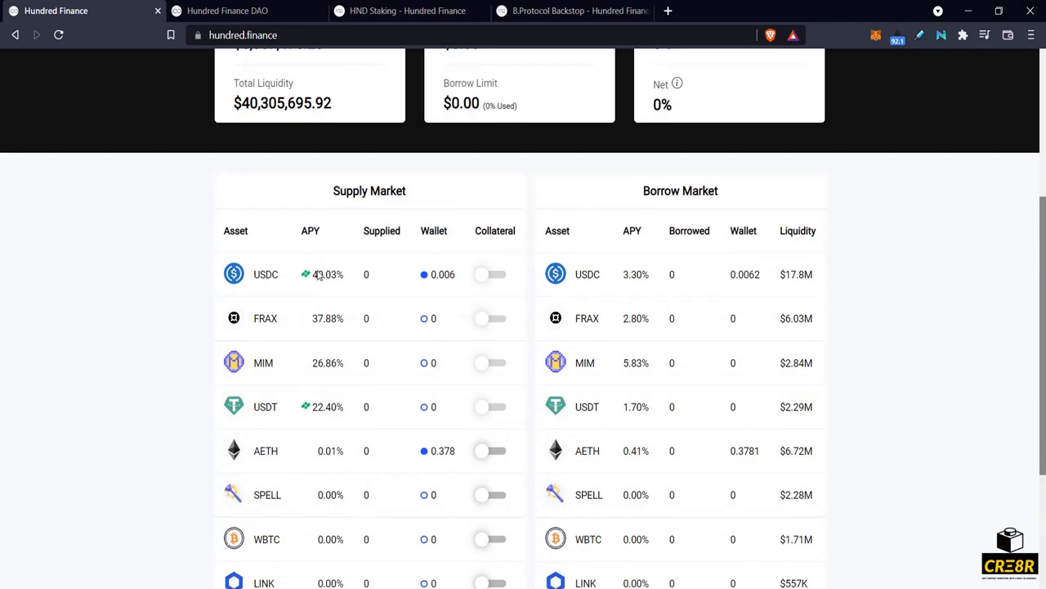
{"action": "mouse_move", "coordinate": [307, 278]}
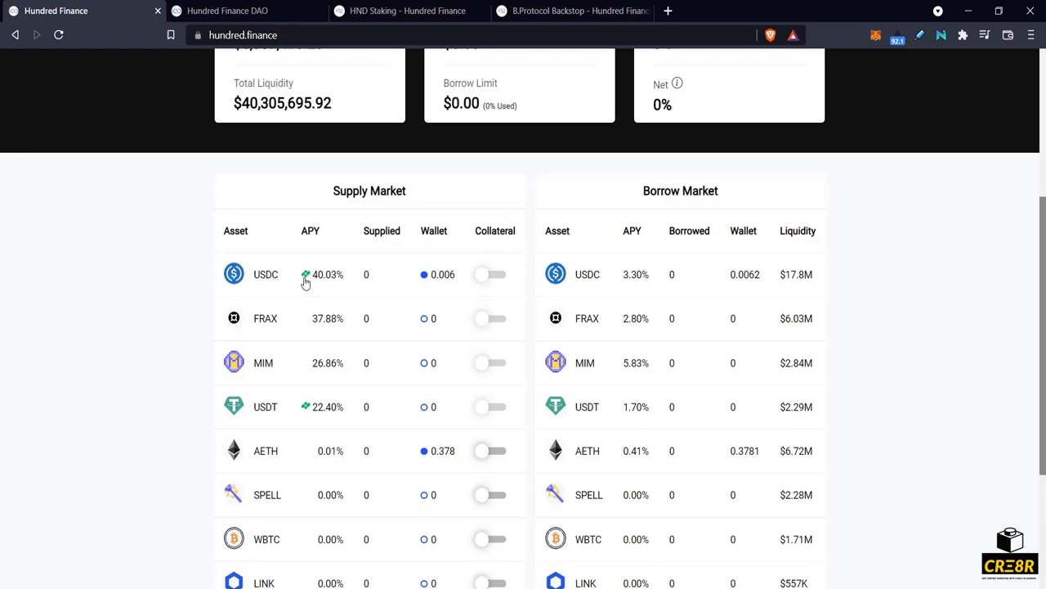
{"action": "mouse_move", "coordinate": [309, 280]}
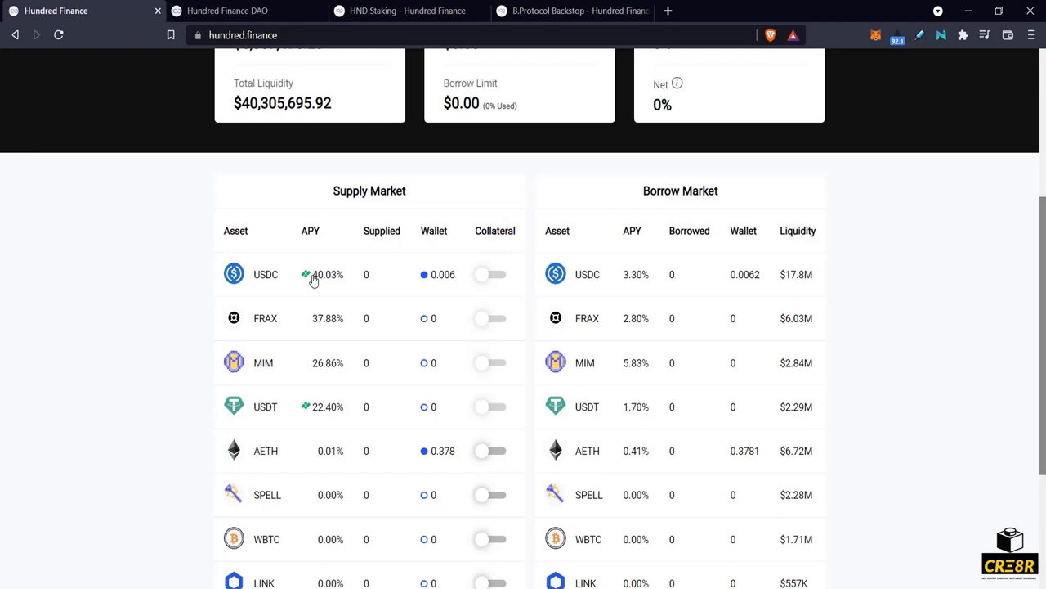
{"action": "mouse_move", "coordinate": [313, 281]}
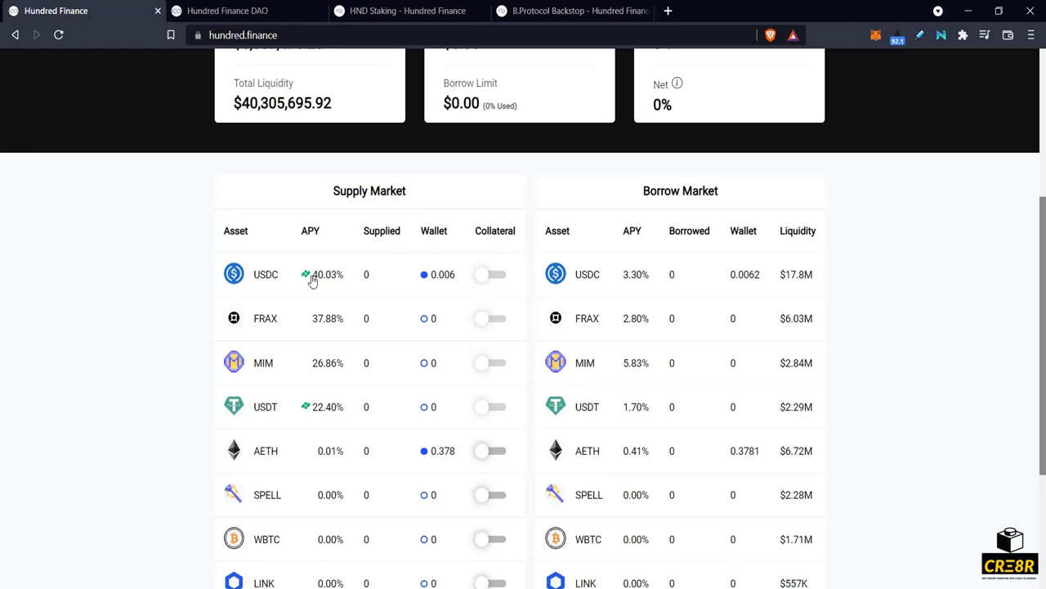
{"action": "mouse_move", "coordinate": [361, 298]}
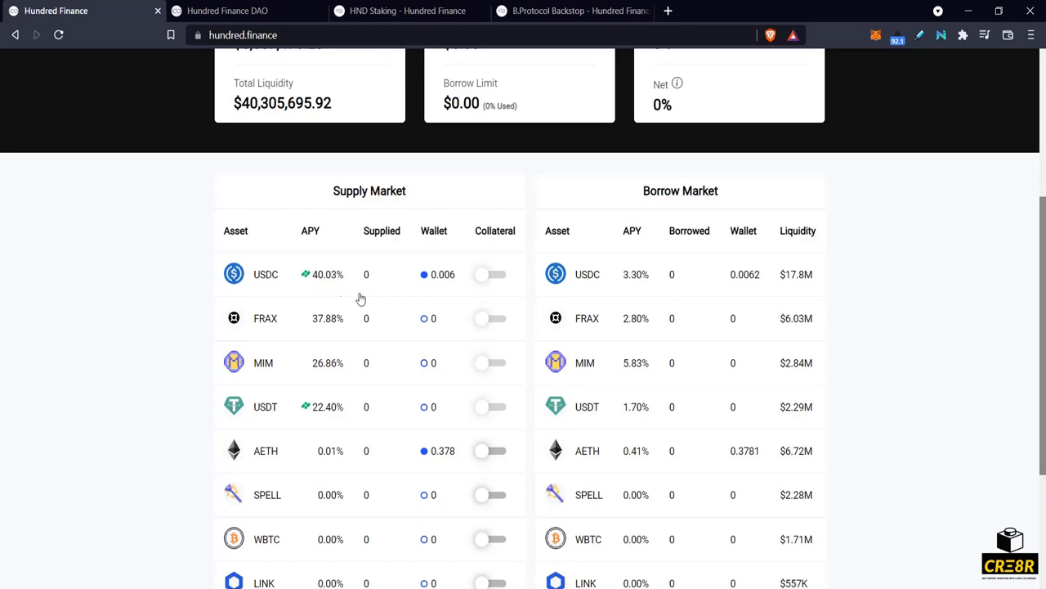
{"action": "left_click", "coordinate": [572, 10]}
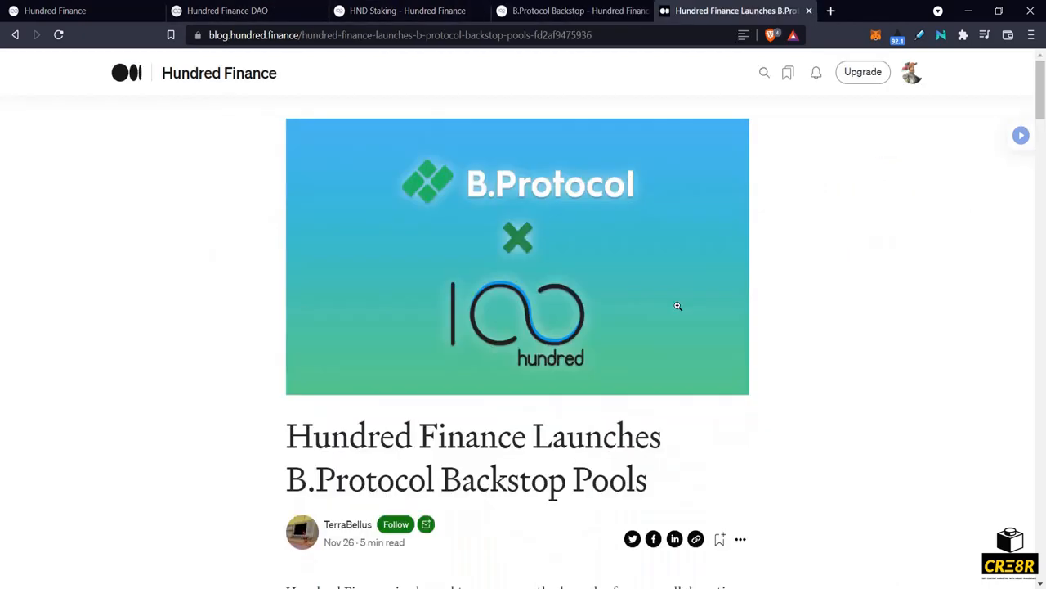
{"action": "scroll", "scroll_direction": "down", "scroll_amount": 3}
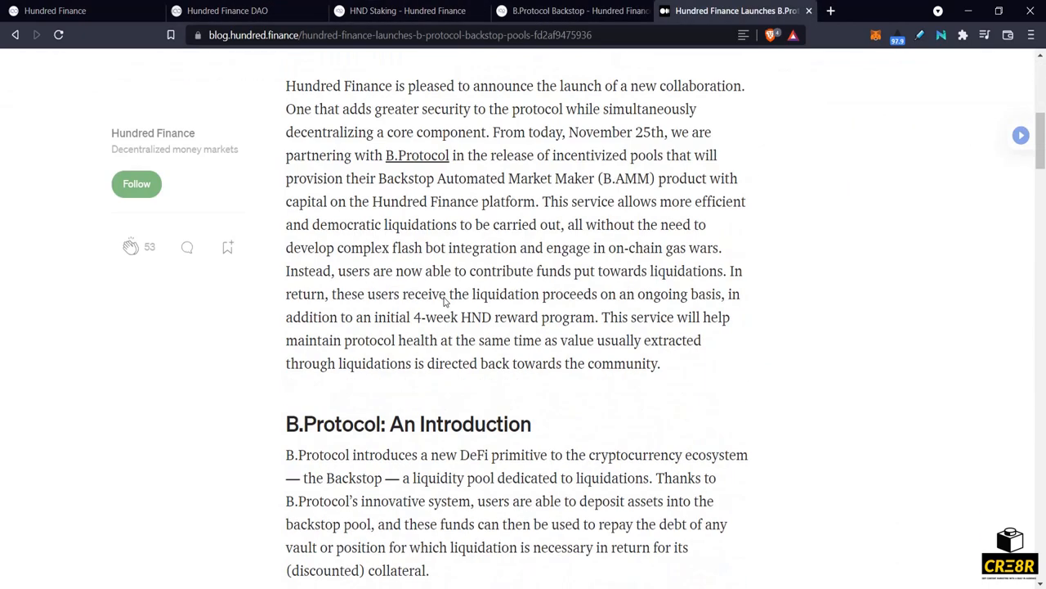
{"action": "scroll", "scroll_direction": "down", "scroll_amount": 3}
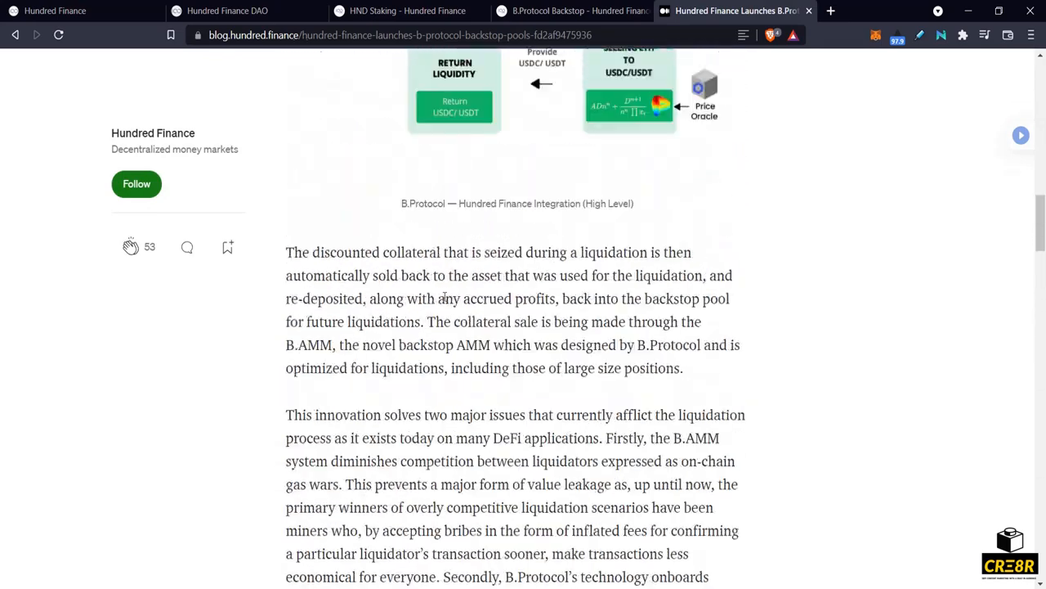
{"action": "scroll", "scroll_direction": "up", "scroll_amount": 3}
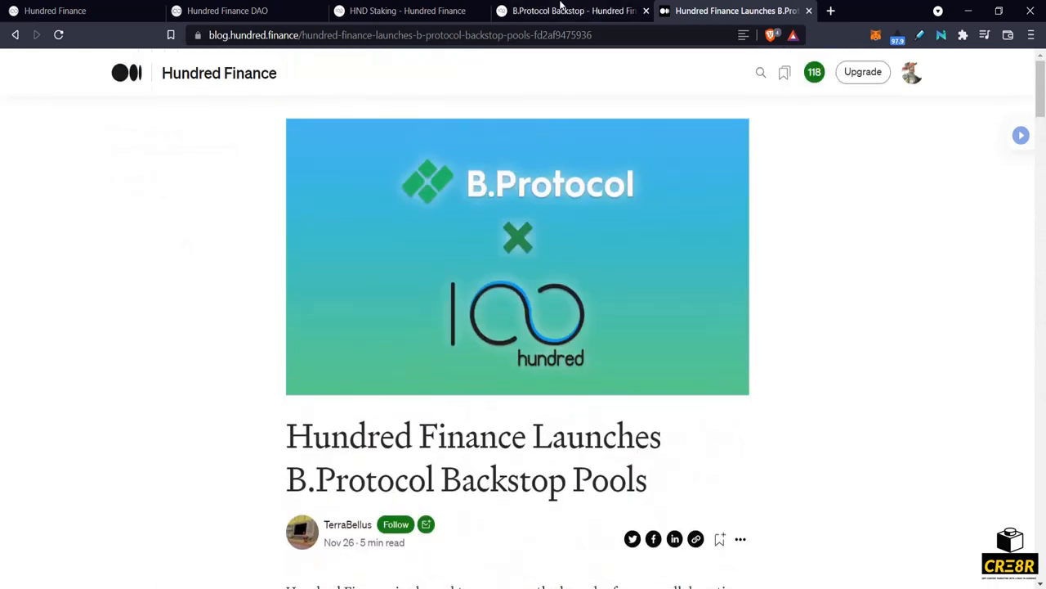
{"action": "left_click", "coordinate": [65, 10]}
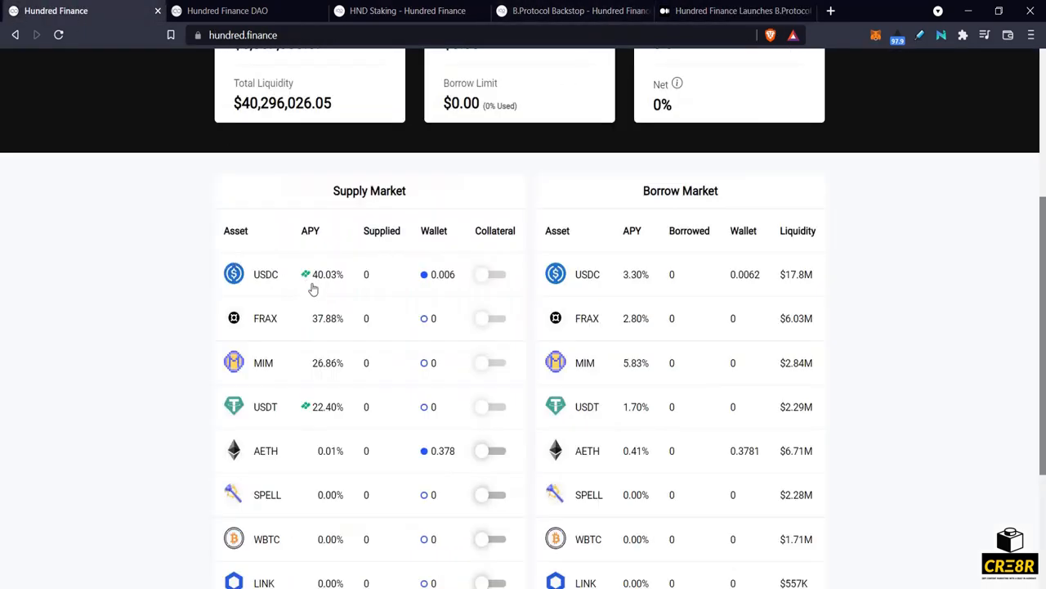
{"action": "mouse_move", "coordinate": [288, 281]}
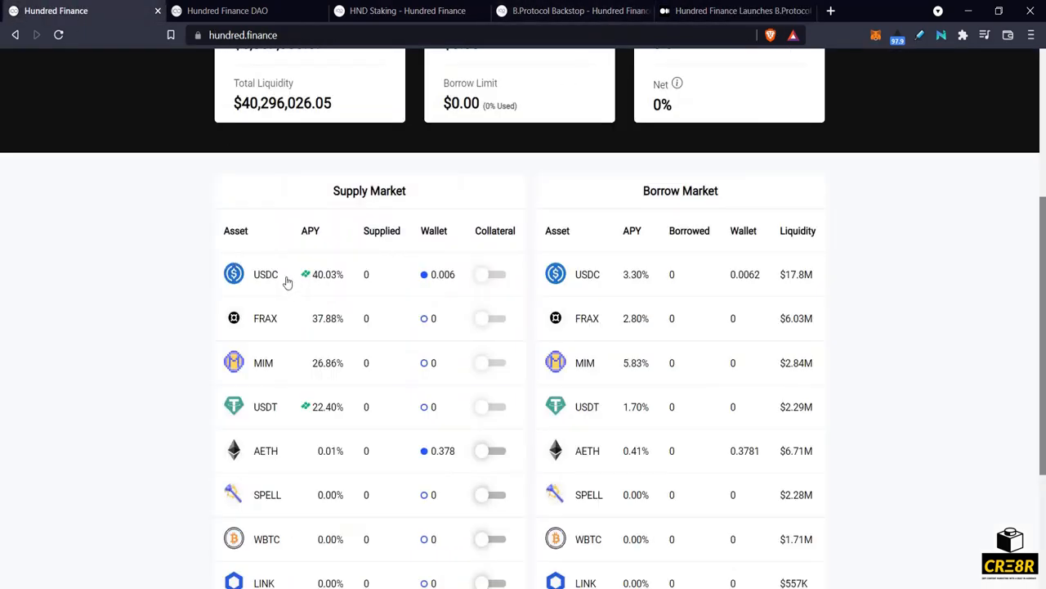
{"action": "left_click", "coordinate": [264, 275]}
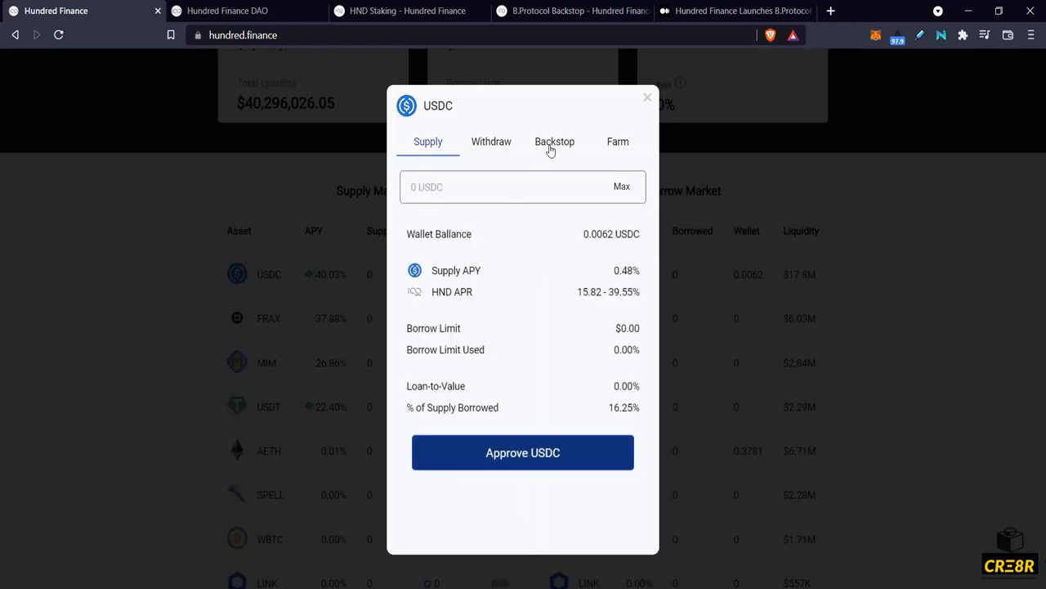
Show USDC's Backstop section with its TVL, 20.85% APR and Backstop balance.
{"action": "left_click", "coordinate": [554, 140]}
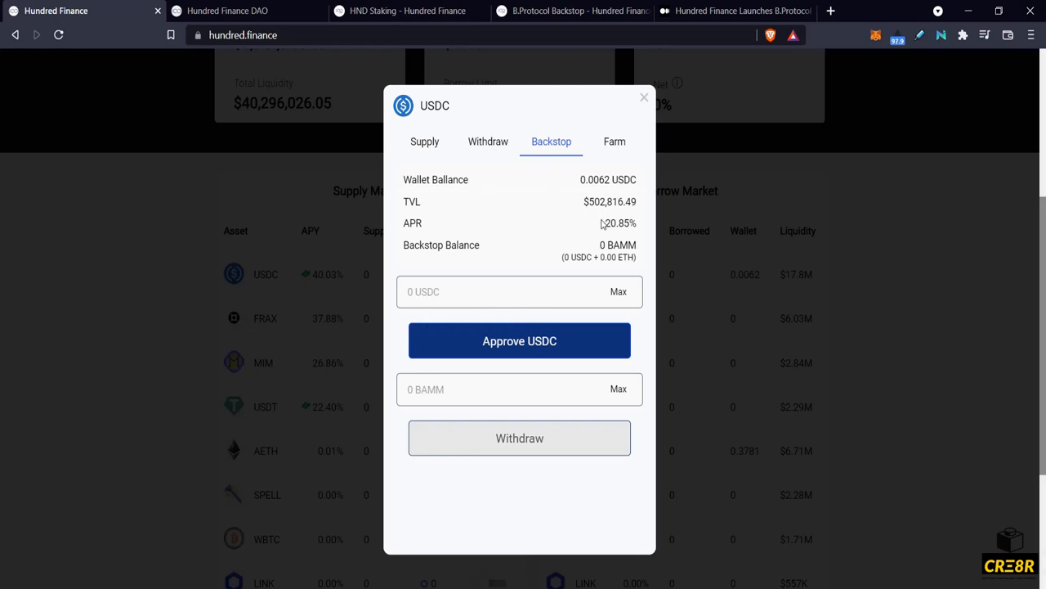
{"action": "mouse_move", "coordinate": [608, 223]}
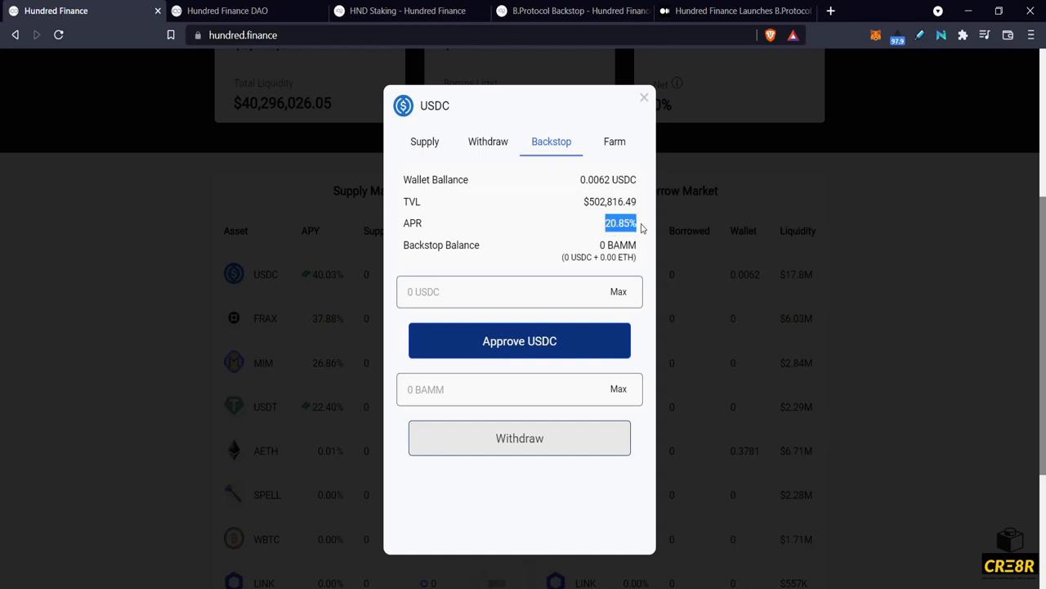
{"action": "mouse_move", "coordinate": [562, 245]}
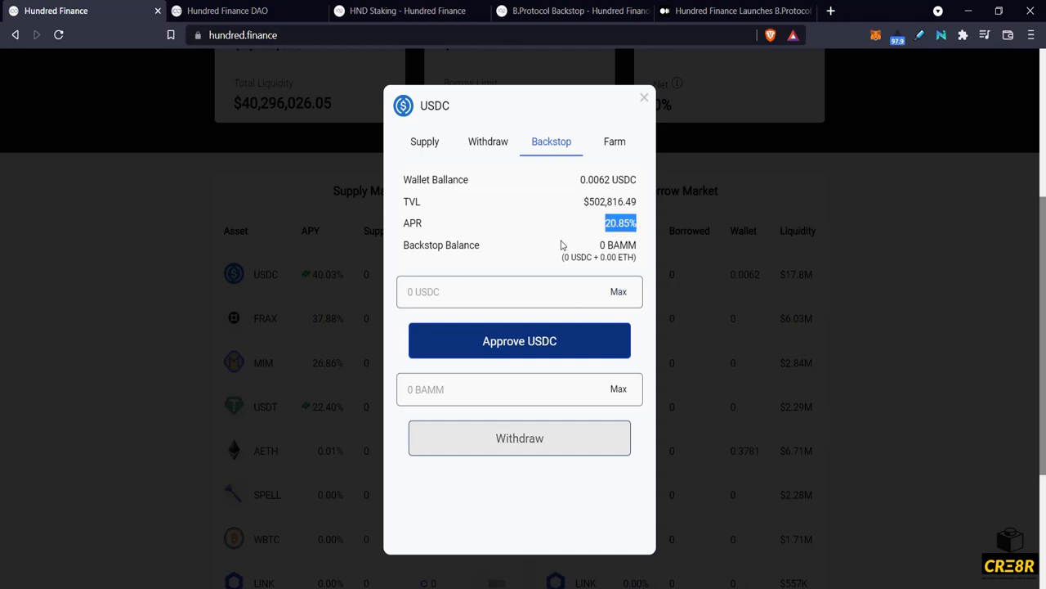
{"action": "mouse_move", "coordinate": [435, 257]}
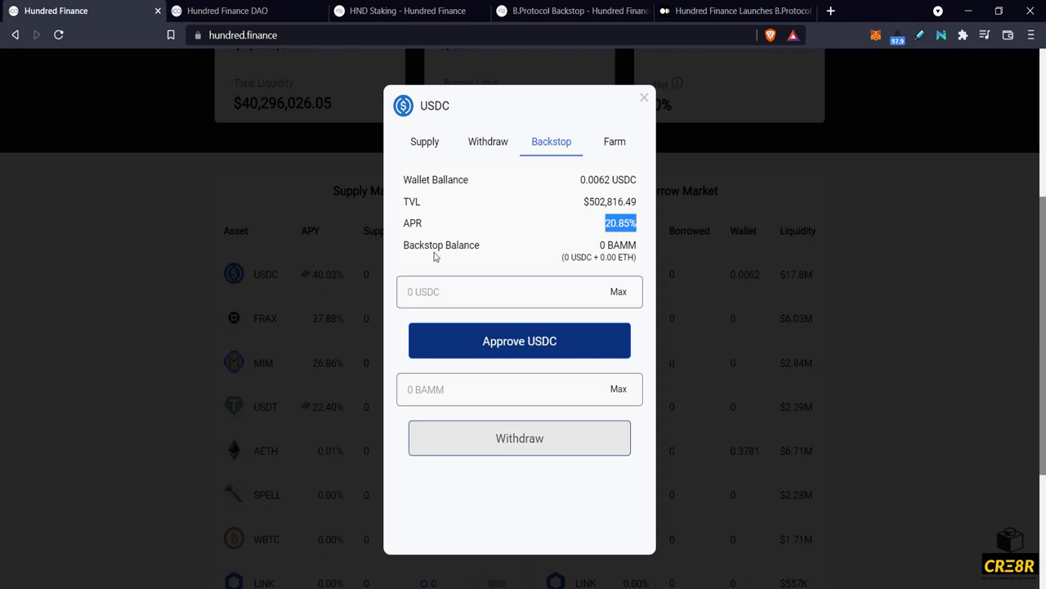
{"action": "mouse_move", "coordinate": [253, 93]}
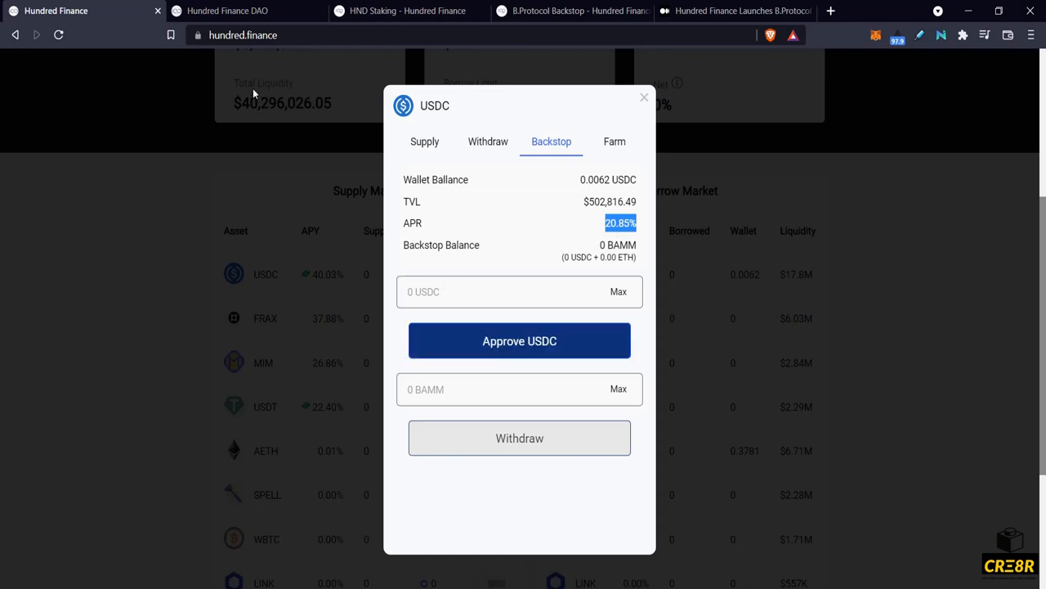
{"action": "mouse_move", "coordinate": [608, 237]}
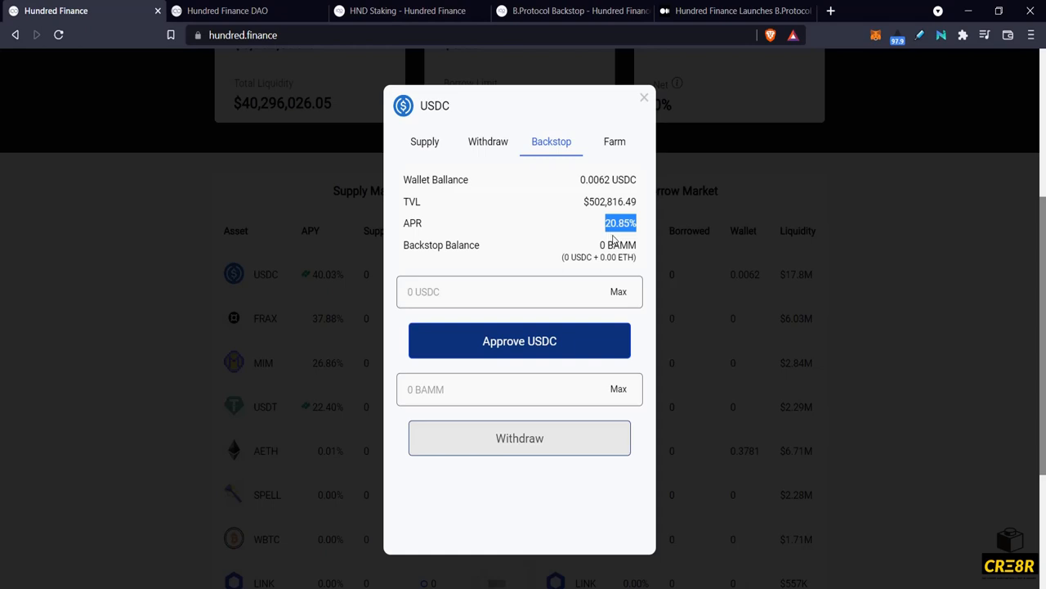
{"action": "mouse_move", "coordinate": [625, 241]}
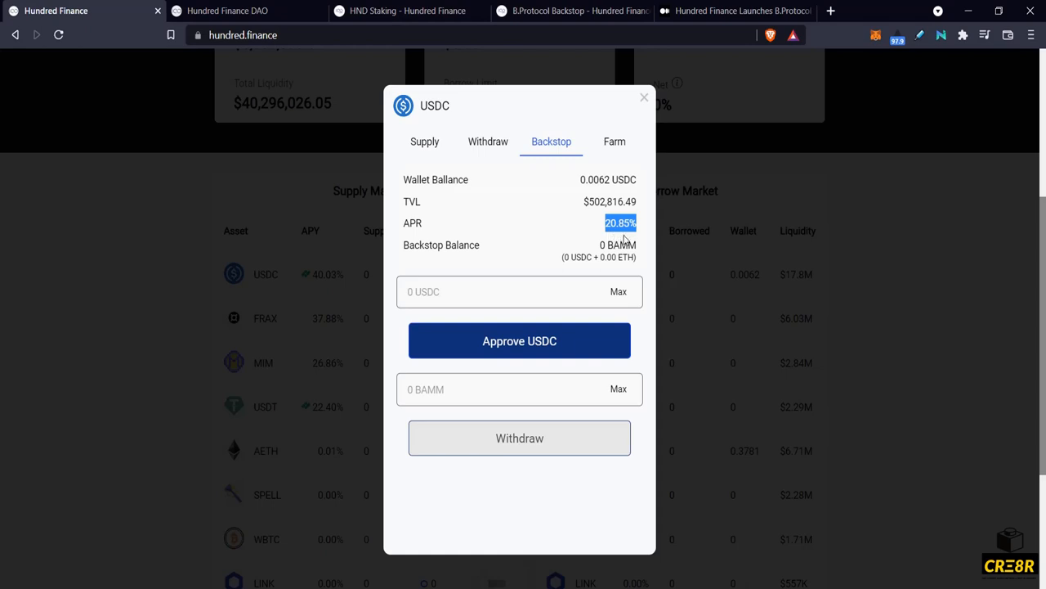
{"action": "mouse_move", "coordinate": [546, 376]}
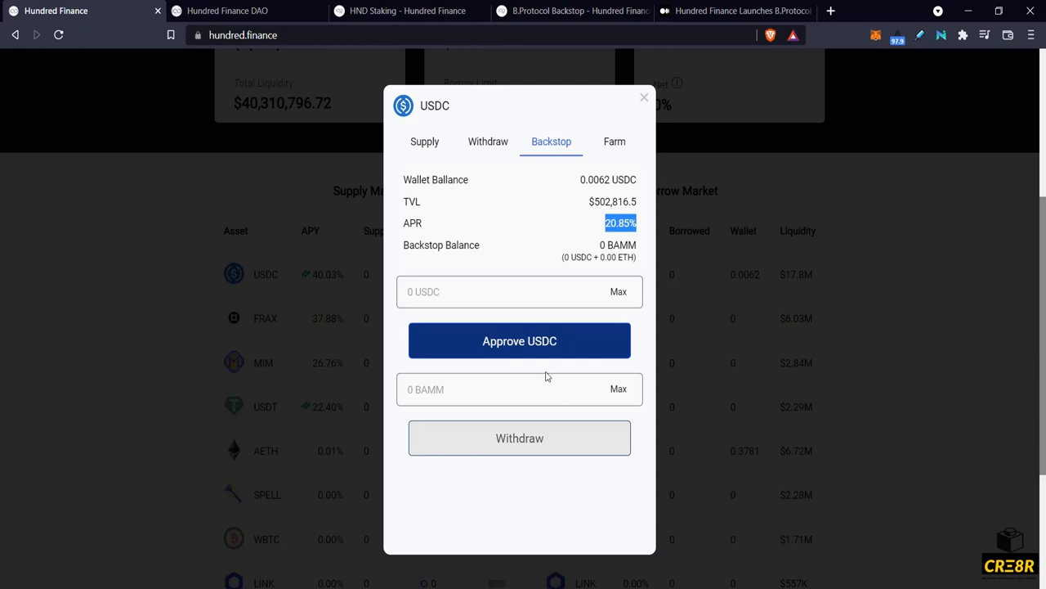
{"action": "mouse_move", "coordinate": [556, 369]}
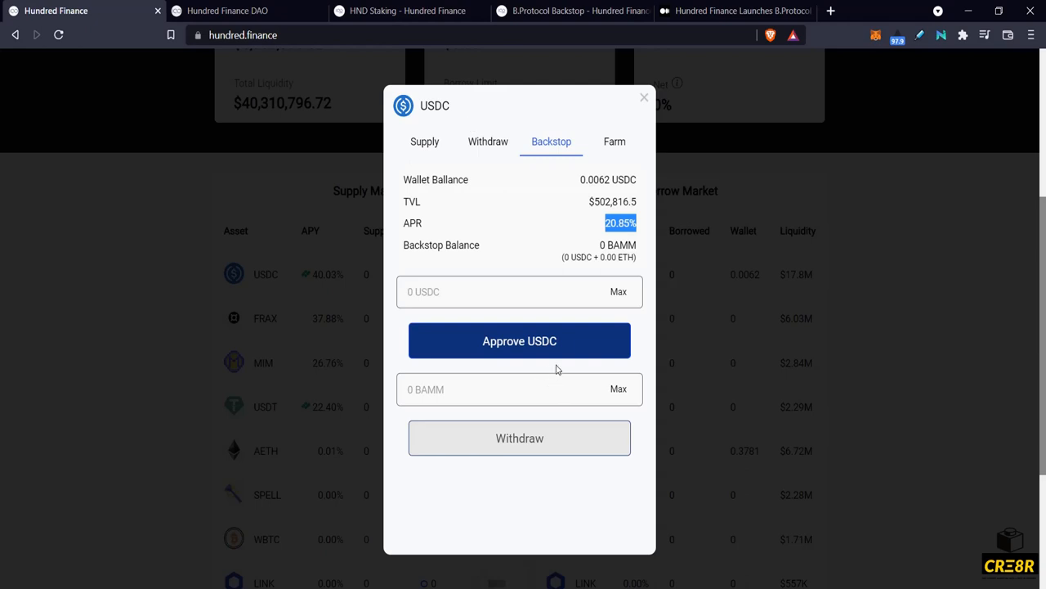
{"action": "mouse_move", "coordinate": [294, 497]}
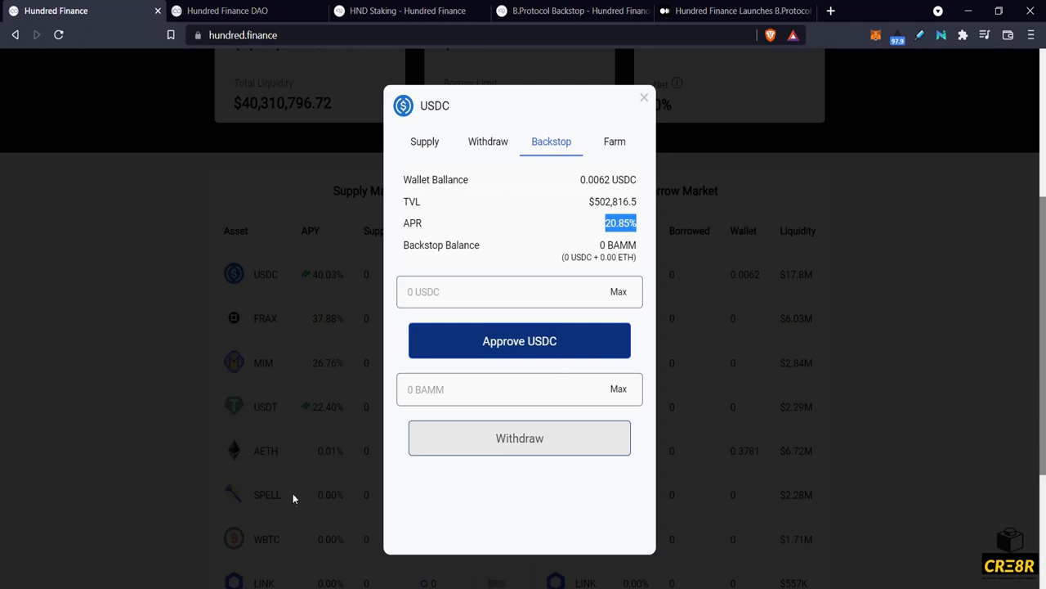
{"action": "mouse_move", "coordinate": [265, 455]}
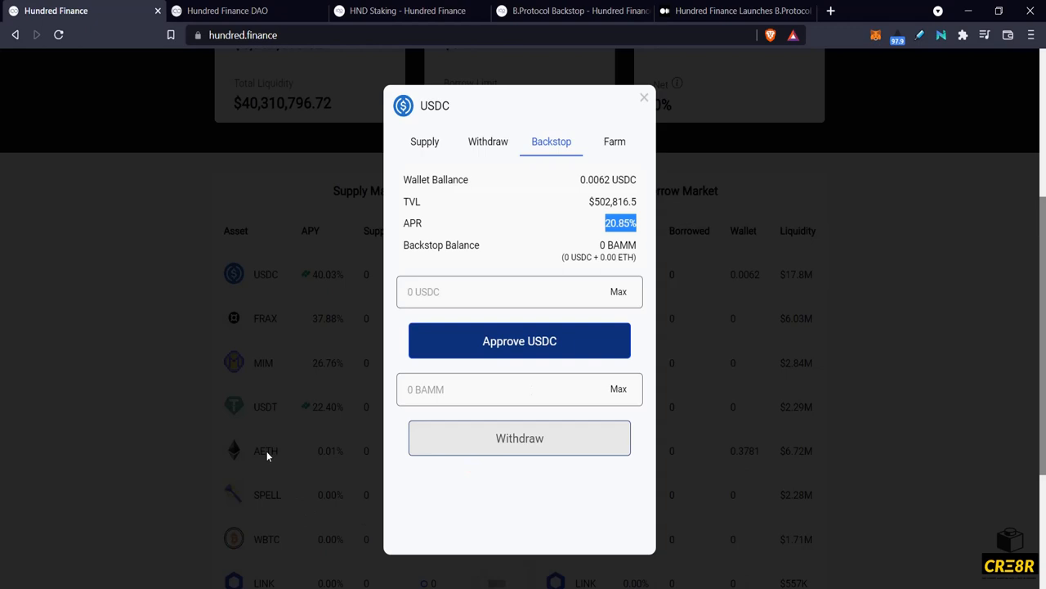
{"action": "mouse_move", "coordinate": [320, 451]}
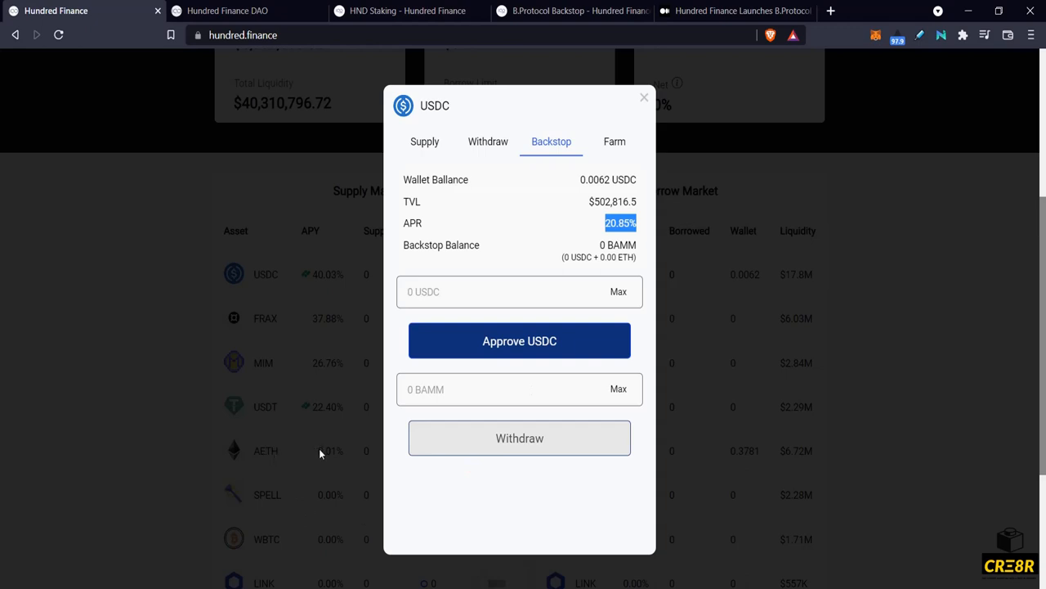
{"action": "mouse_move", "coordinate": [553, 235]}
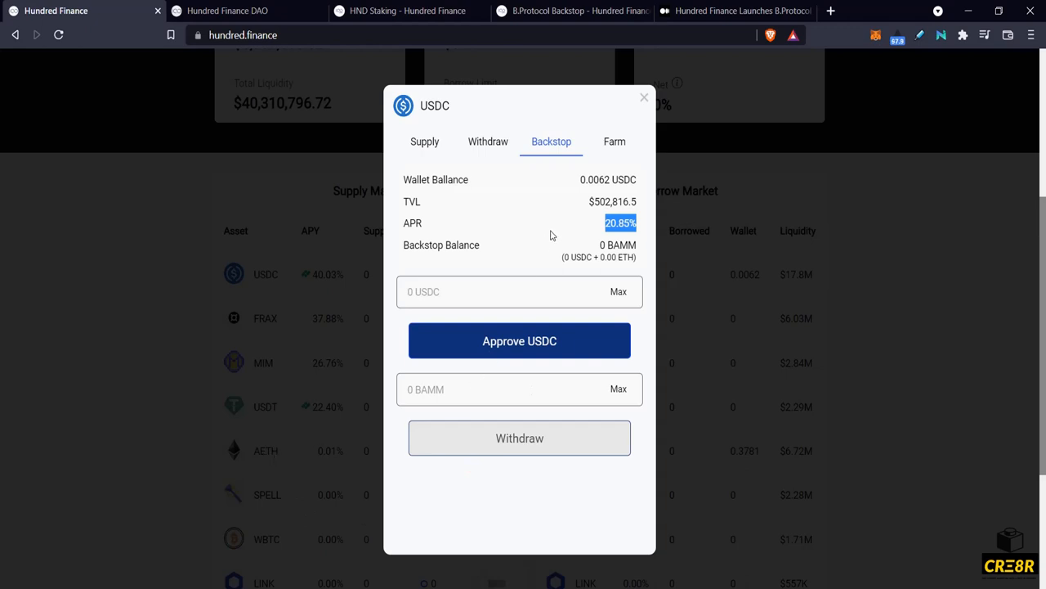
{"action": "mouse_move", "coordinate": [487, 166]}
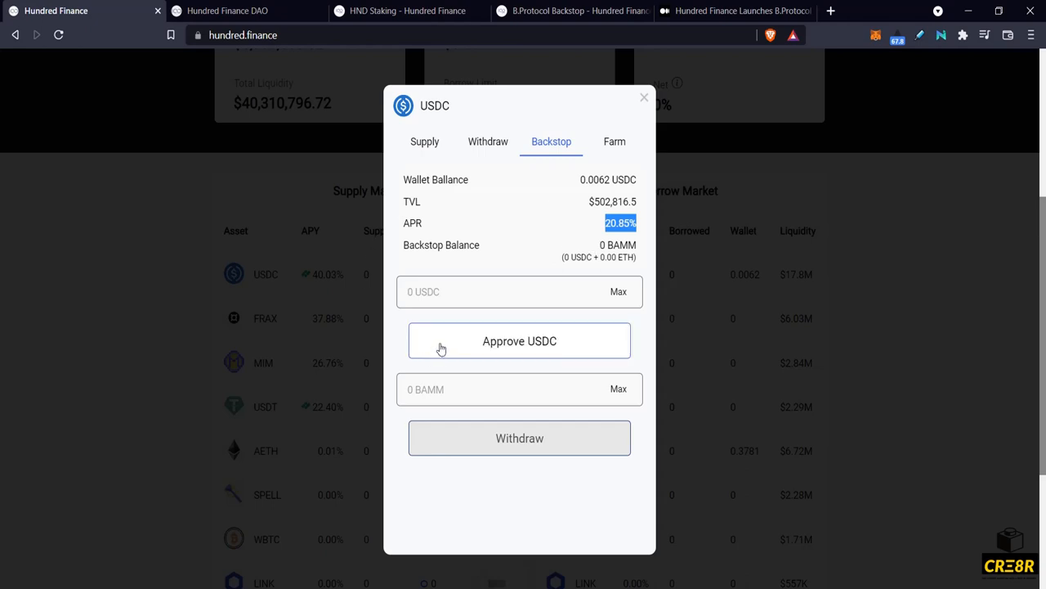
Close USDC, review USDT's Backstop with $300,839.68 TVL and 34.84% APR, then close it.
{"action": "left_click", "coordinate": [644, 99]}
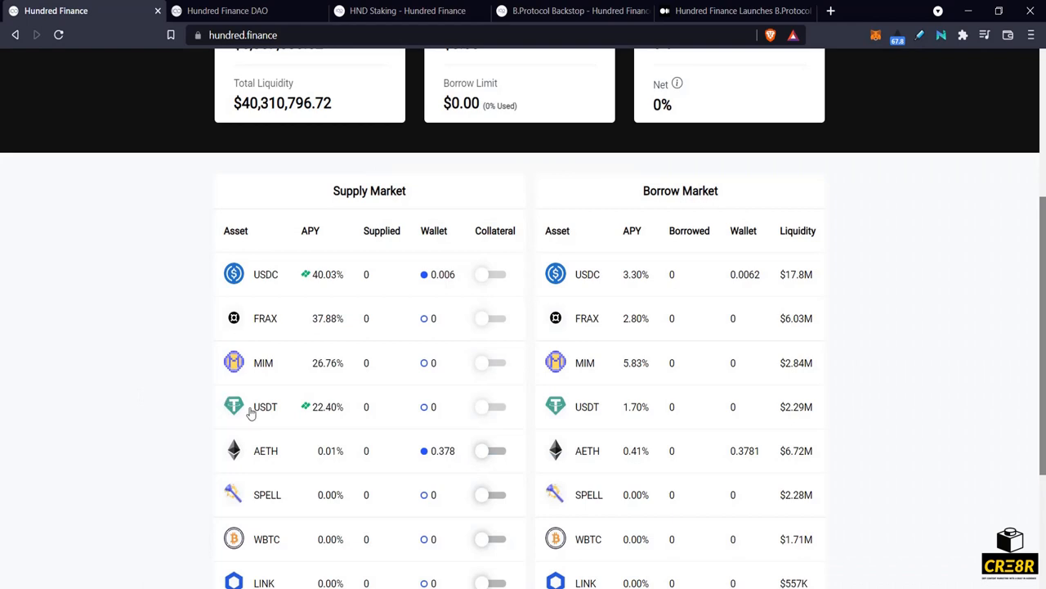
{"action": "left_click", "coordinate": [265, 406]}
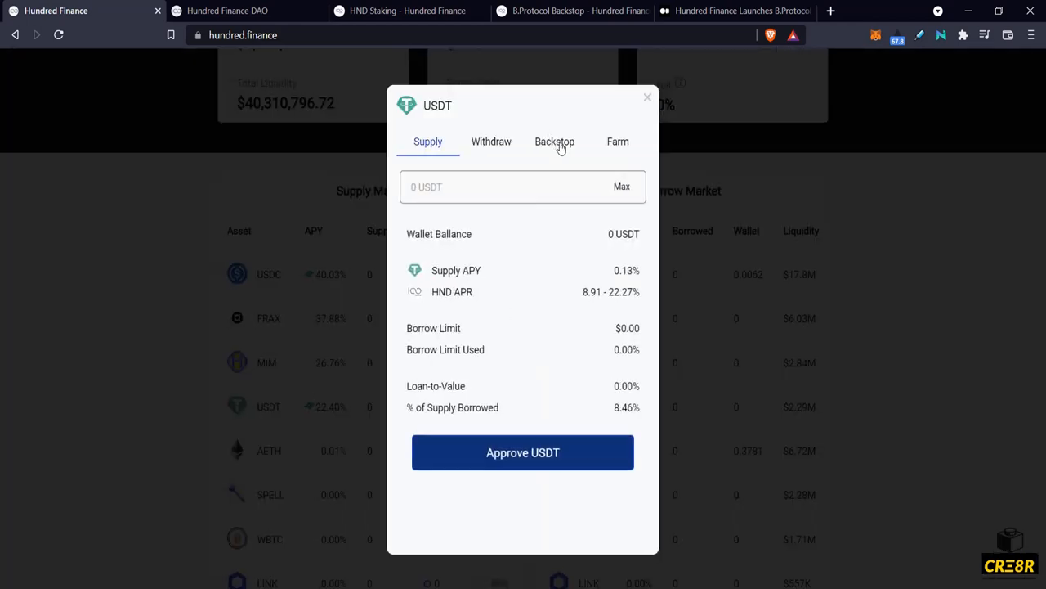
{"action": "left_click", "coordinate": [554, 141]}
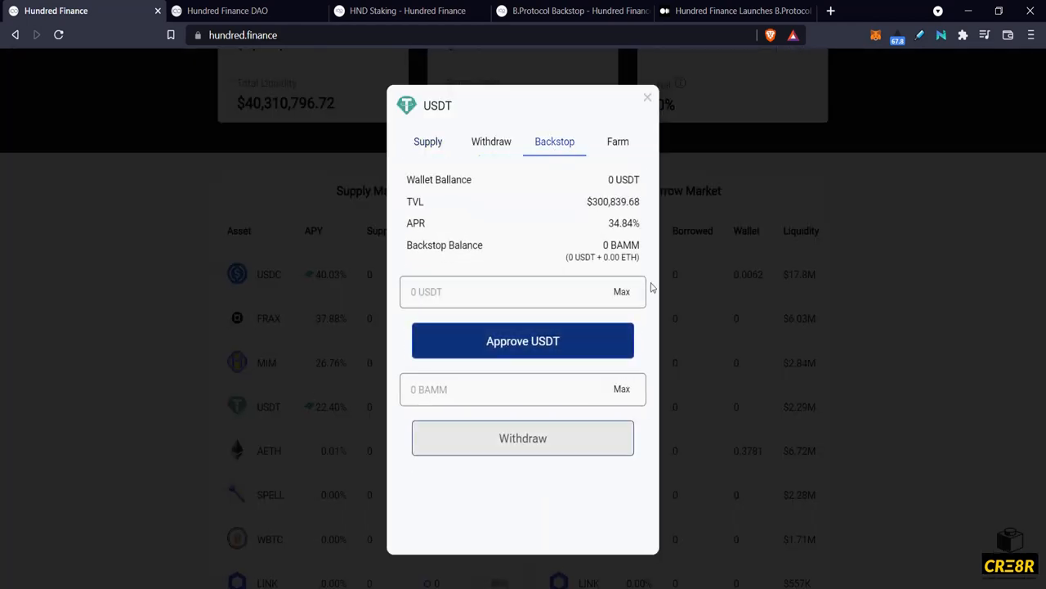
{"action": "mouse_move", "coordinate": [239, 409]}
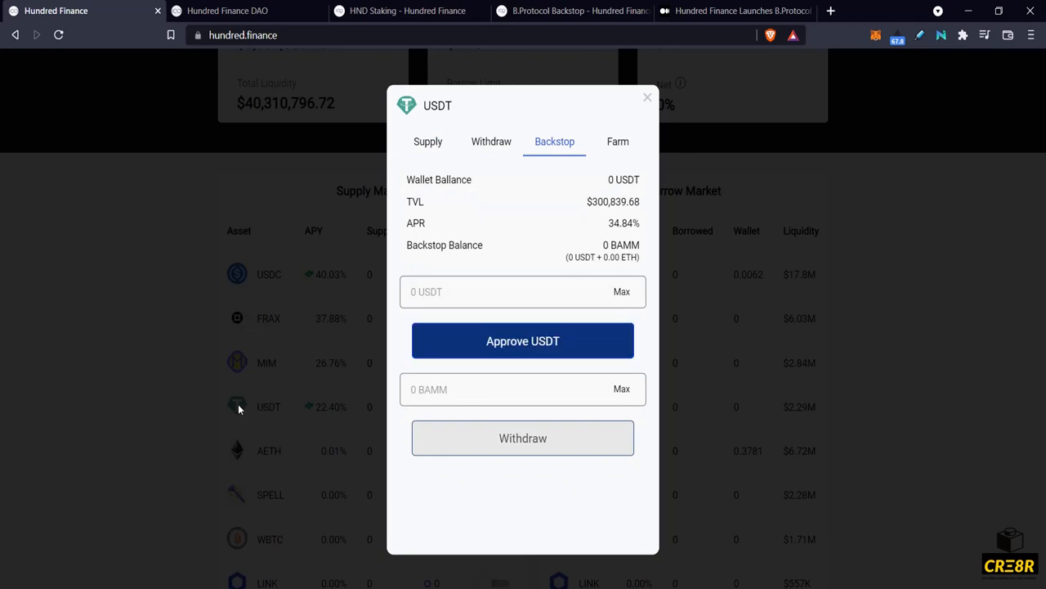
{"action": "mouse_move", "coordinate": [446, 140]}
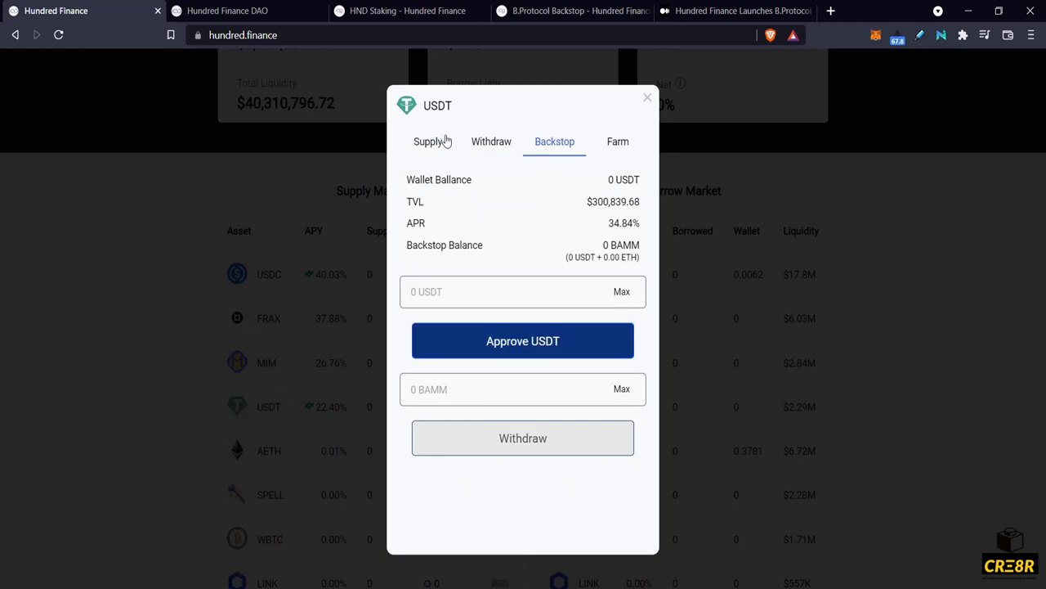
{"action": "left_click", "coordinate": [648, 98]}
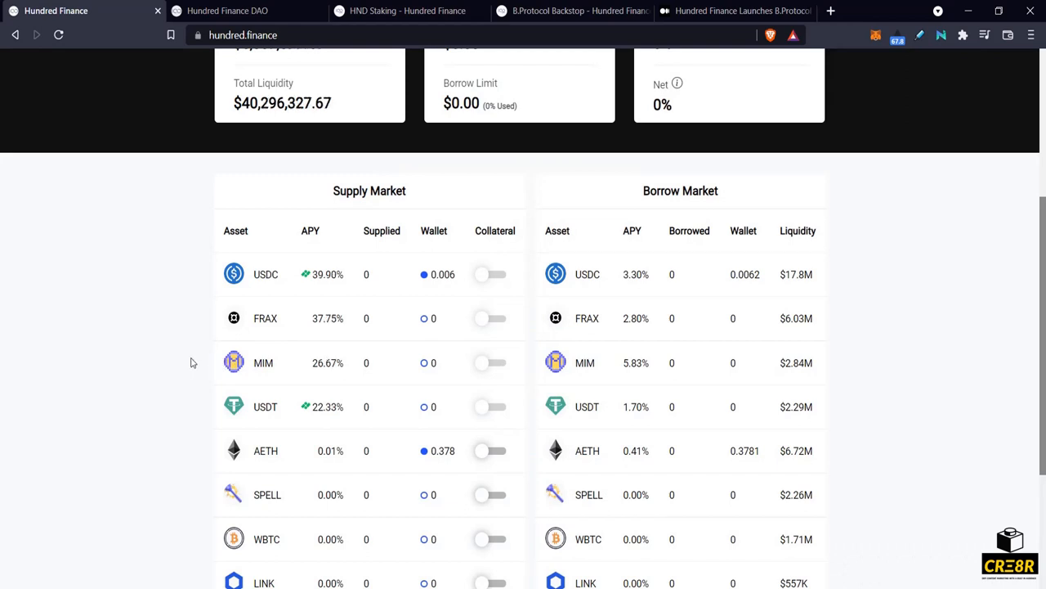
{"action": "mouse_move", "coordinate": [271, 412]}
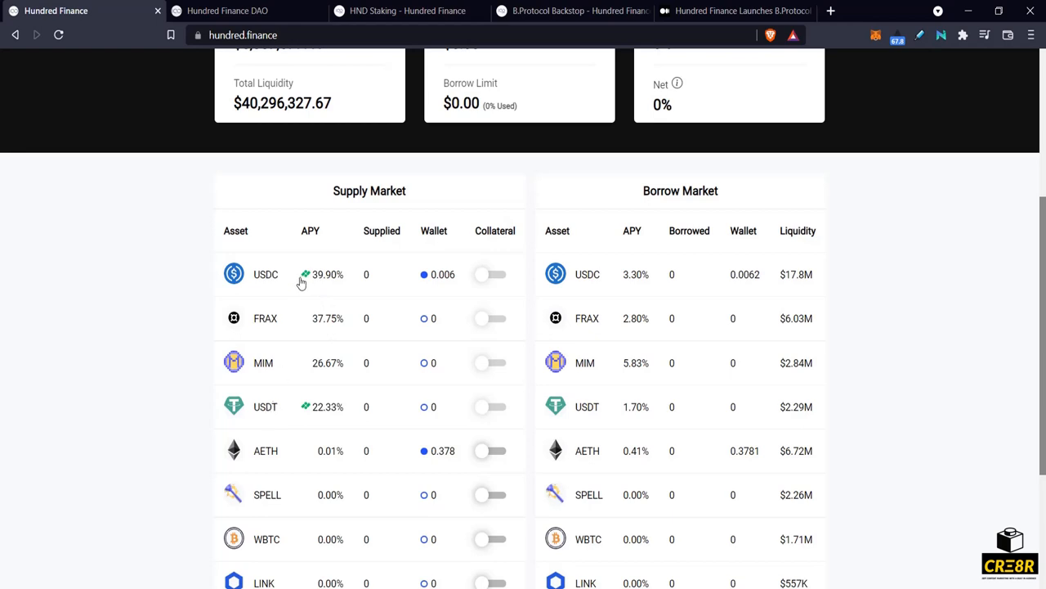
{"action": "mouse_move", "coordinate": [309, 298]}
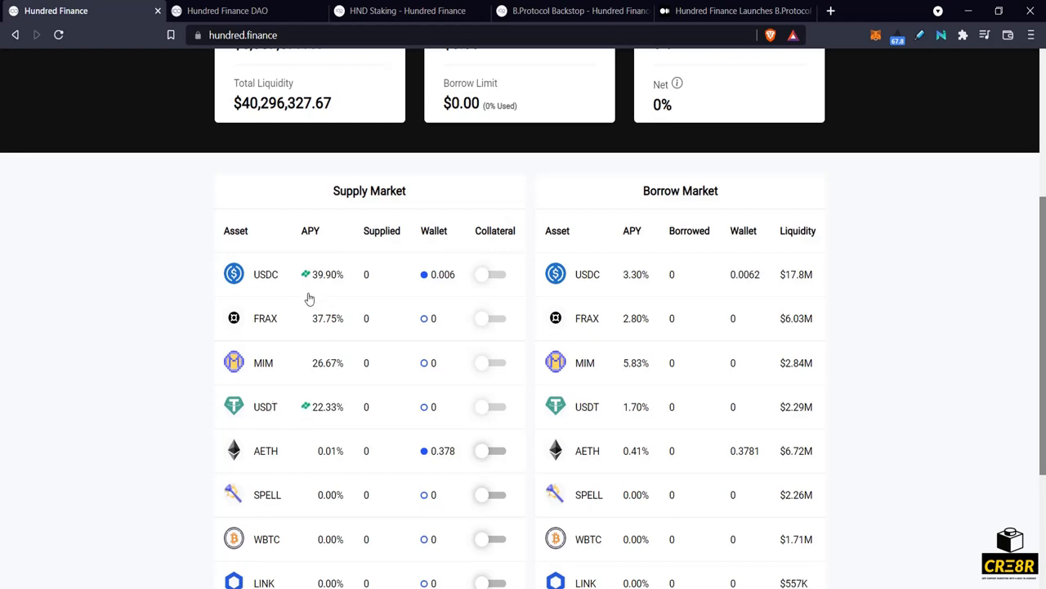
{"action": "mouse_move", "coordinate": [471, 301]}
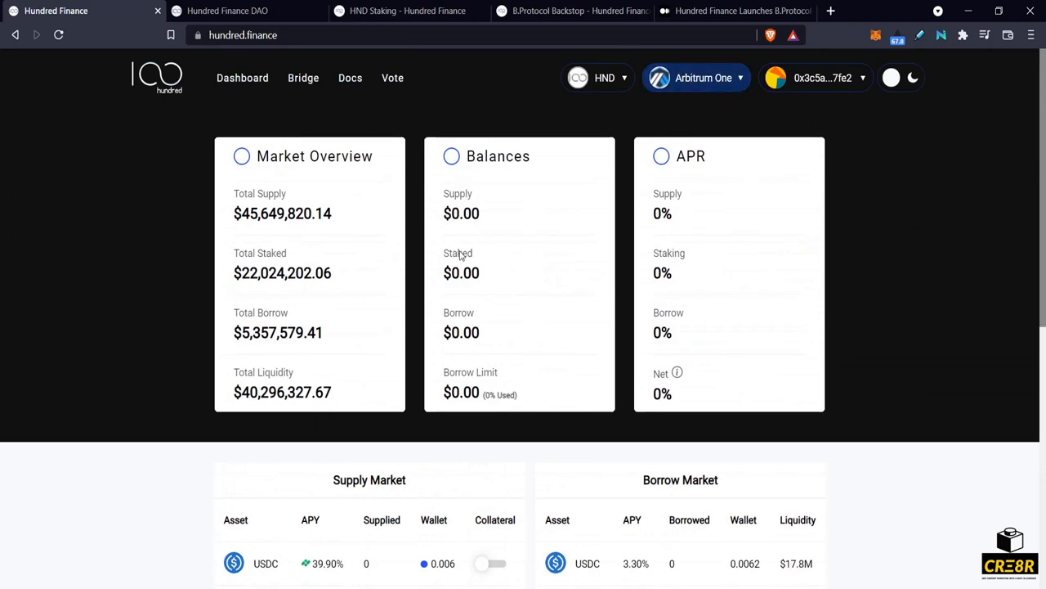
{"action": "scroll", "scroll_direction": "down", "scroll_amount": 3}
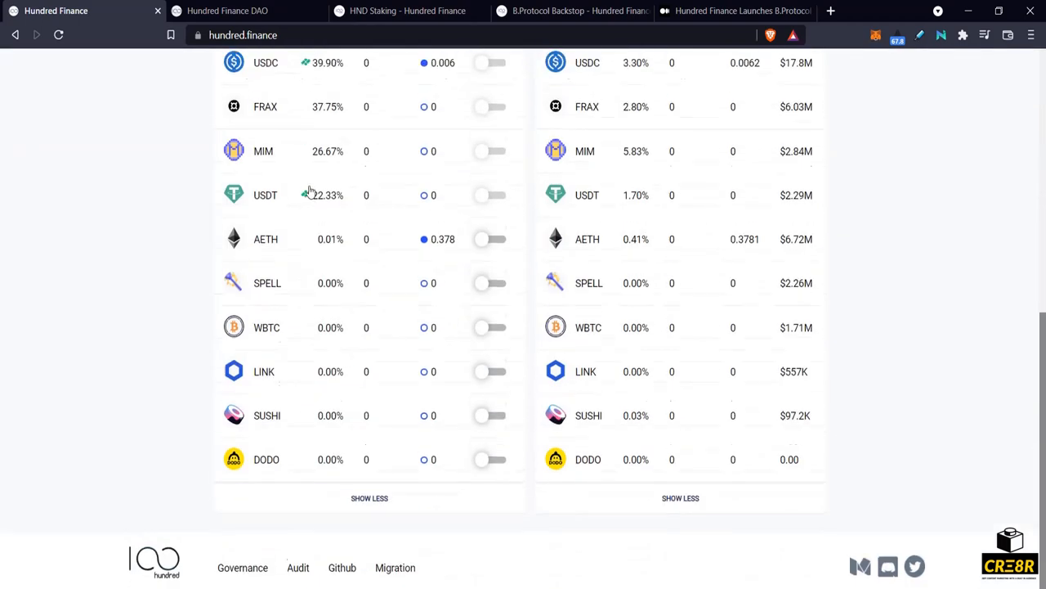
{"action": "scroll", "scroll_direction": "up", "scroll_amount": 3}
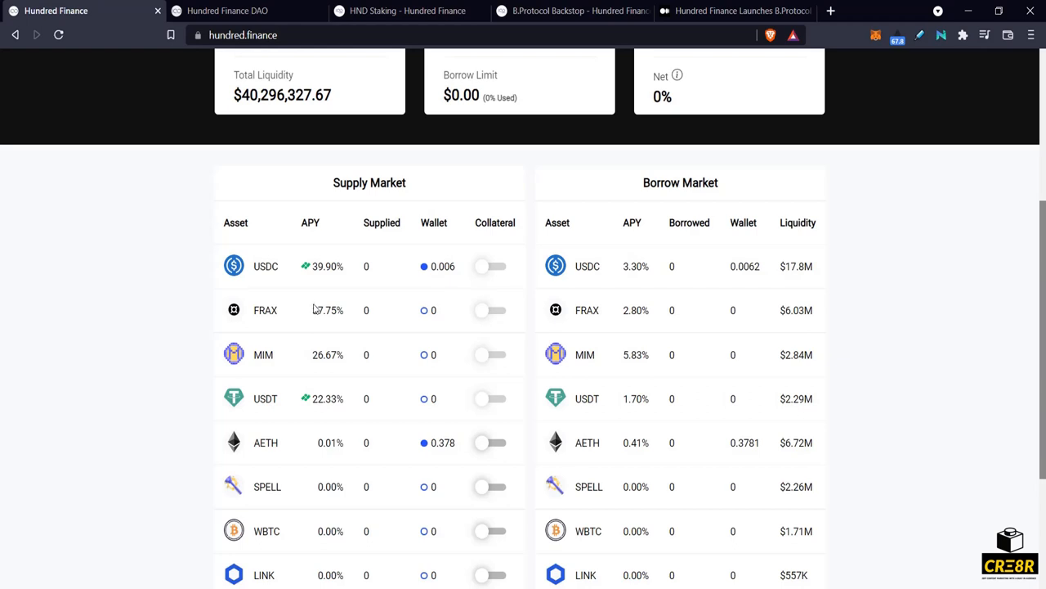
{"action": "mouse_move", "coordinate": [319, 308]}
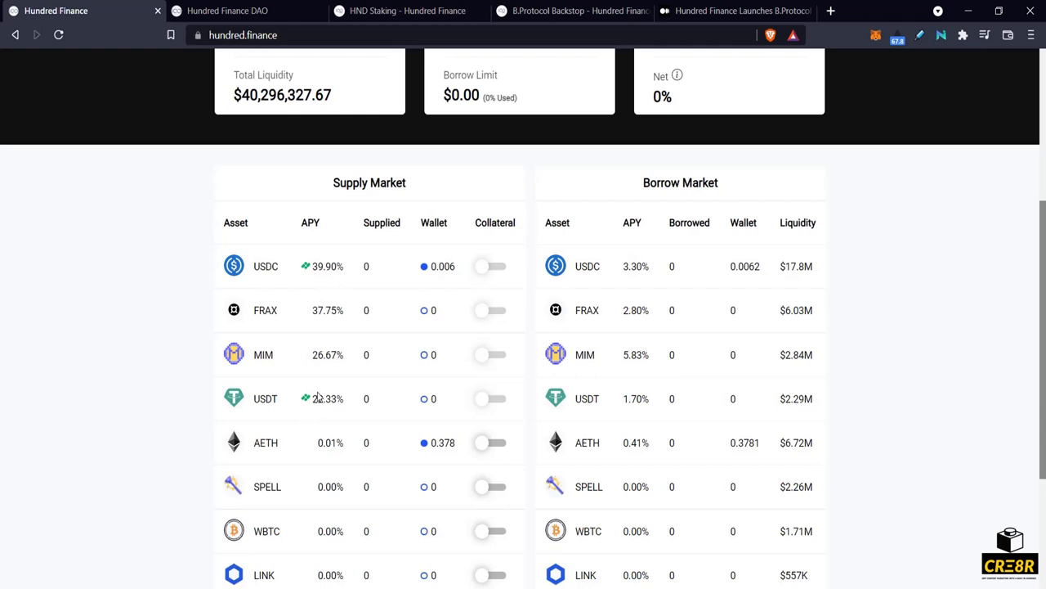
{"action": "mouse_move", "coordinate": [295, 317]}
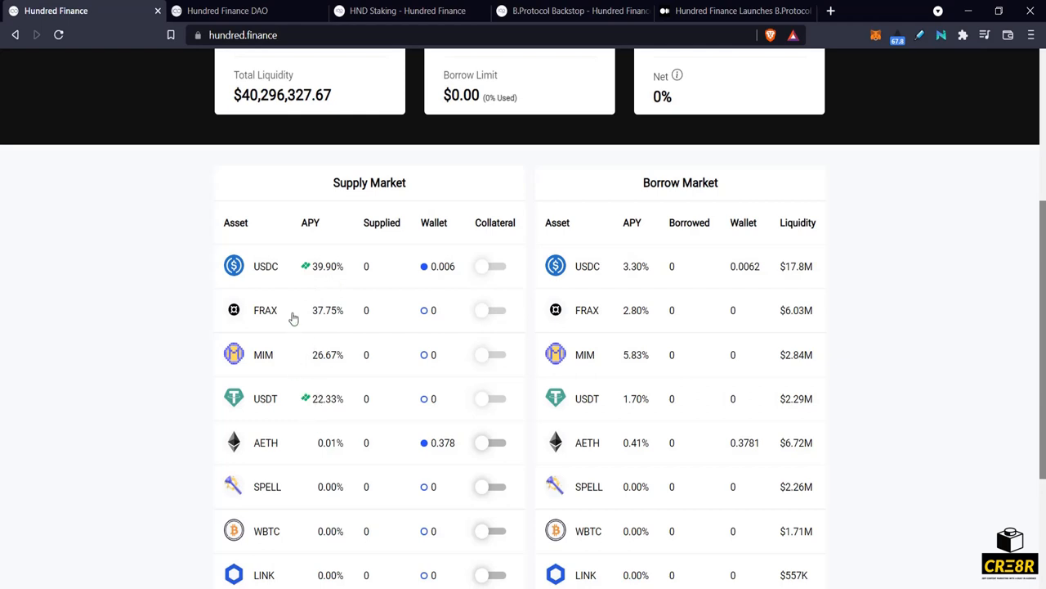
{"action": "mouse_move", "coordinate": [284, 276]}
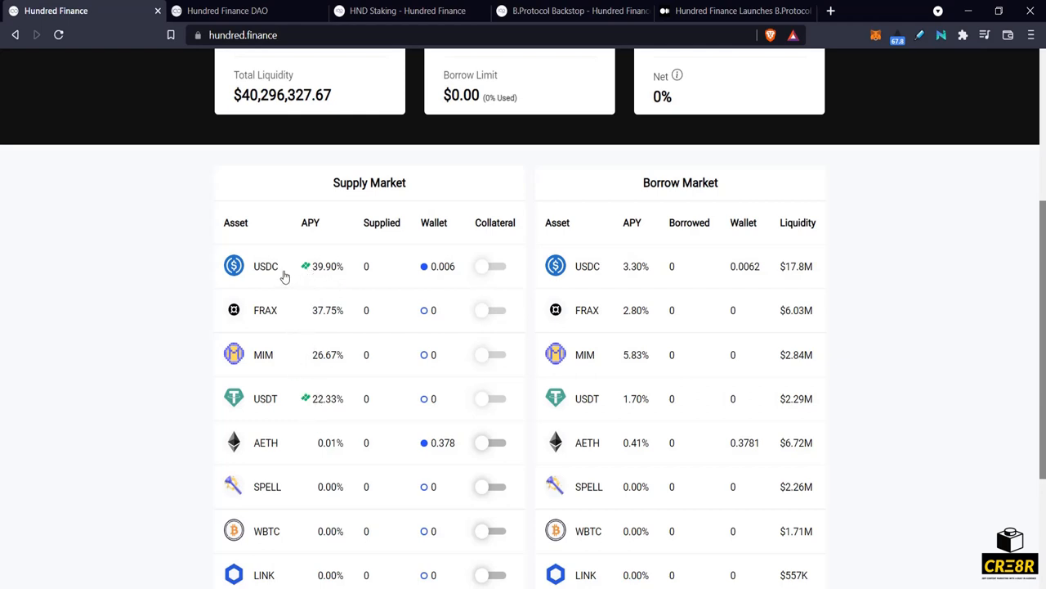
{"action": "mouse_move", "coordinate": [291, 288]}
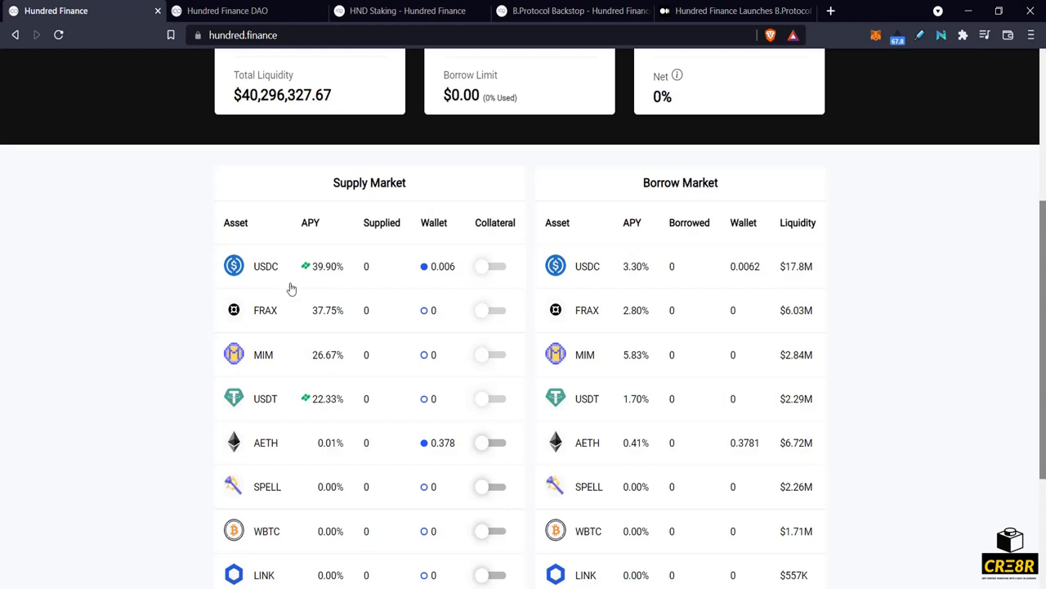
{"action": "left_click", "coordinate": [409, 10]}
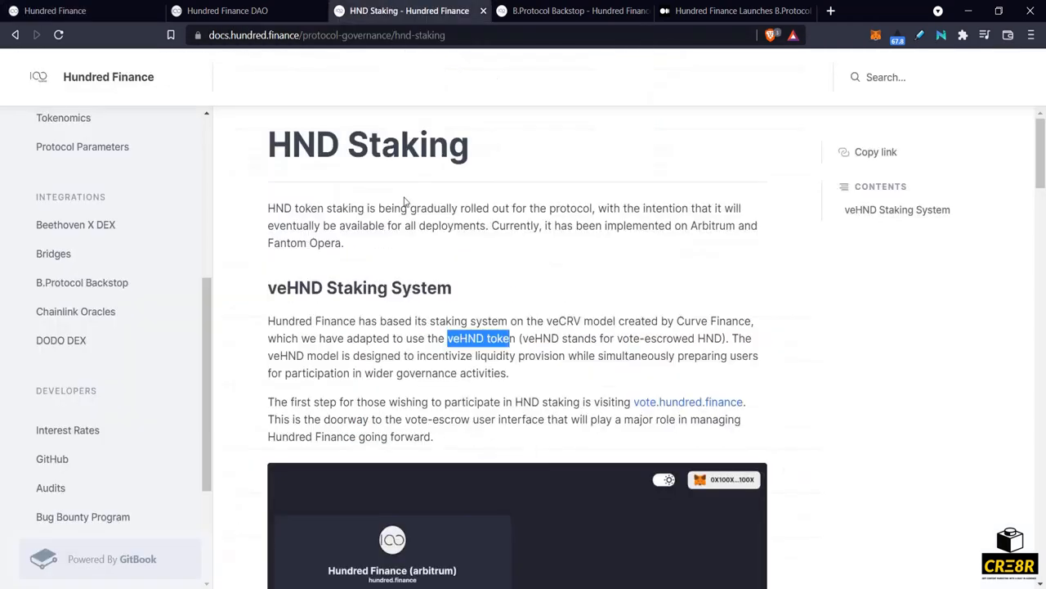
{"action": "mouse_move", "coordinate": [265, 353]}
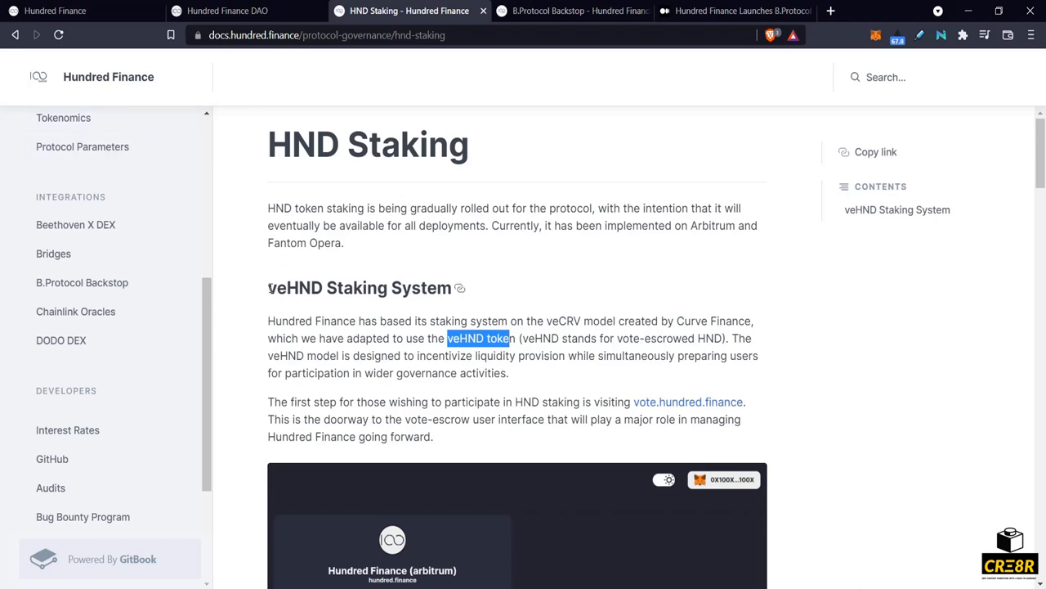
{"action": "double_click", "coordinate": [295, 288]}
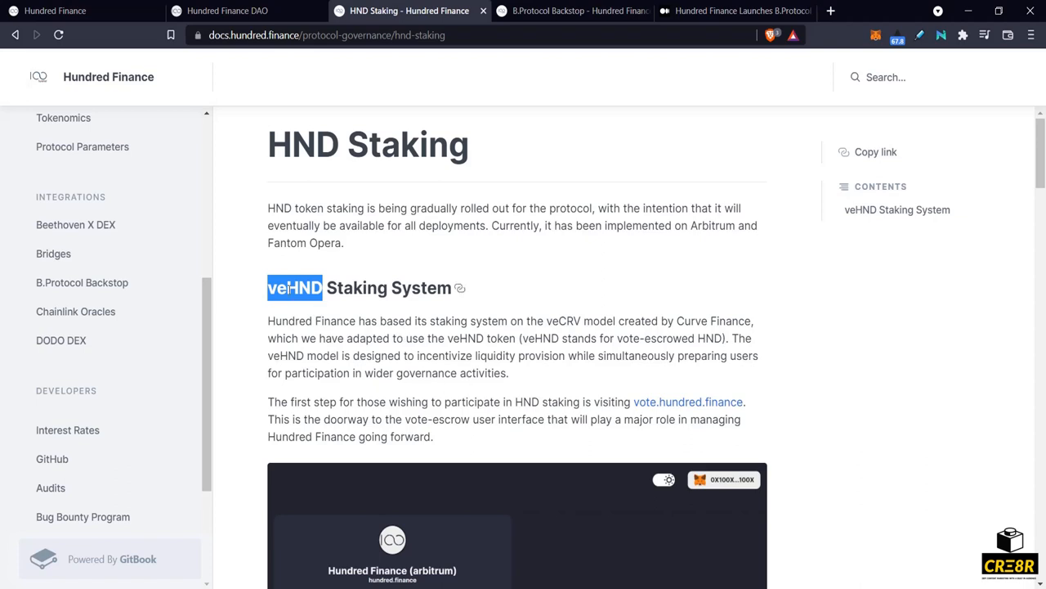
{"action": "left_click", "coordinate": [294, 288]}
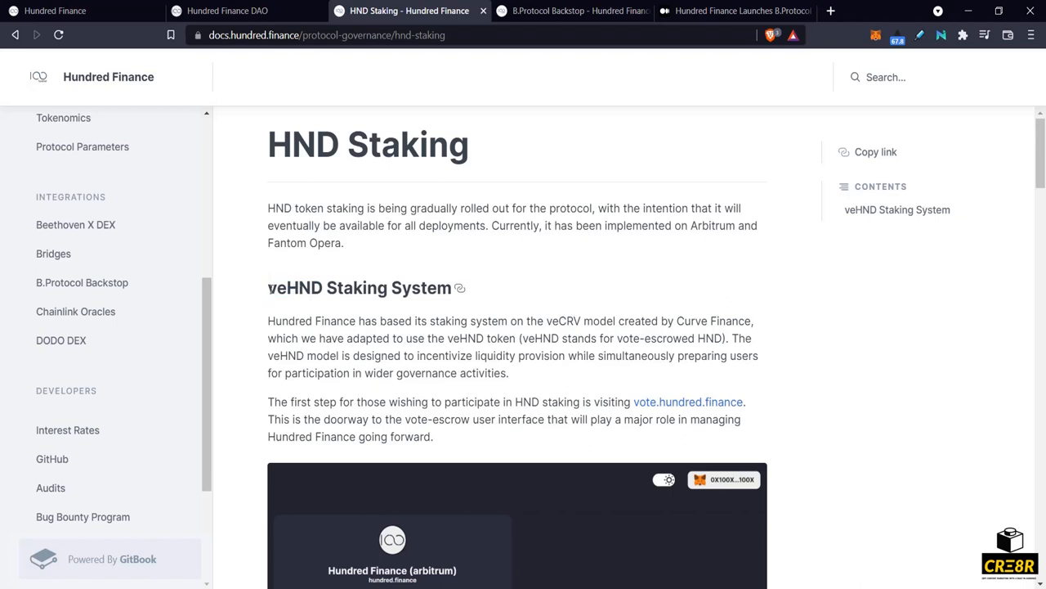
{"action": "double_click", "coordinate": [276, 288]}
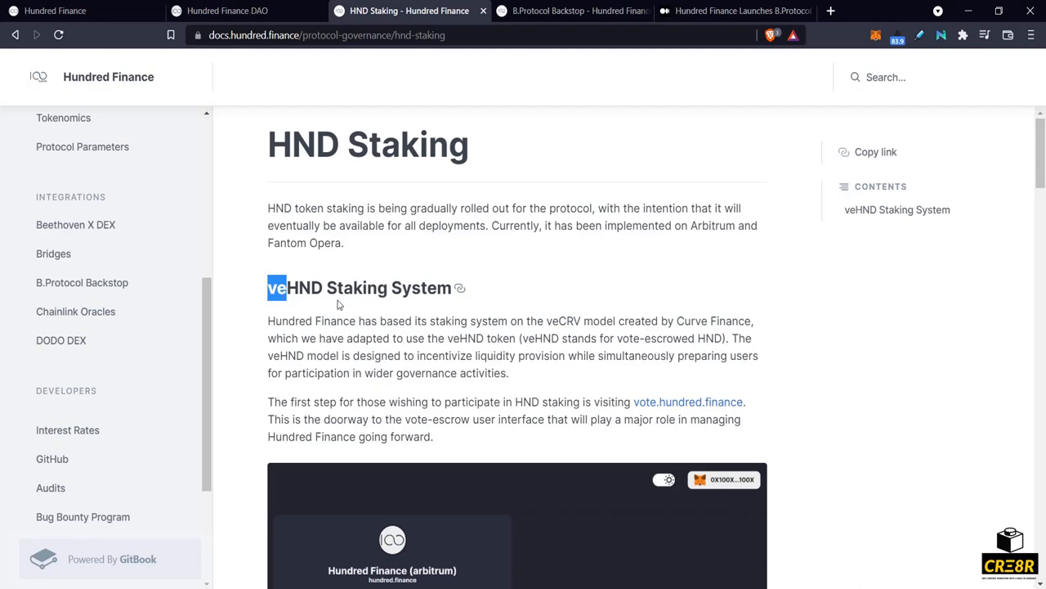
{"action": "left_click", "coordinate": [227, 10]}
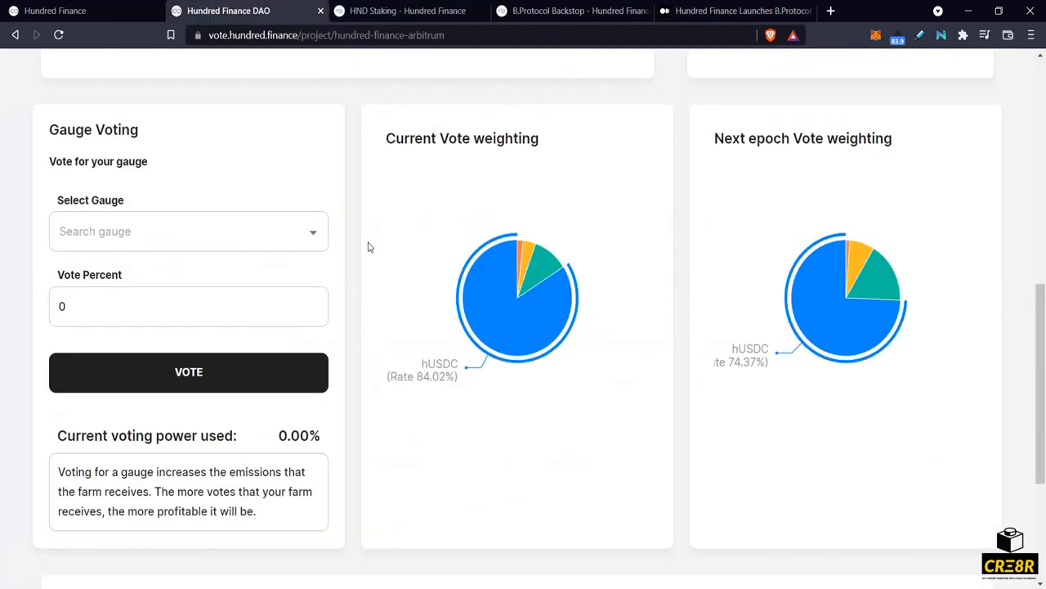
{"action": "left_click", "coordinate": [409, 9]}
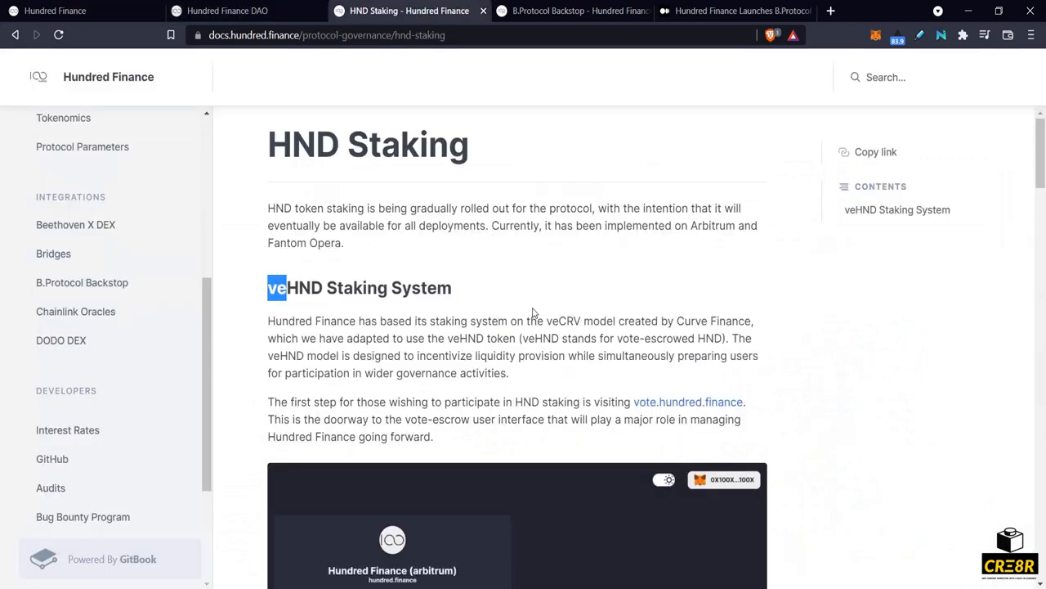
{"action": "scroll", "scroll_direction": "down", "scroll_amount": 3}
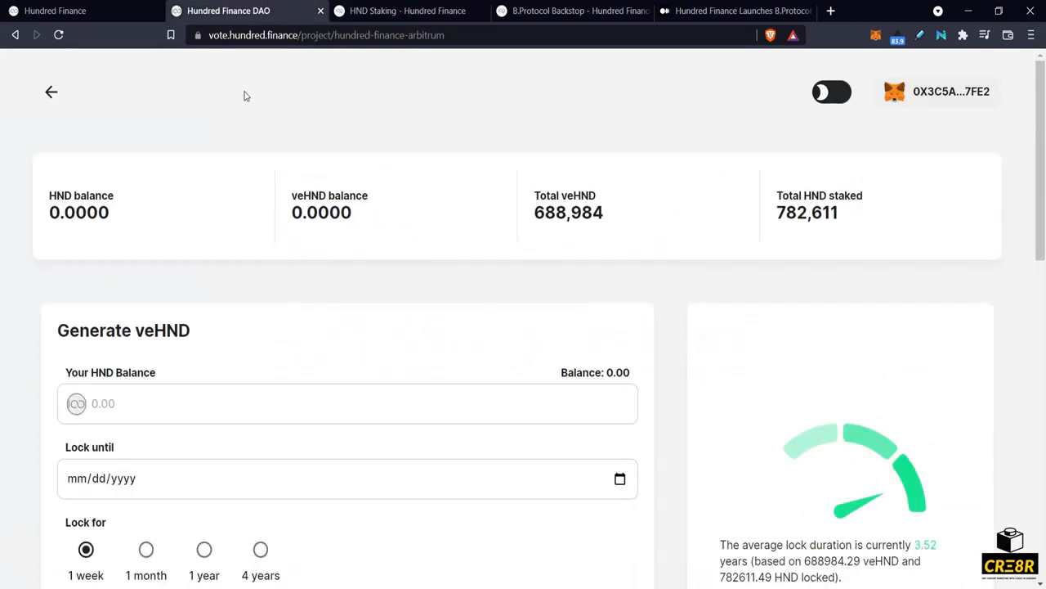
{"action": "mouse_move", "coordinate": [323, 345]}
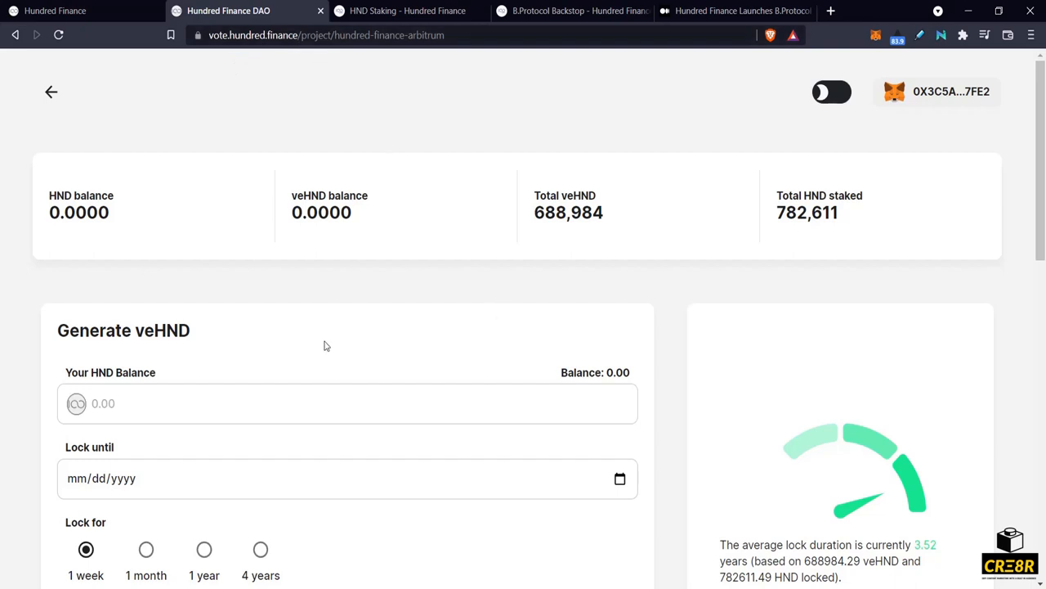
{"action": "mouse_move", "coordinate": [202, 343]}
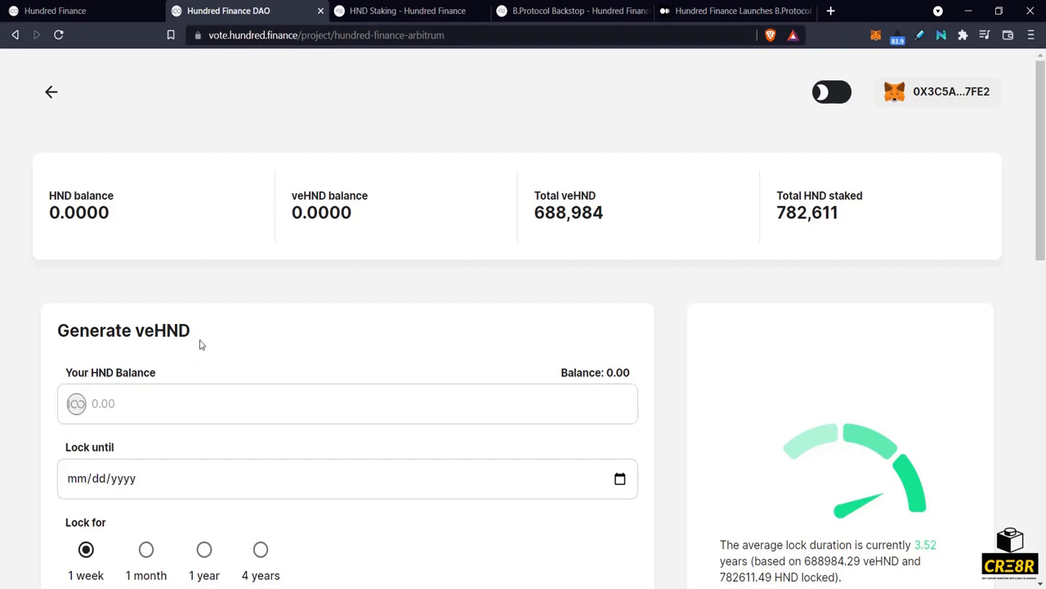
Try HND amounts 1 and 0.25 while toggling the lock between 4 years and 1 year.
{"action": "double_click", "coordinate": [173, 330]}
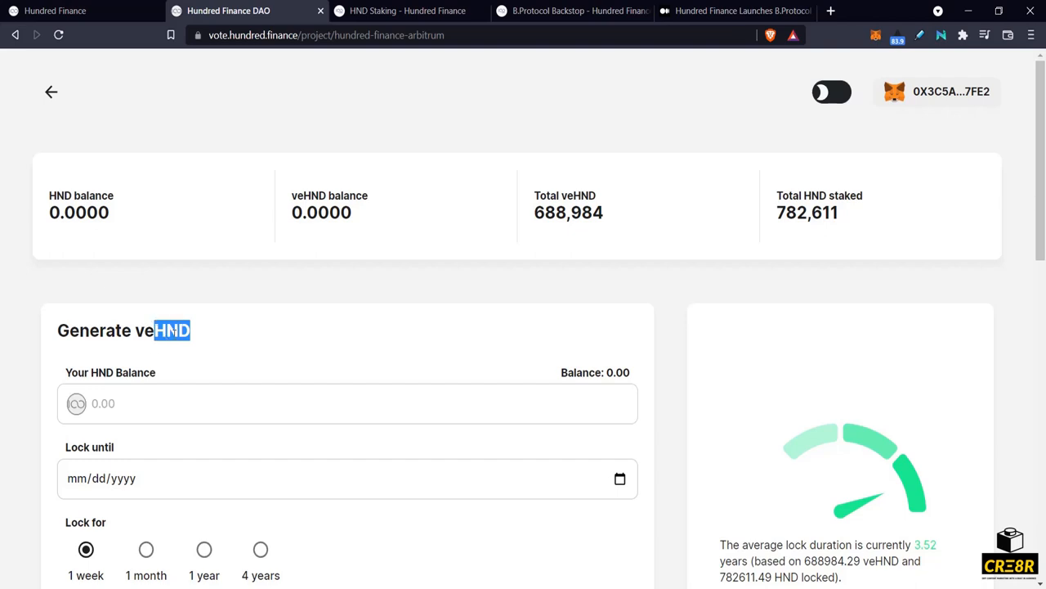
{"action": "scroll", "scroll_direction": "down", "scroll_amount": 3}
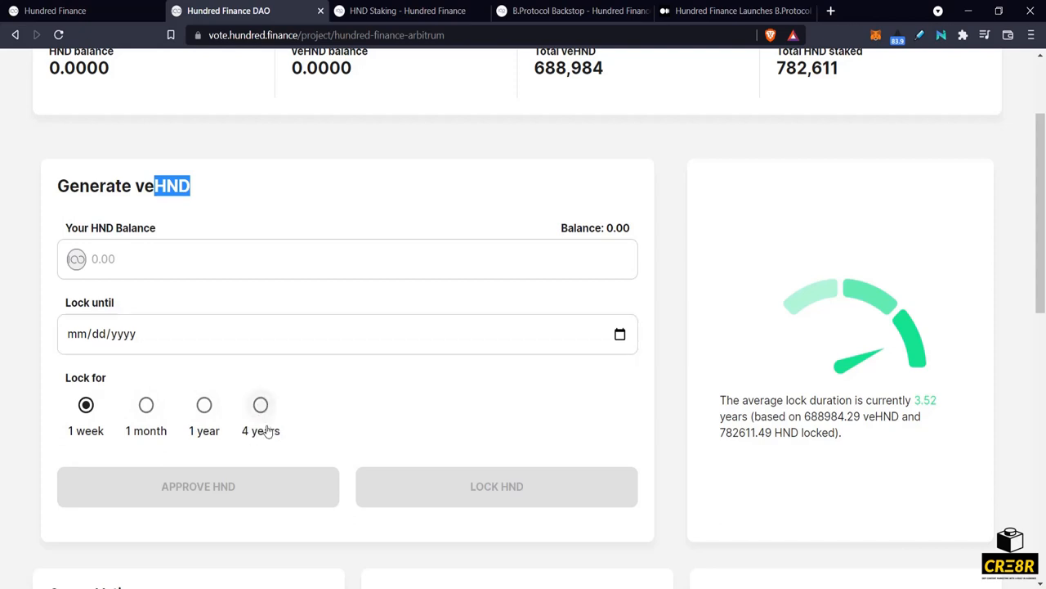
{"action": "mouse_move", "coordinate": [321, 429]}
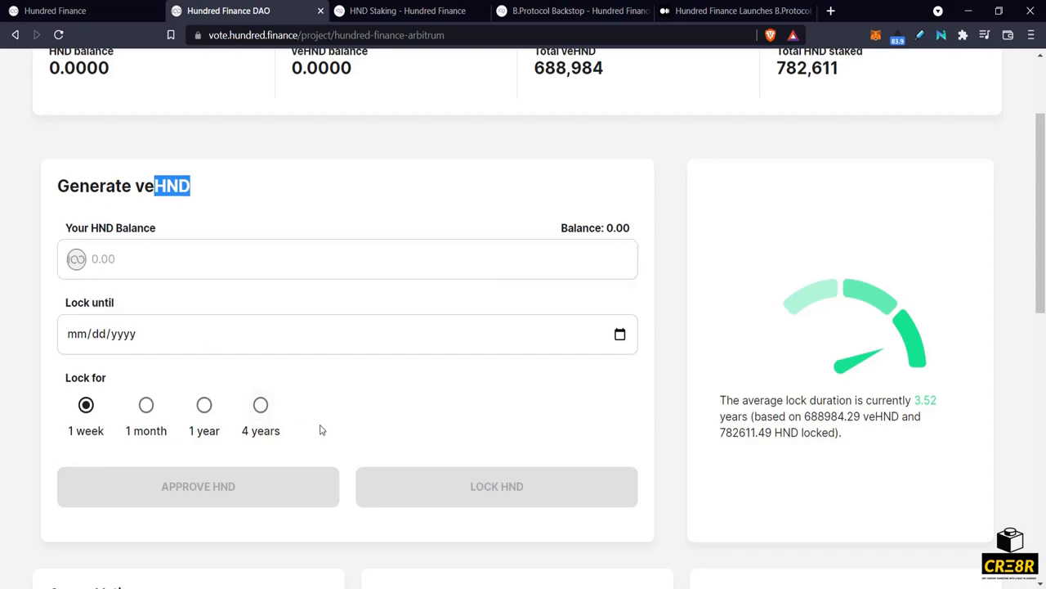
{"action": "mouse_move", "coordinate": [149, 206]}
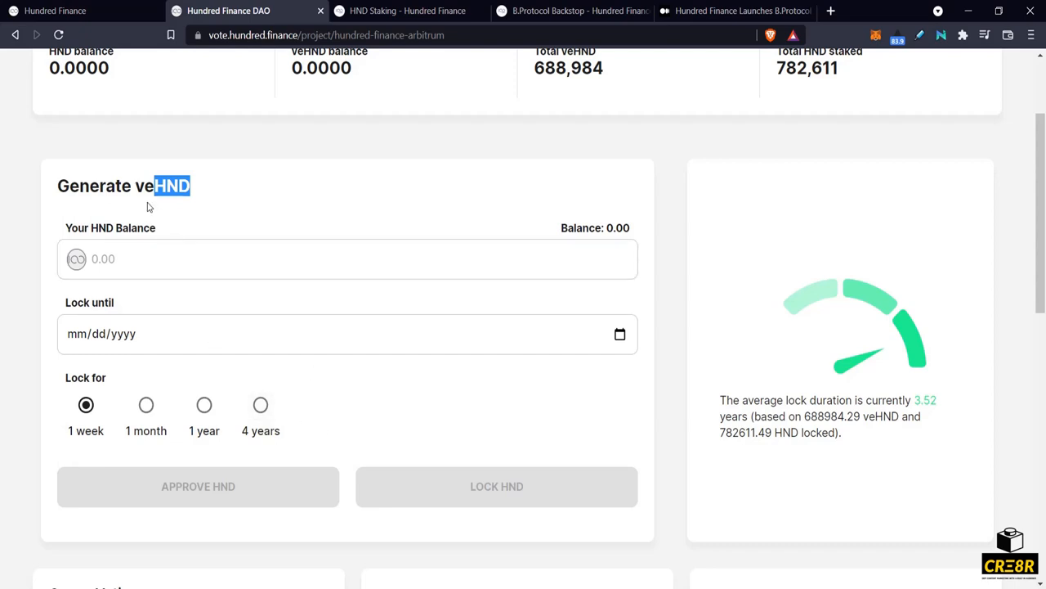
{"action": "left_click", "coordinate": [347, 258]}
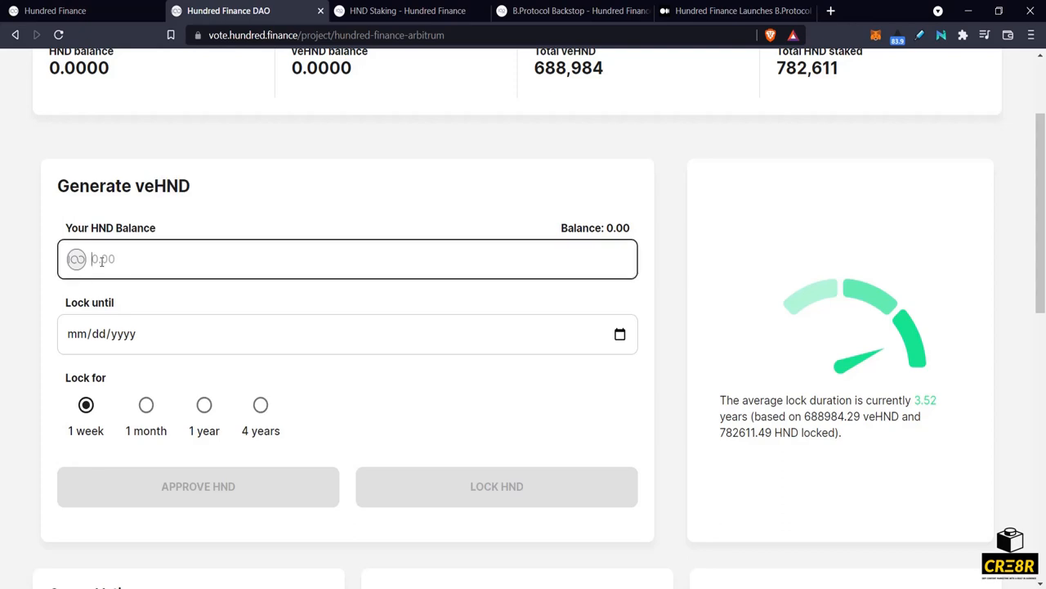
{"action": "type", "text": "1"}
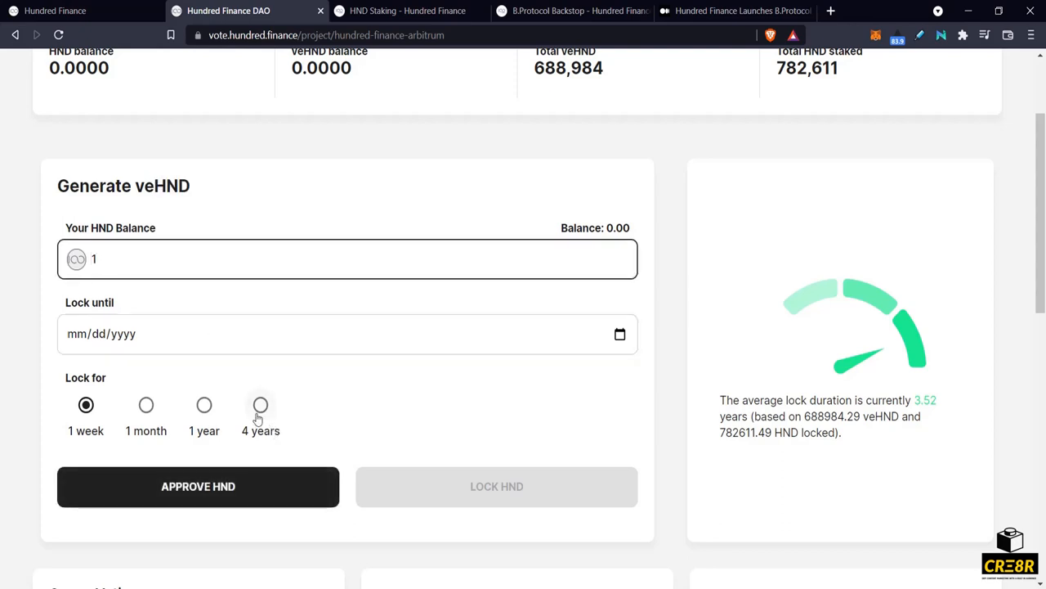
{"action": "left_click", "coordinate": [260, 406]}
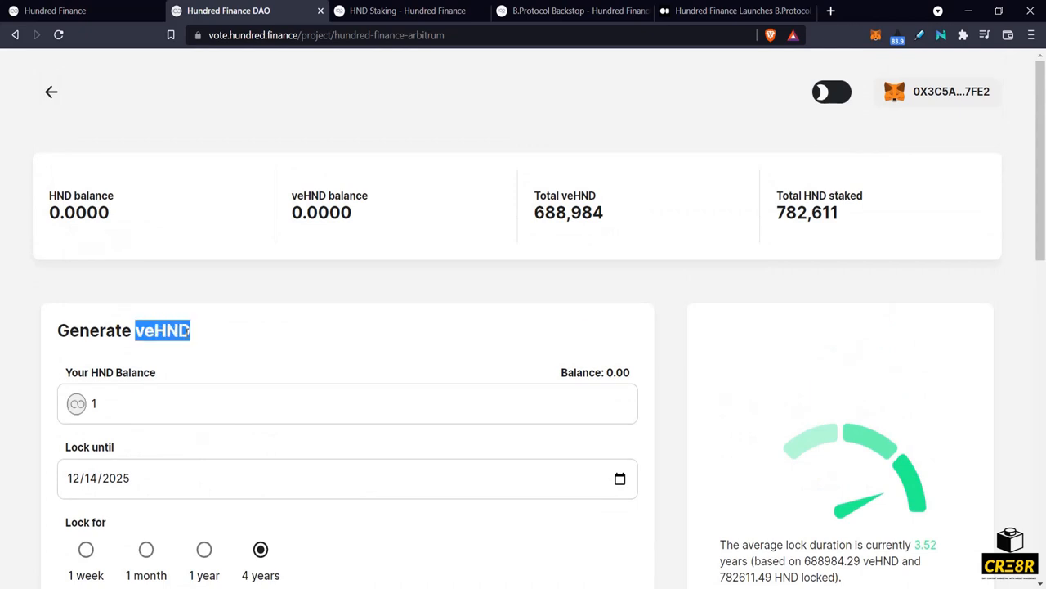
{"action": "scroll", "scroll_direction": "down", "scroll_amount": 3}
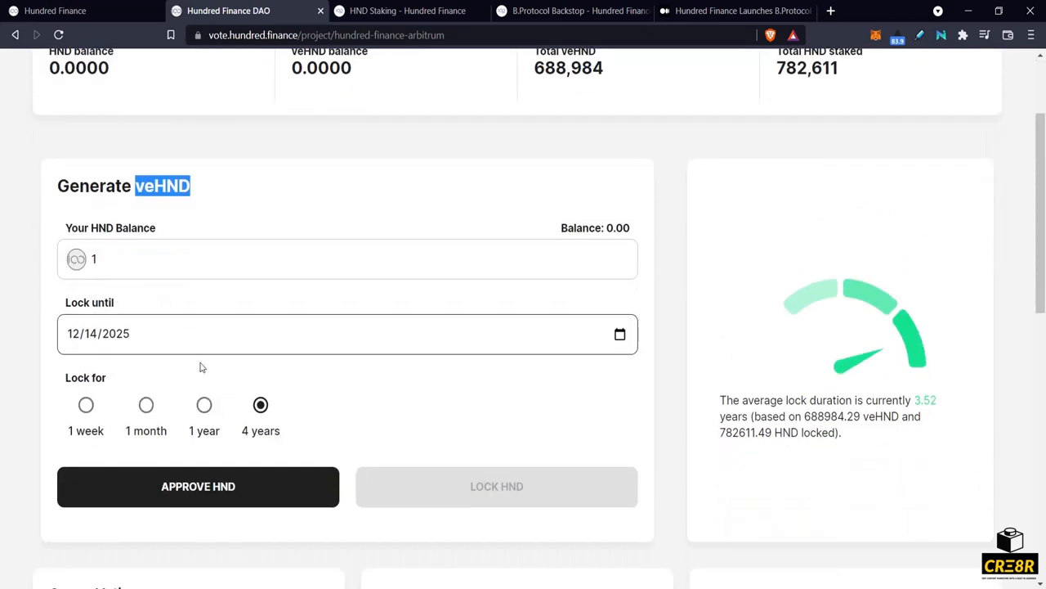
{"action": "left_click", "coordinate": [203, 404]}
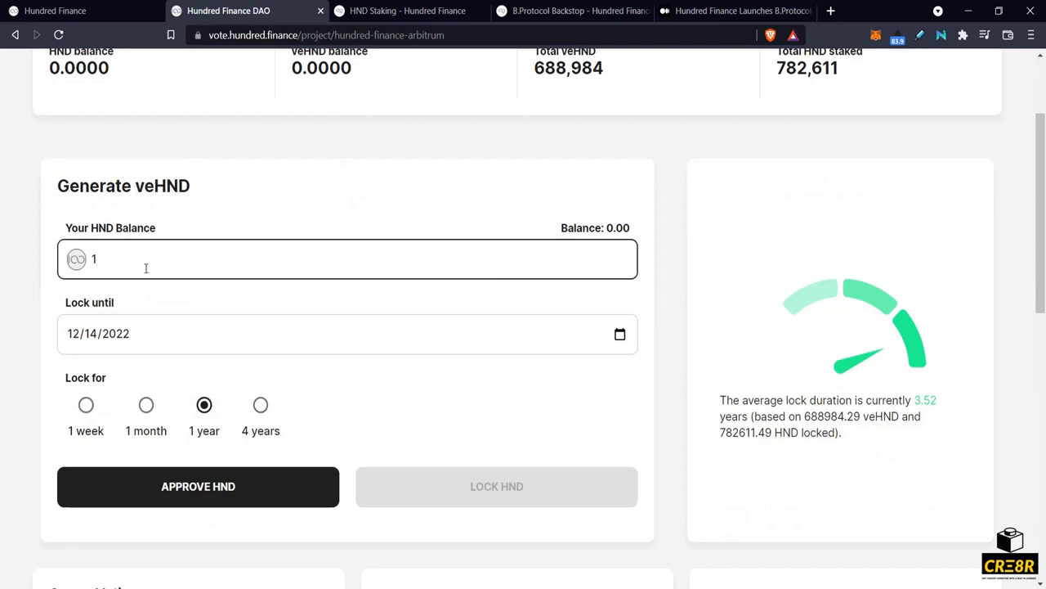
{"action": "type", "text": "0.25"}
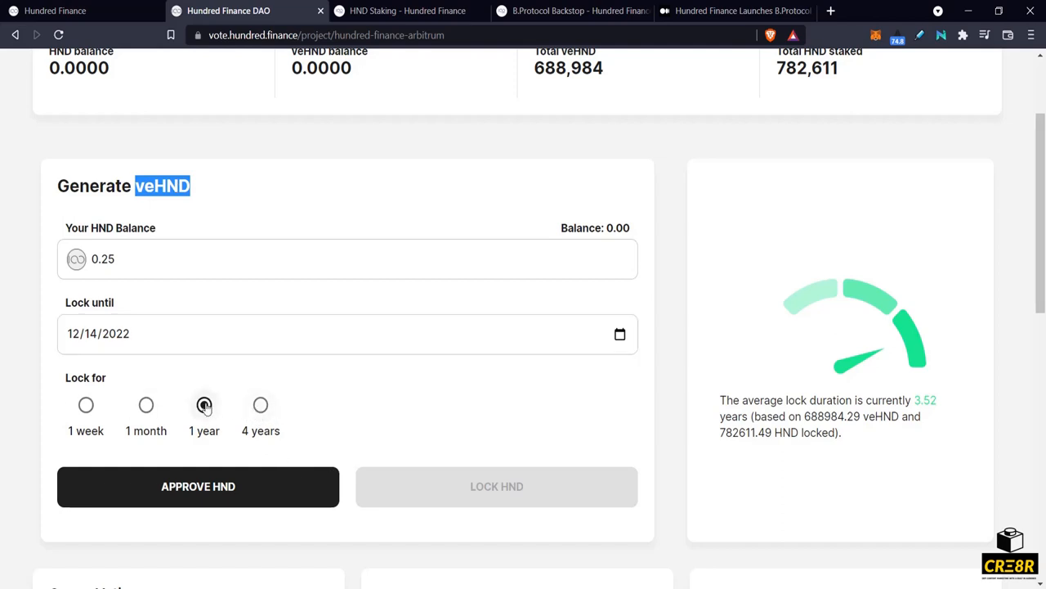
Settle on a 4-year lock ending 12/14/2025 and clear the HND amount to 0.
{"action": "left_click", "coordinate": [203, 405]}
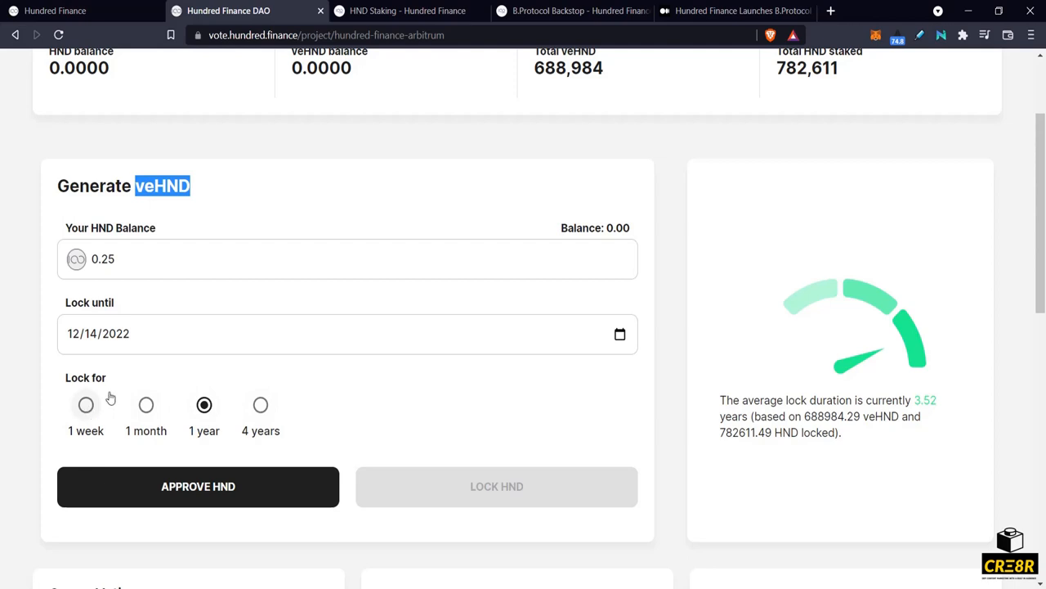
{"action": "left_click", "coordinate": [98, 334]}
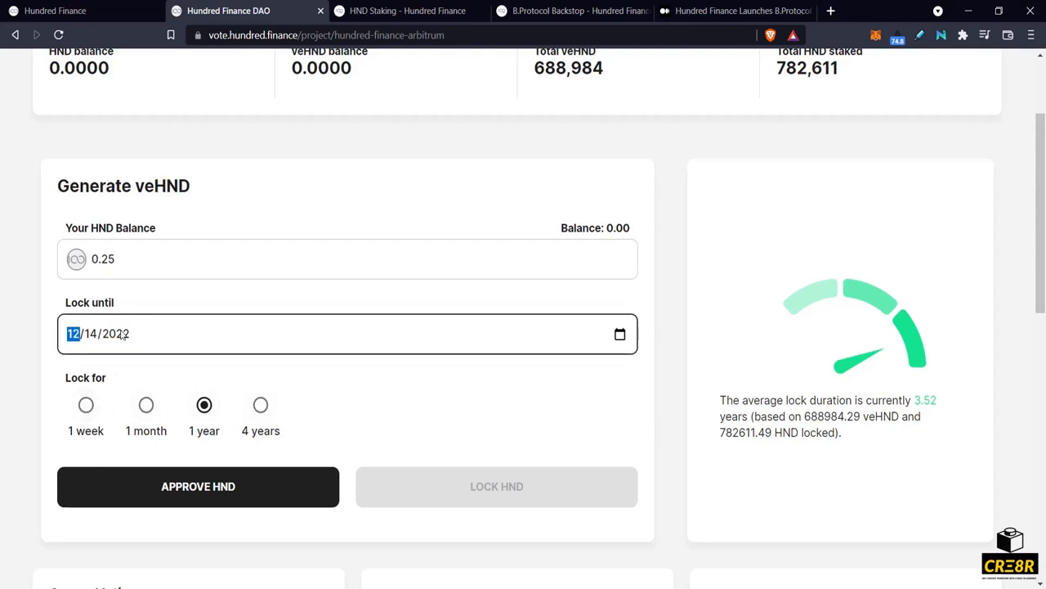
{"action": "left_click", "coordinate": [260, 406]}
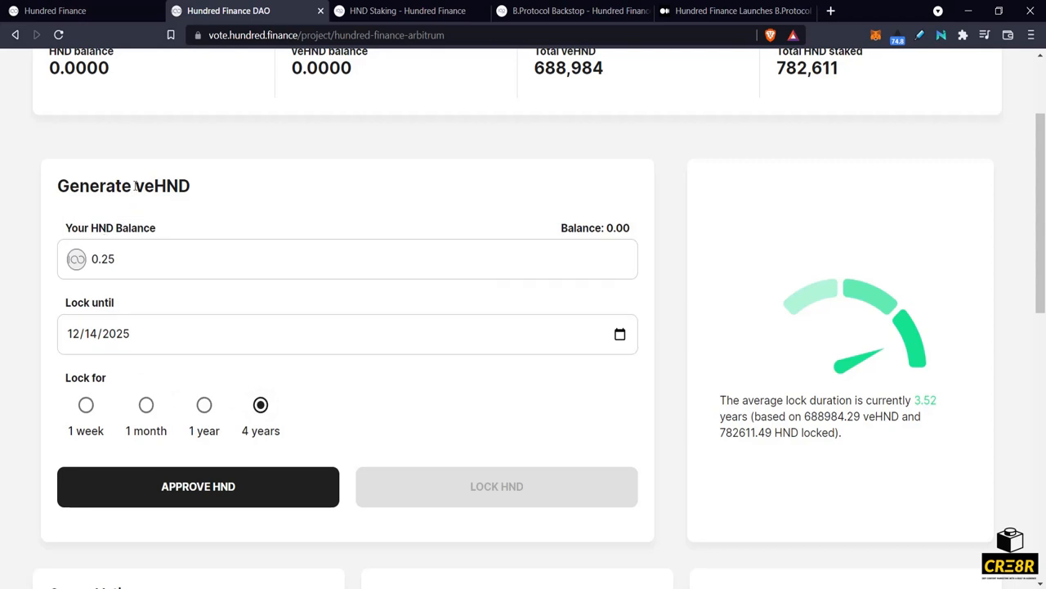
{"action": "double_click", "coordinate": [161, 187]}
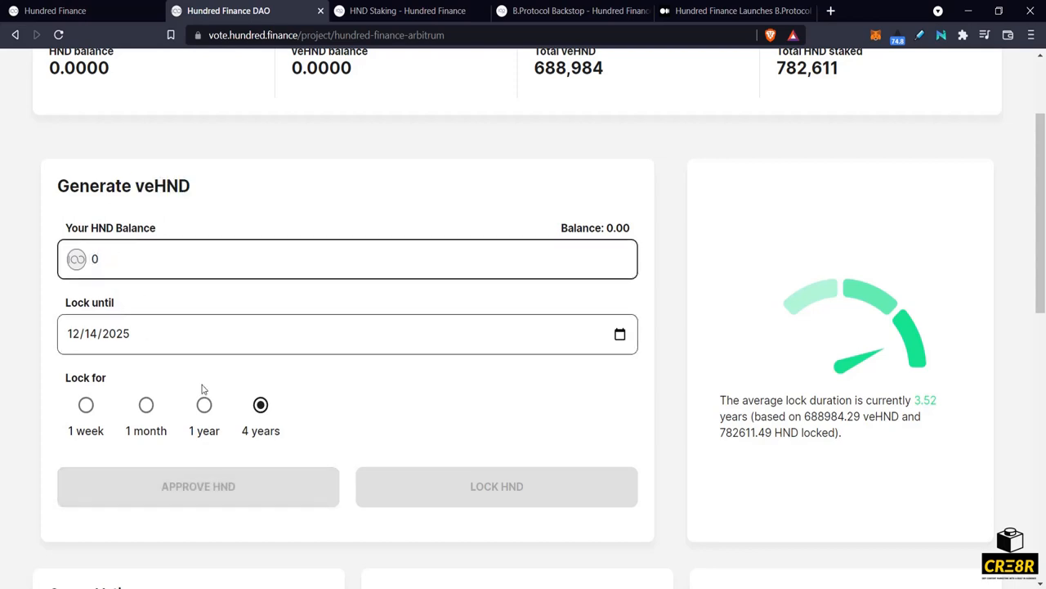
{"action": "left_click", "coordinate": [346, 259]}
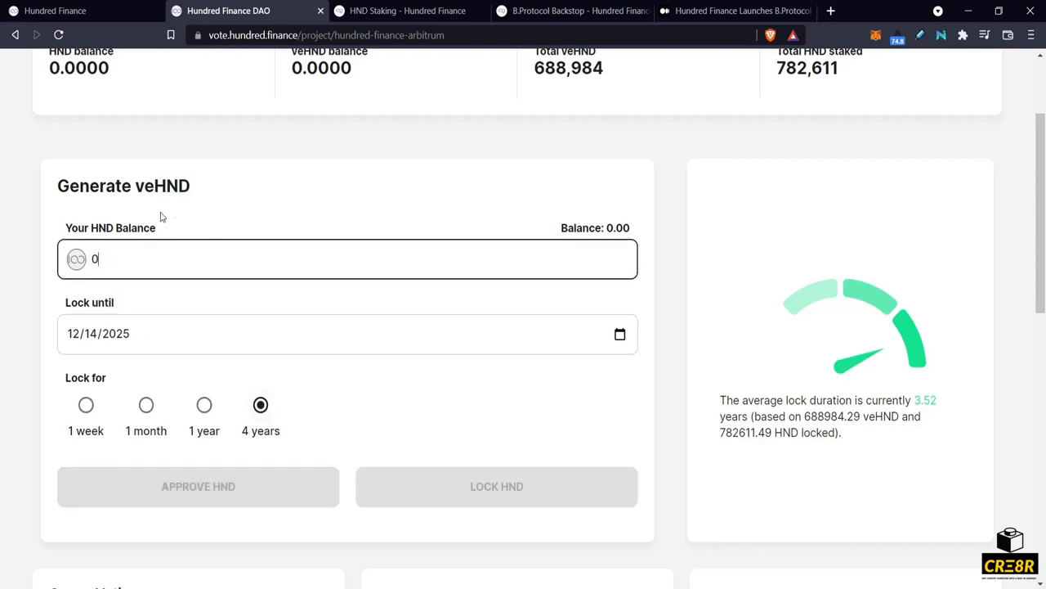
{"action": "double_click", "coordinate": [173, 187]}
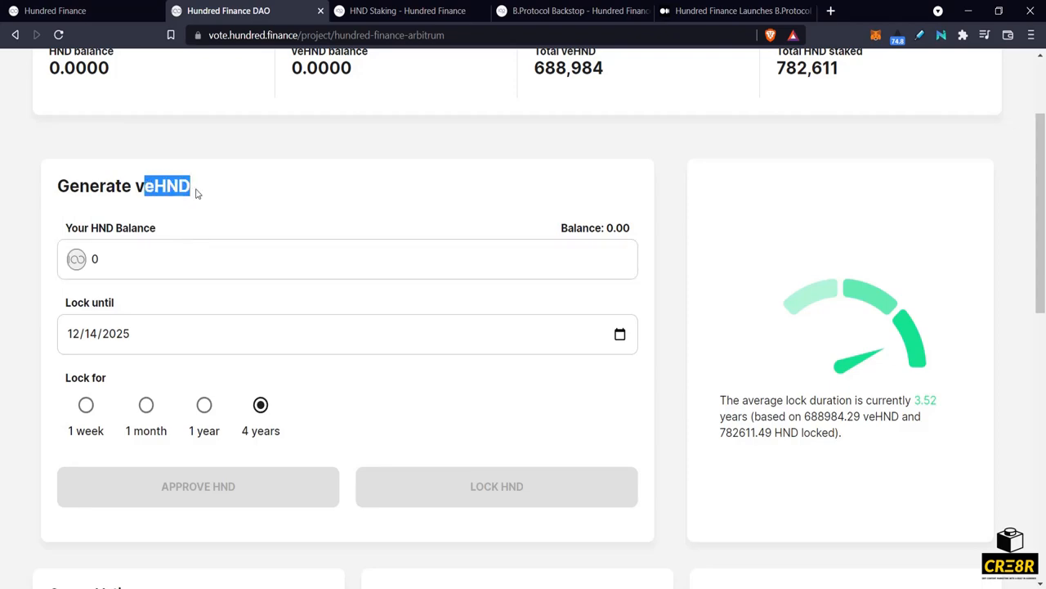
Open the Select Gauge dropdown listing hUSDC, hFRAX, hMIM and hUSDT.
{"action": "scroll", "scroll_direction": "down", "scroll_amount": 3}
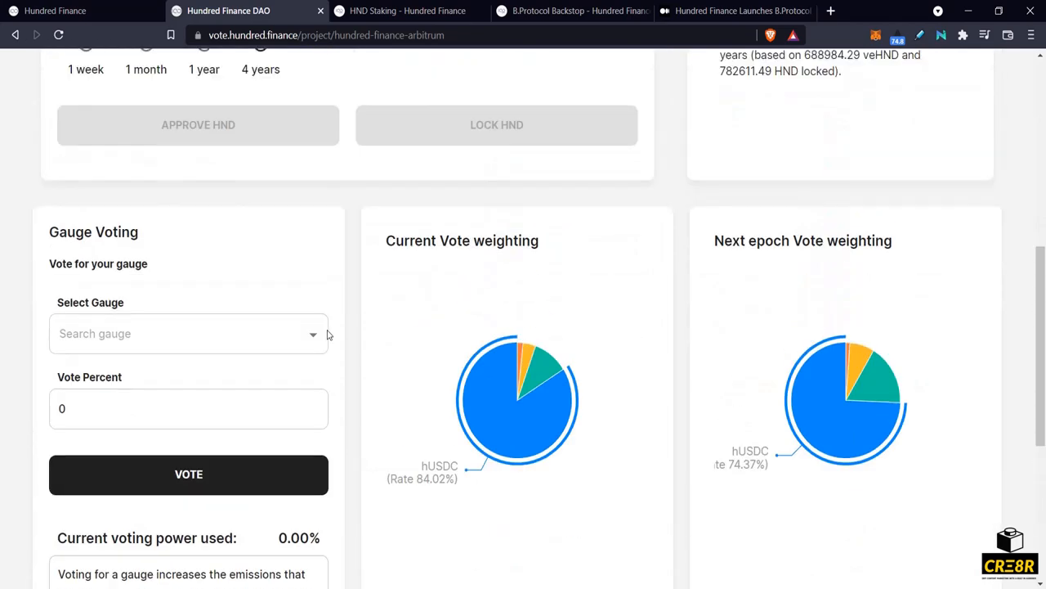
{"action": "left_click", "coordinate": [188, 334]}
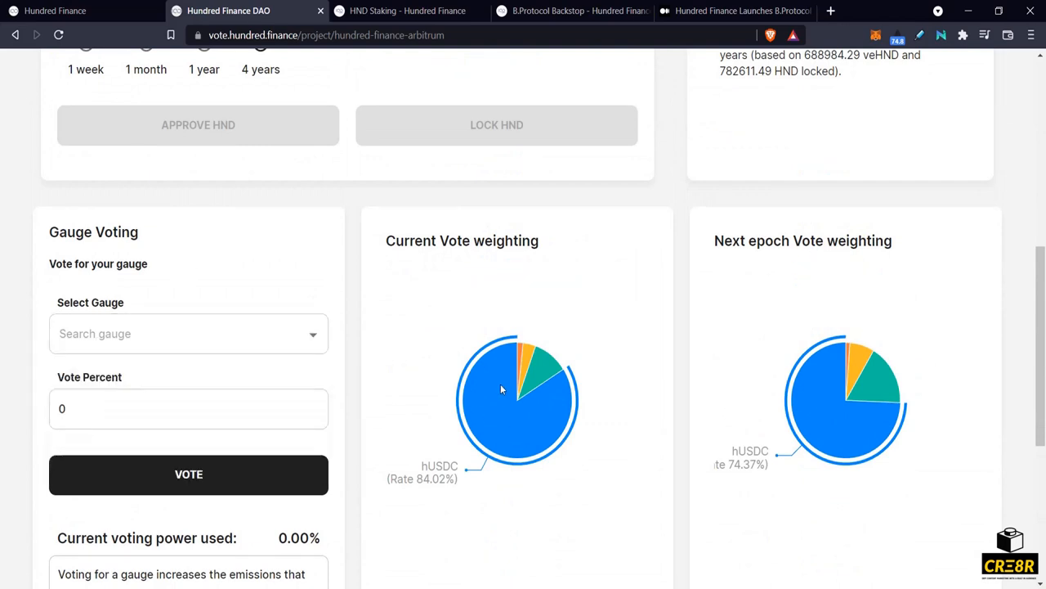
{"action": "mouse_move", "coordinate": [477, 417]}
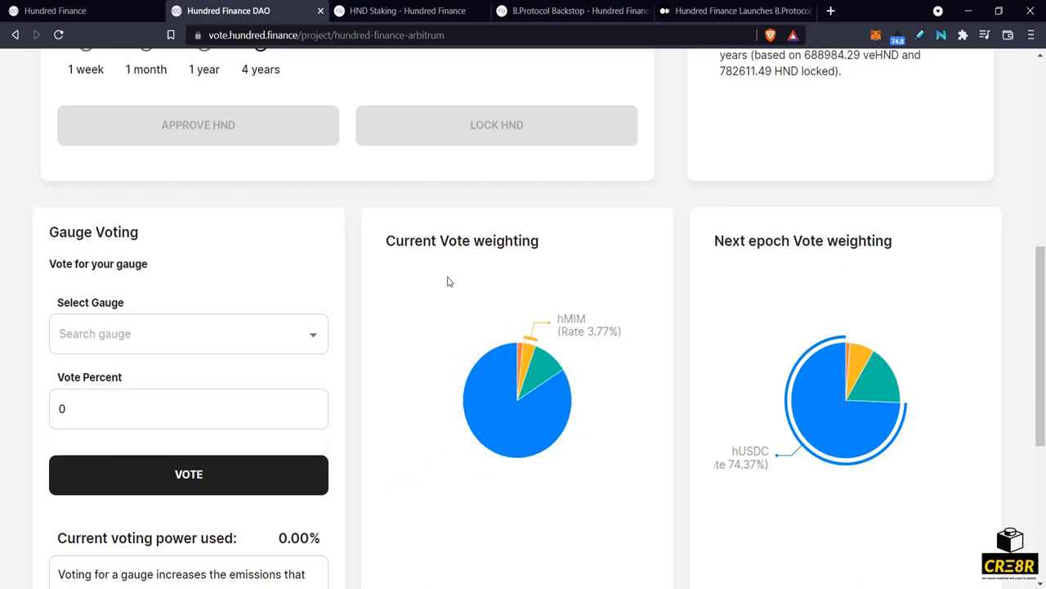
{"action": "mouse_move", "coordinate": [497, 288]}
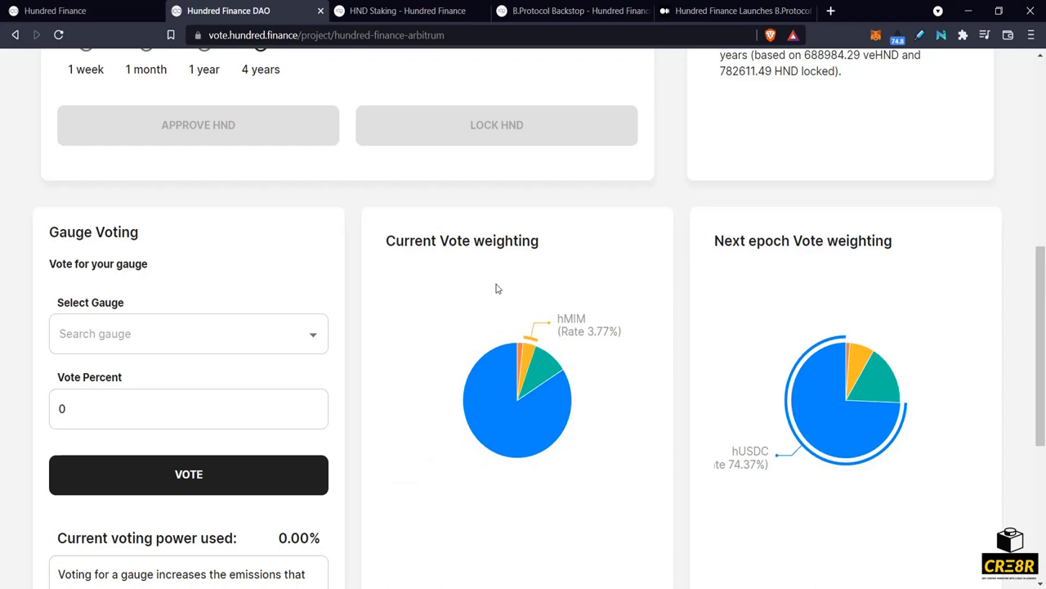
{"action": "mouse_move", "coordinate": [585, 293]}
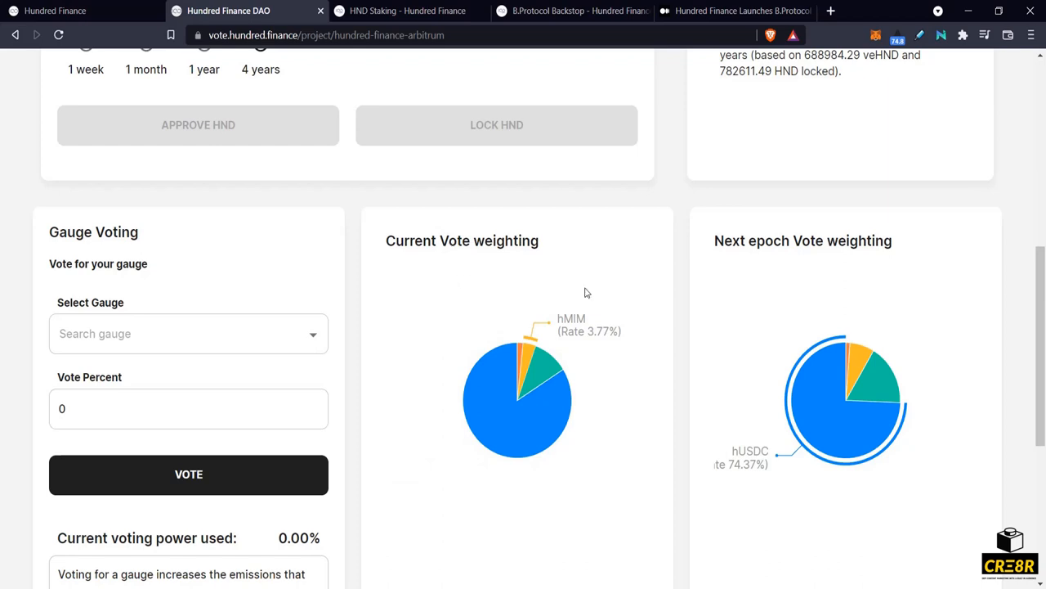
{"action": "mouse_move", "coordinate": [707, 516]}
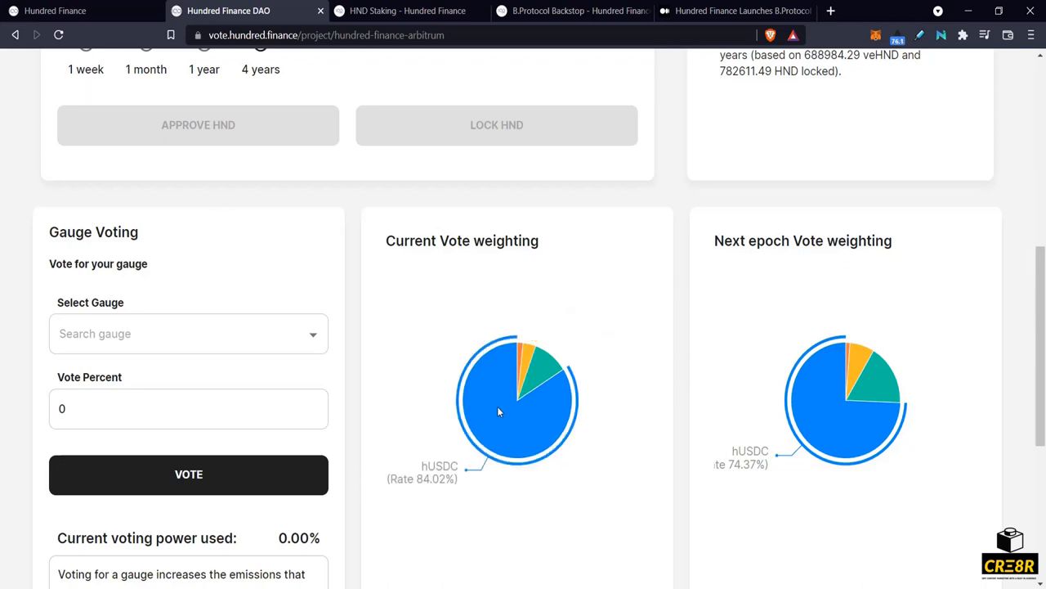
{"action": "left_click", "coordinate": [188, 333]}
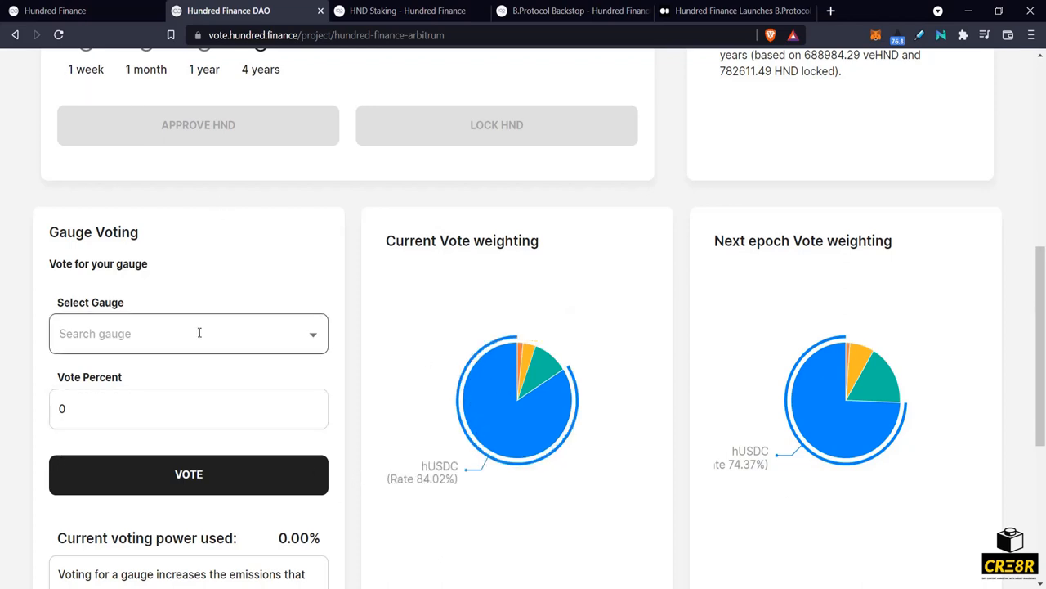
{"action": "left_click", "coordinate": [188, 334]}
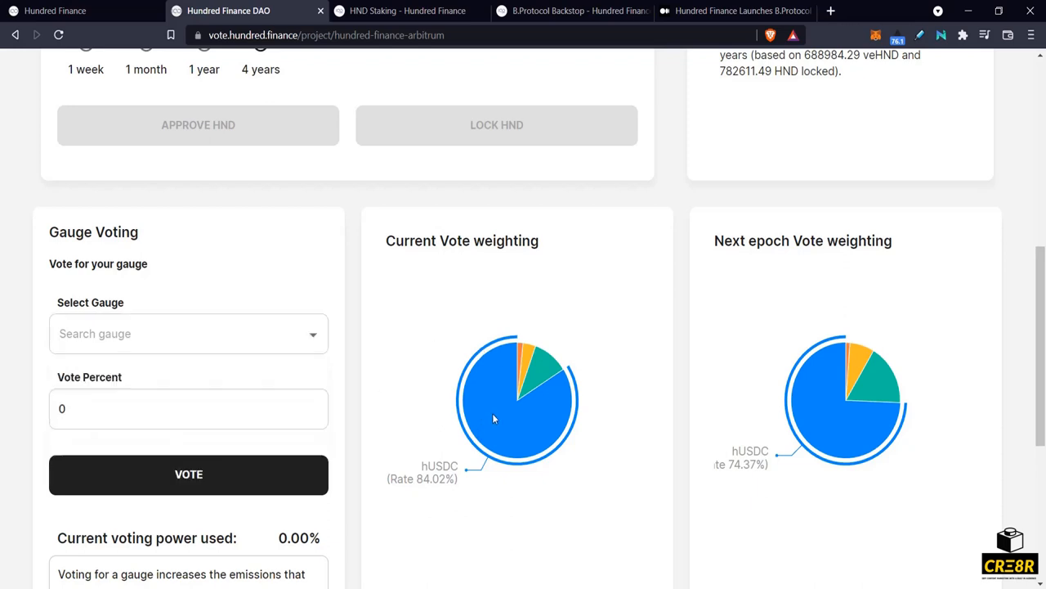
{"action": "mouse_move", "coordinate": [510, 424]}
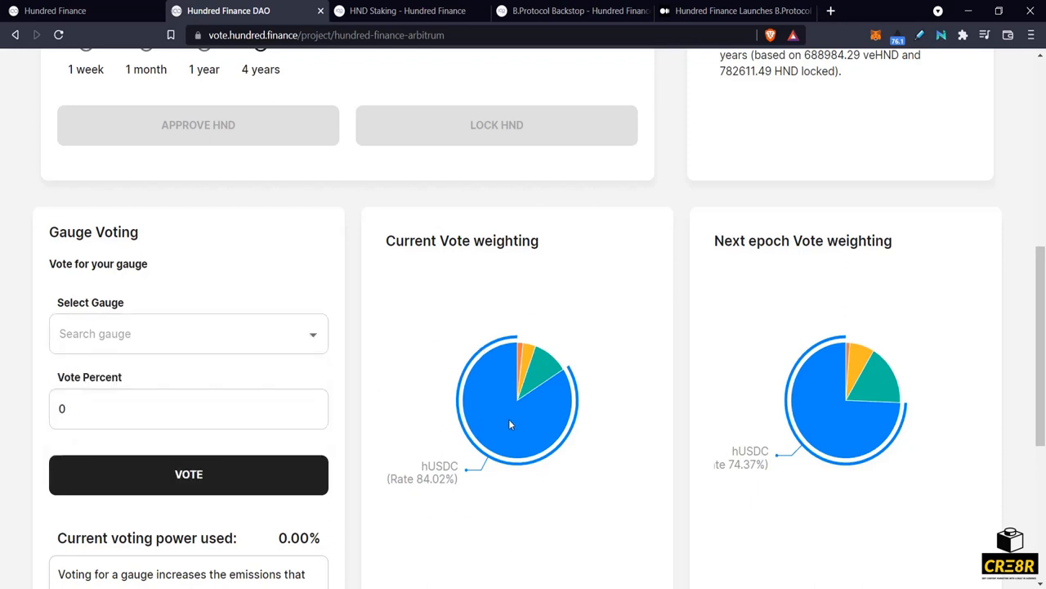
{"action": "mouse_move", "coordinate": [654, 425]}
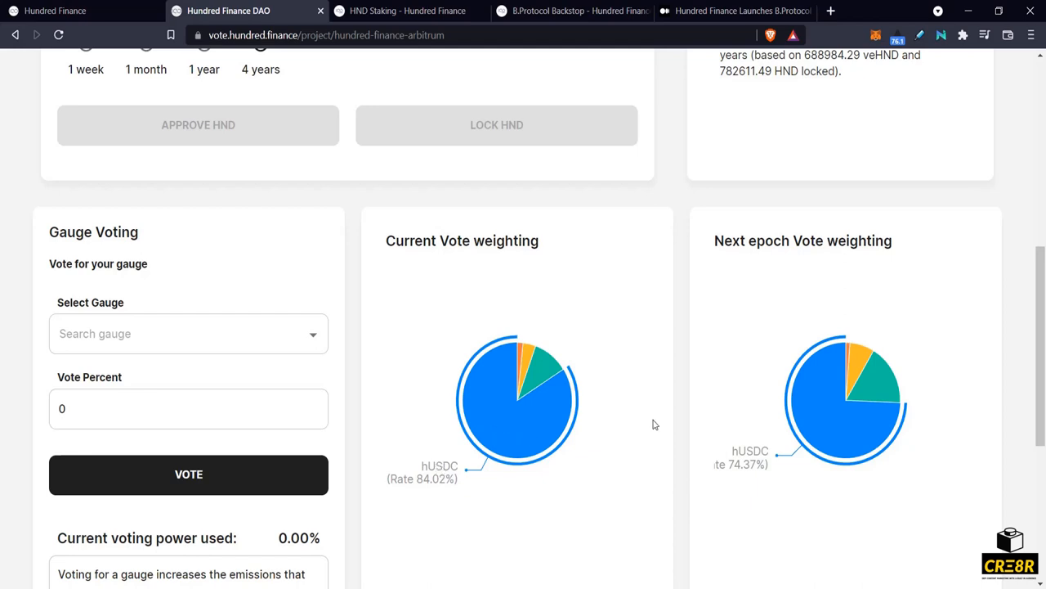
{"action": "mouse_move", "coordinate": [887, 389]}
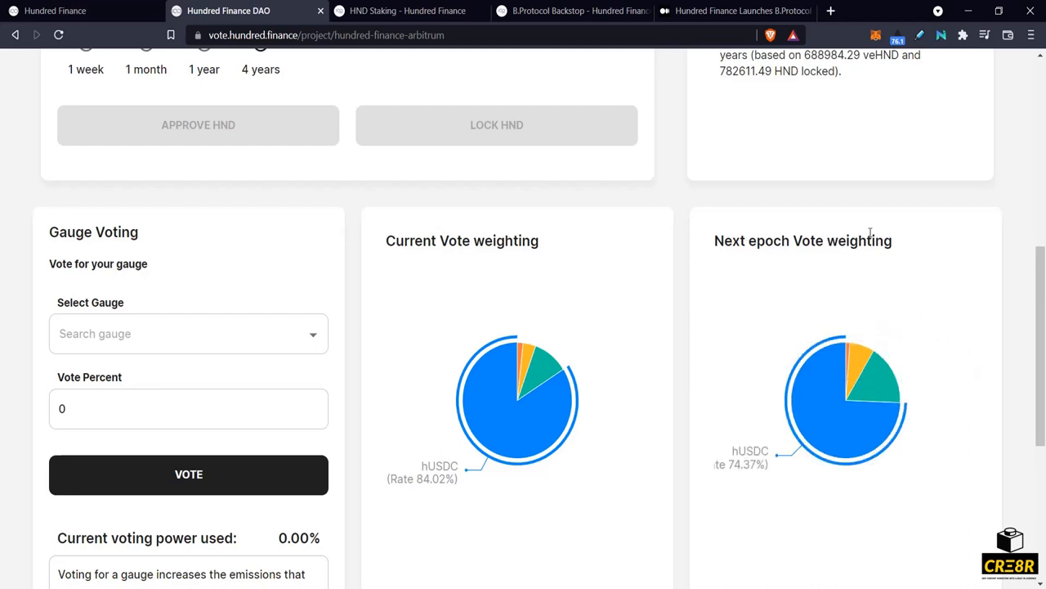
{"action": "mouse_move", "coordinate": [866, 234]}
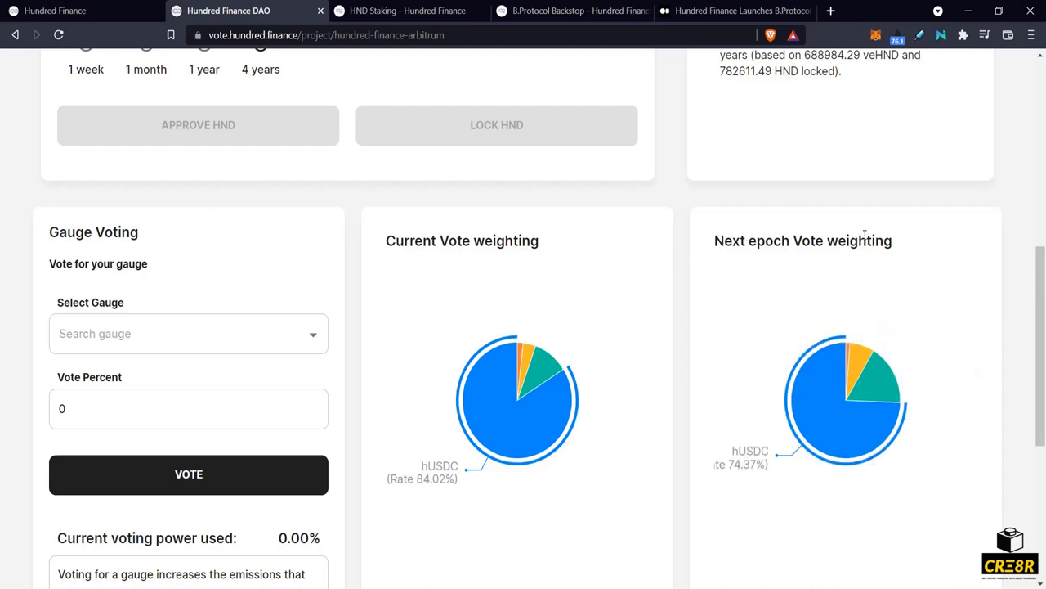
{"action": "left_click", "coordinate": [188, 334]}
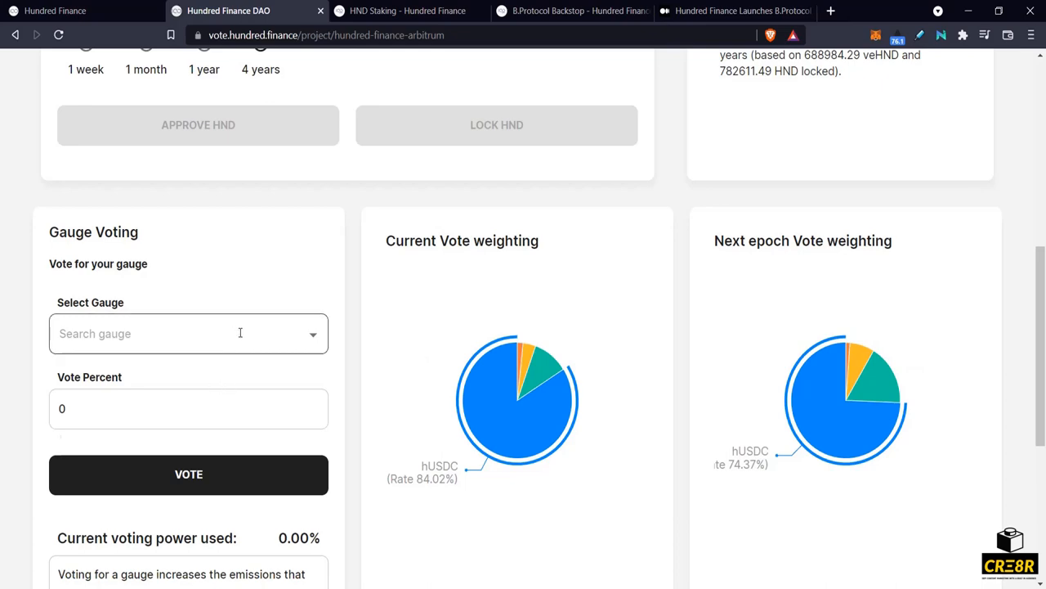
{"action": "left_click", "coordinate": [188, 333]}
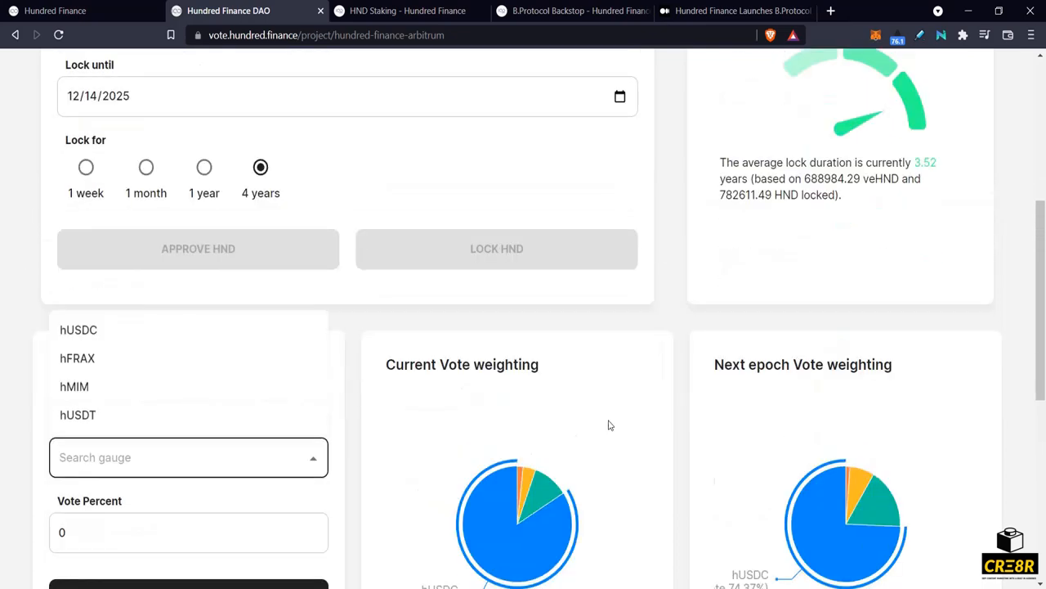
{"action": "scroll", "scroll_direction": "down", "scroll_amount": 3}
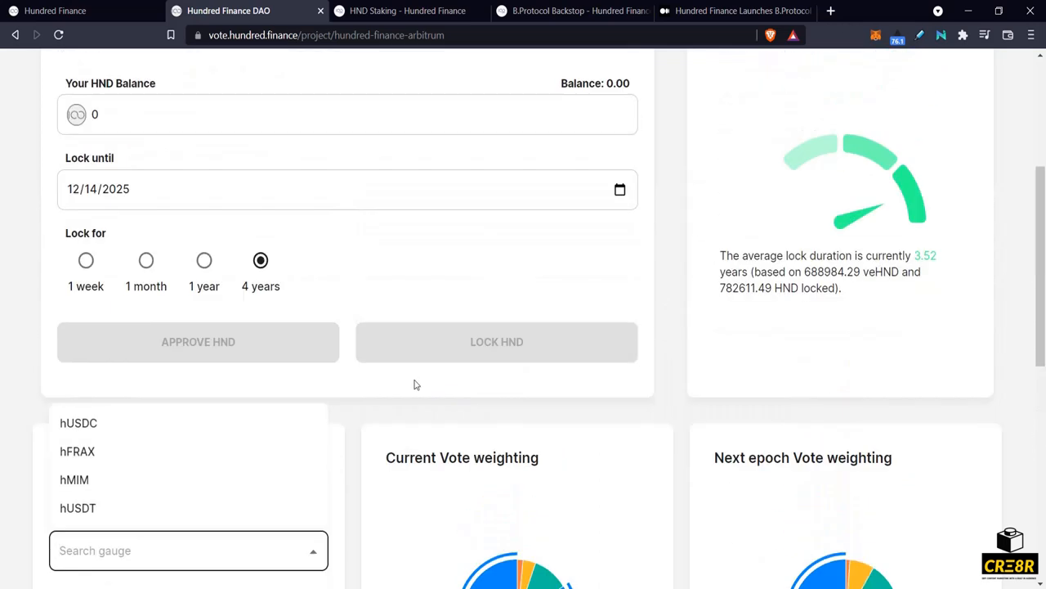
{"action": "scroll", "scroll_direction": "down", "scroll_amount": 3}
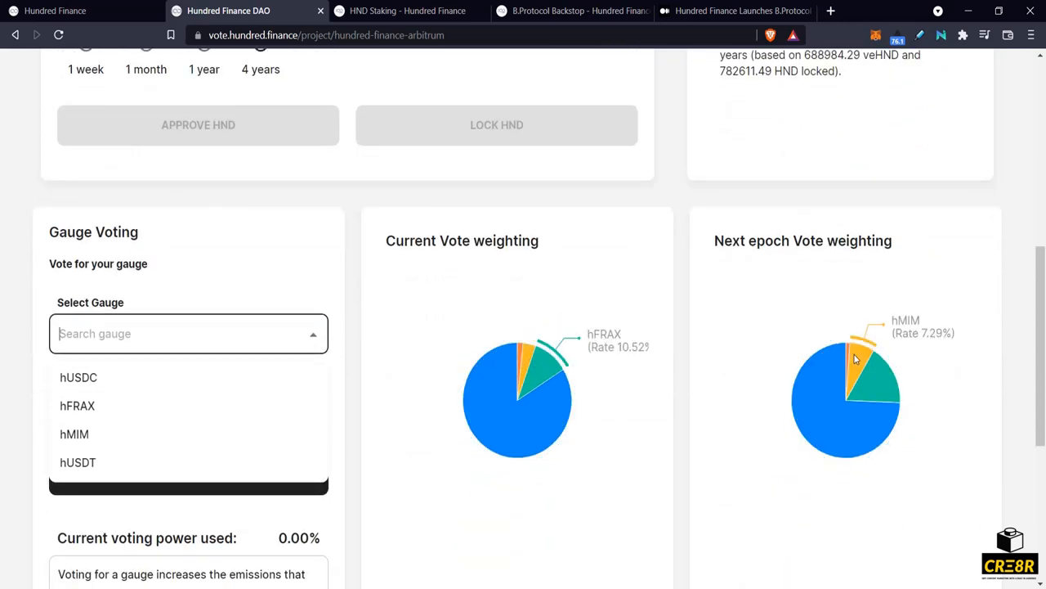
Scroll to the vault table and highlight the hUSDC vault's 0x boost value.
{"action": "scroll", "scroll_direction": "down", "scroll_amount": 3}
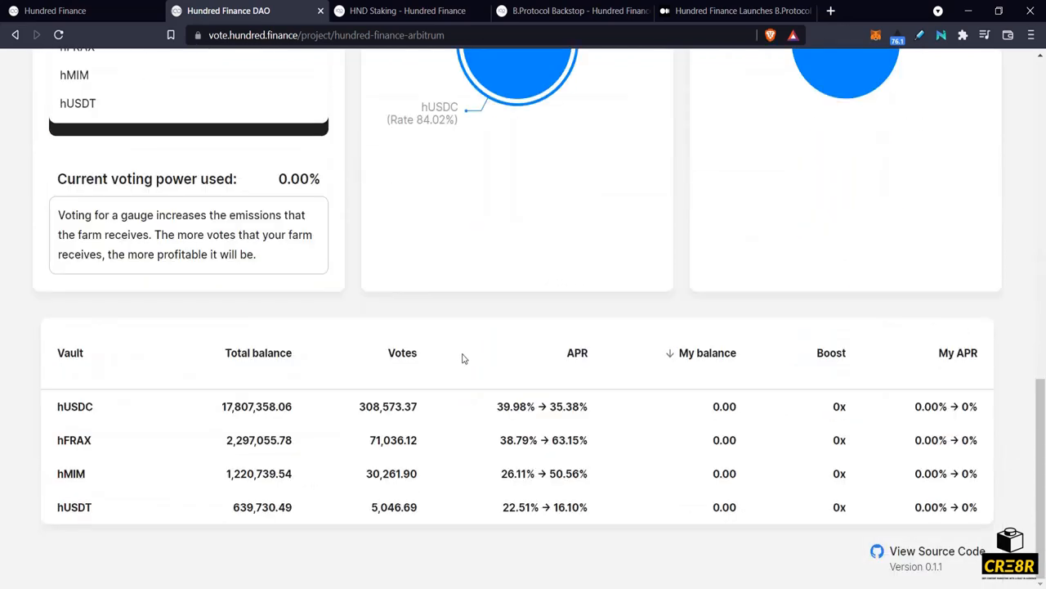
{"action": "mouse_move", "coordinate": [459, 349]}
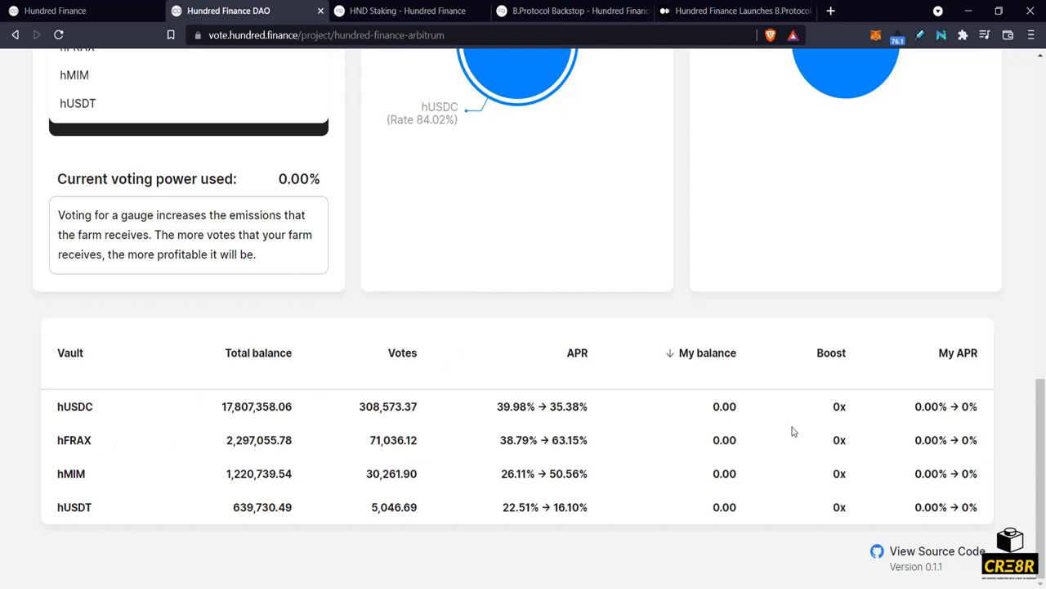
{"action": "mouse_move", "coordinate": [677, 400]}
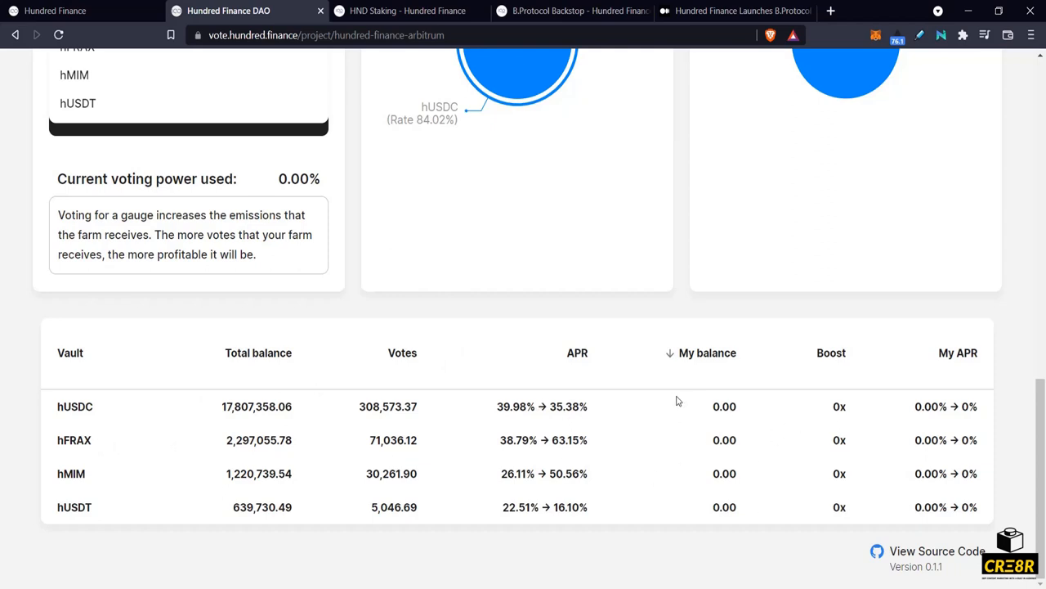
{"action": "mouse_move", "coordinate": [673, 394]}
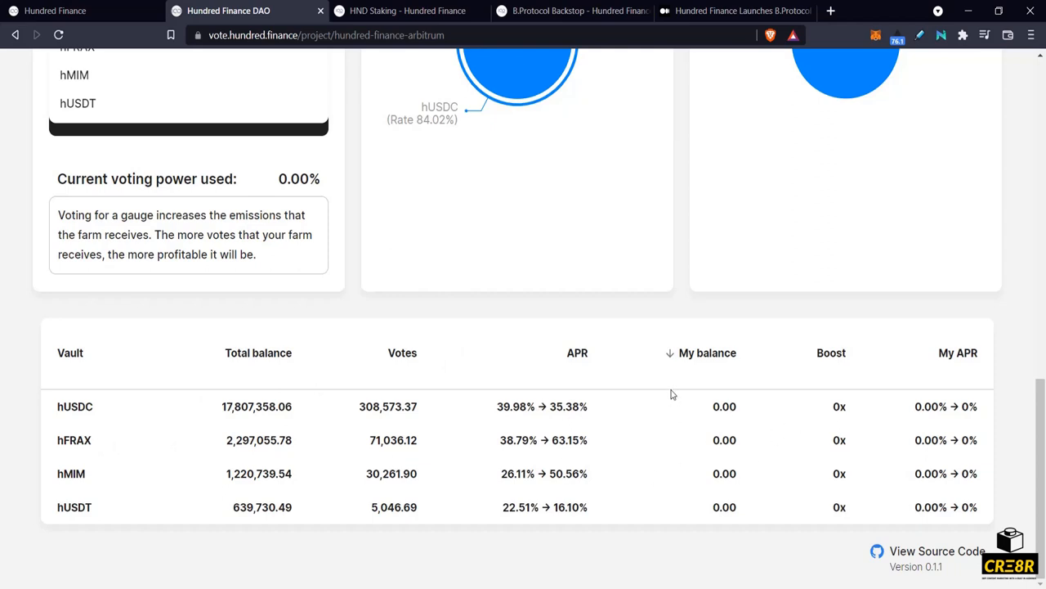
{"action": "mouse_move", "coordinate": [166, 376]}
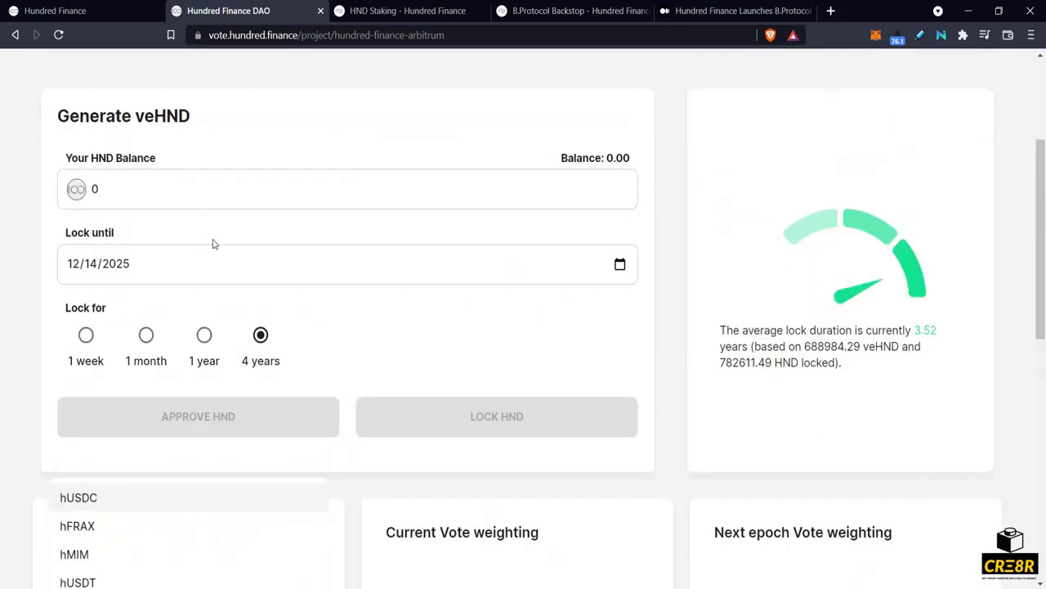
{"action": "scroll", "scroll_direction": "down", "scroll_amount": 3}
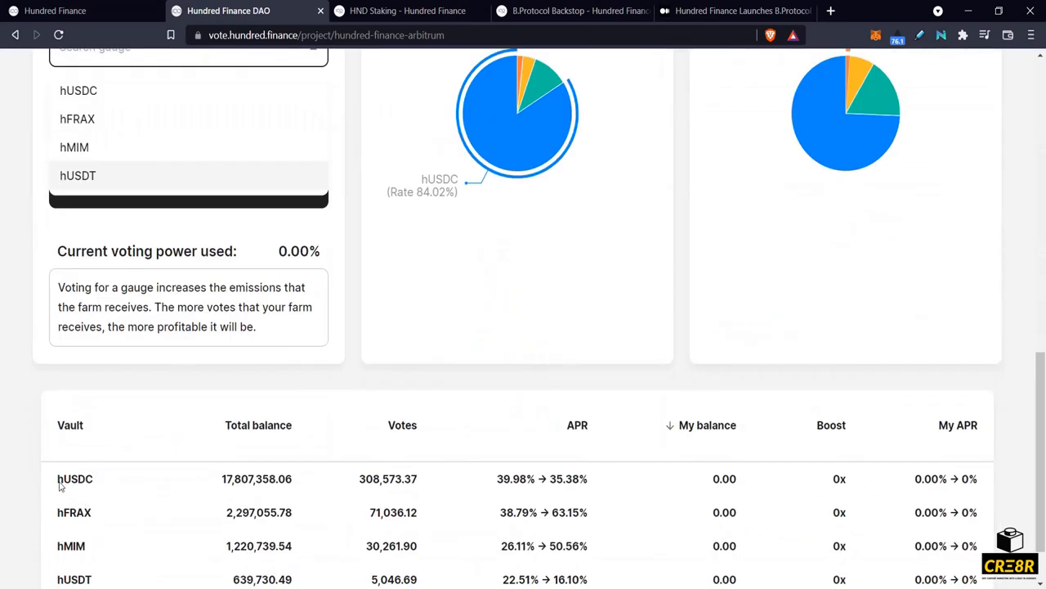
{"action": "mouse_move", "coordinate": [839, 515]}
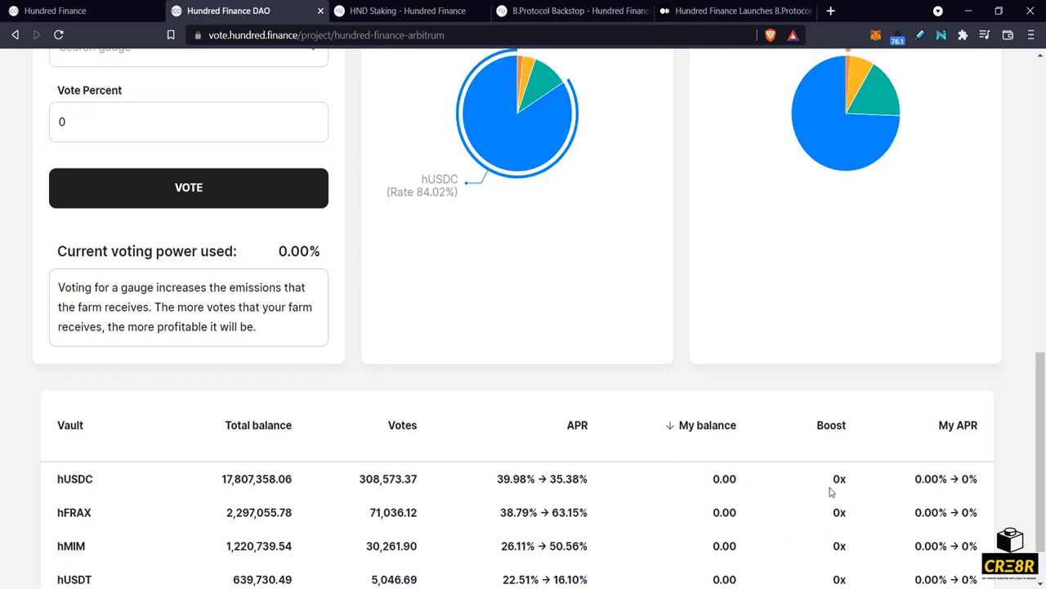
{"action": "double_click", "coordinate": [839, 478]}
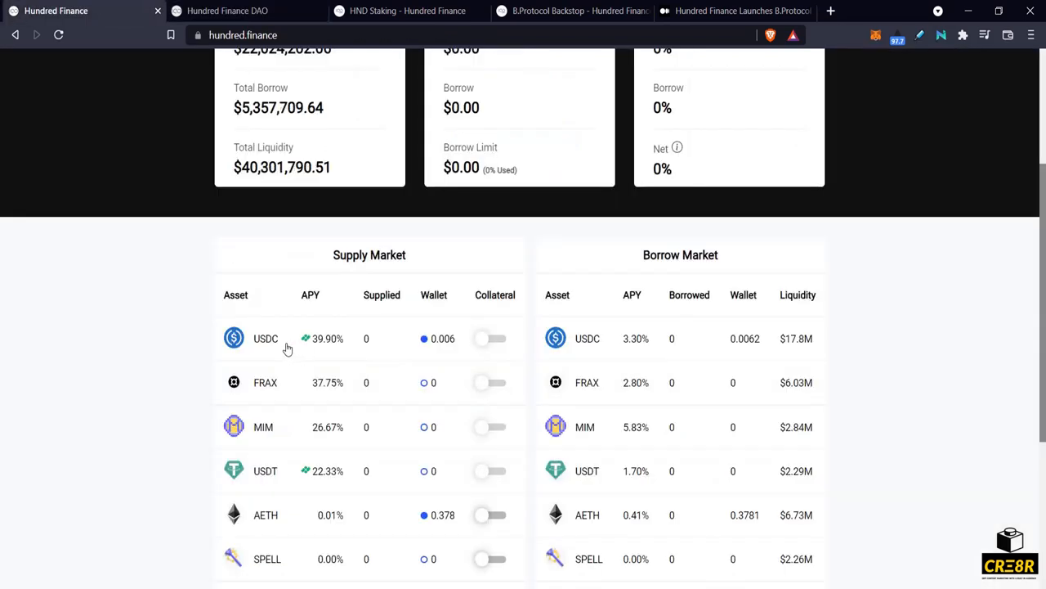
{"action": "left_click", "coordinate": [265, 336]}
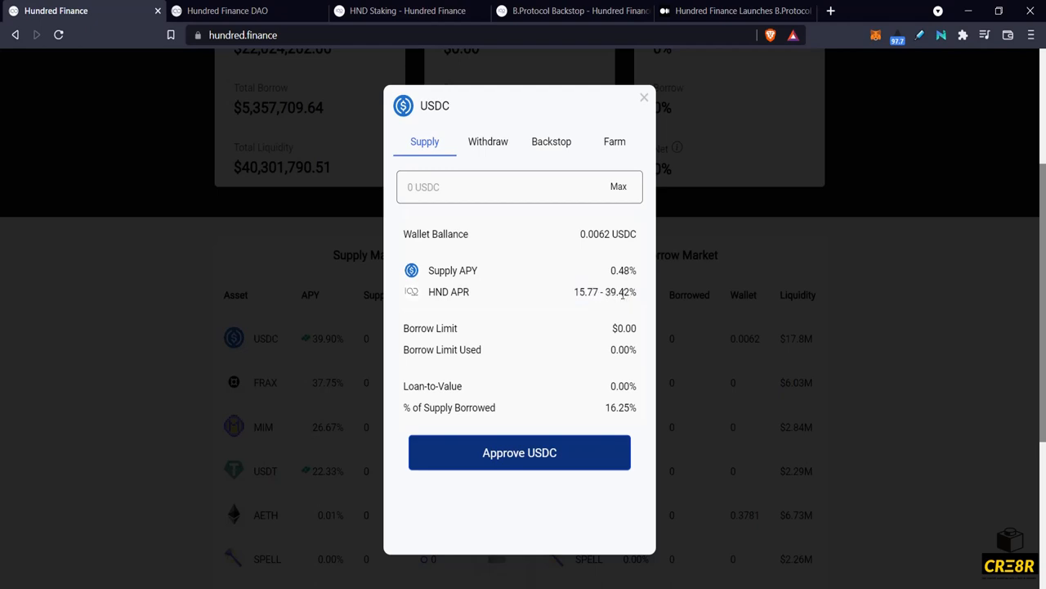
{"action": "left_click", "coordinate": [227, 10]}
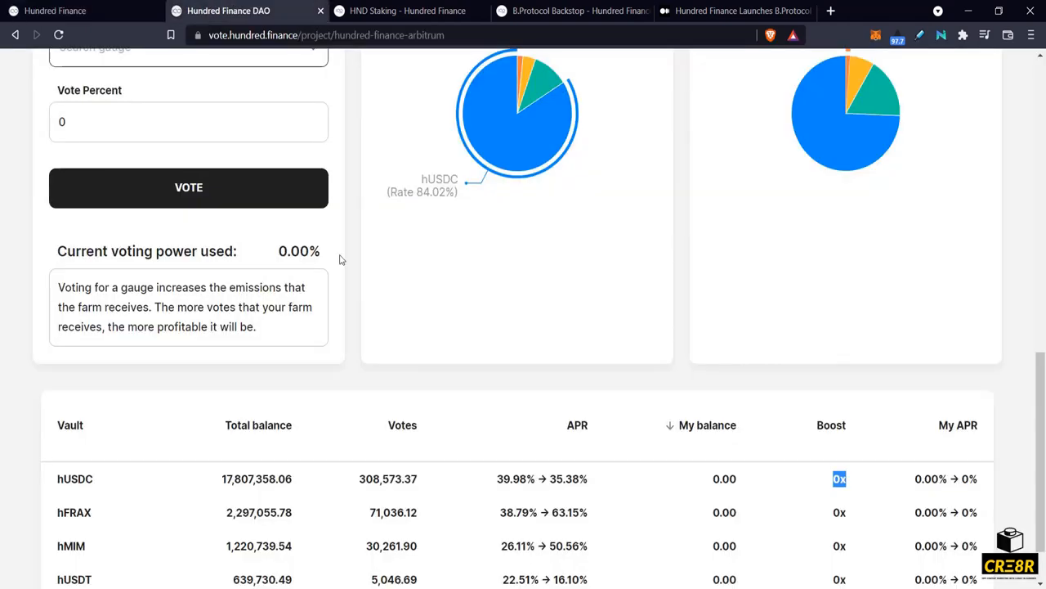
{"action": "scroll", "scroll_direction": "down", "scroll_amount": 3}
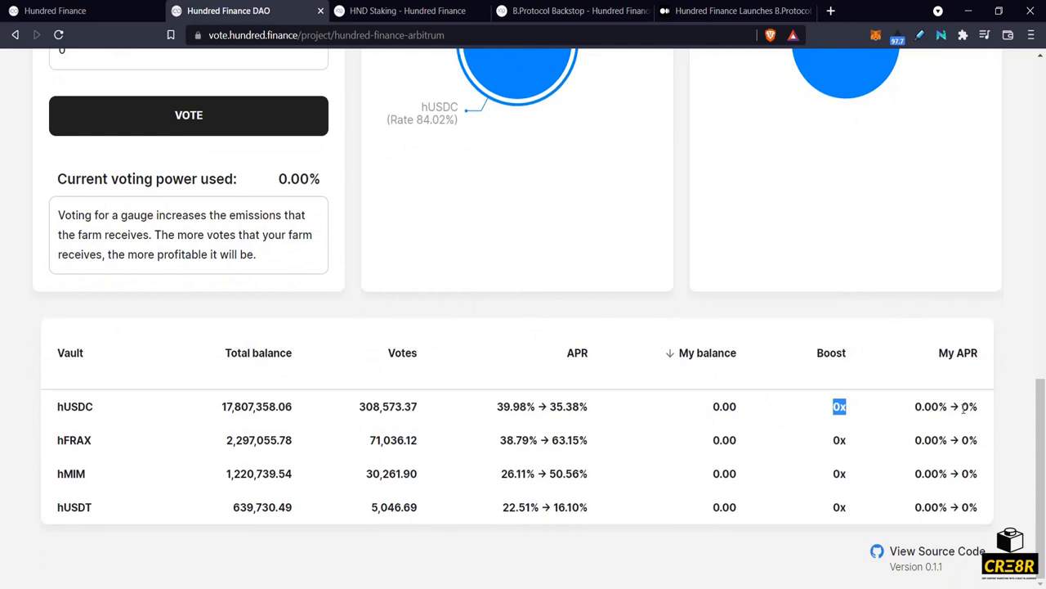
{"action": "mouse_move", "coordinate": [546, 422]}
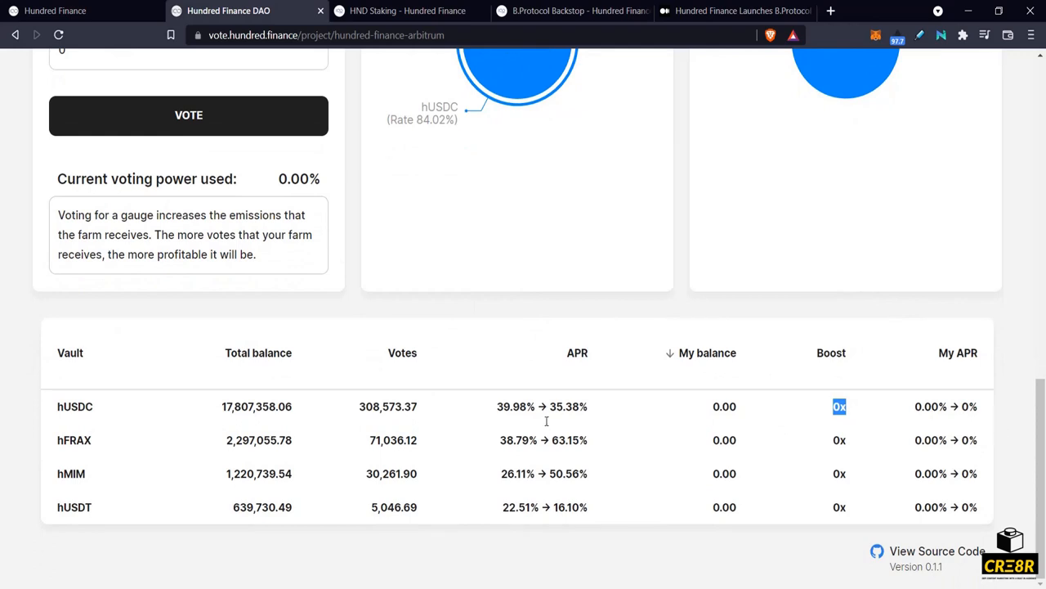
{"action": "mouse_move", "coordinate": [589, 442]}
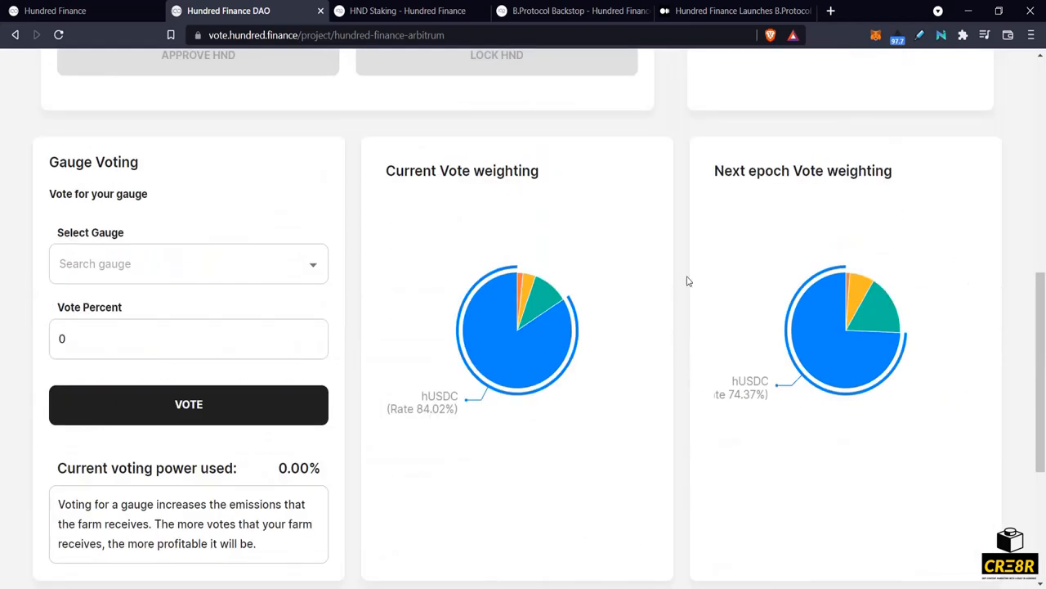
{"action": "mouse_move", "coordinate": [868, 353]}
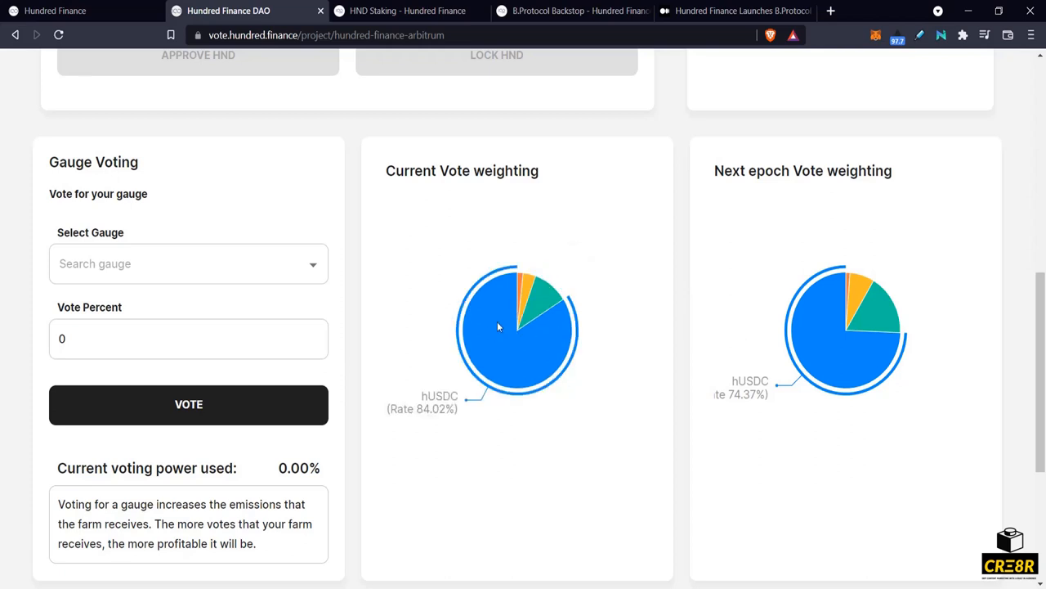
{"action": "scroll", "scroll_direction": "down", "scroll_amount": 3}
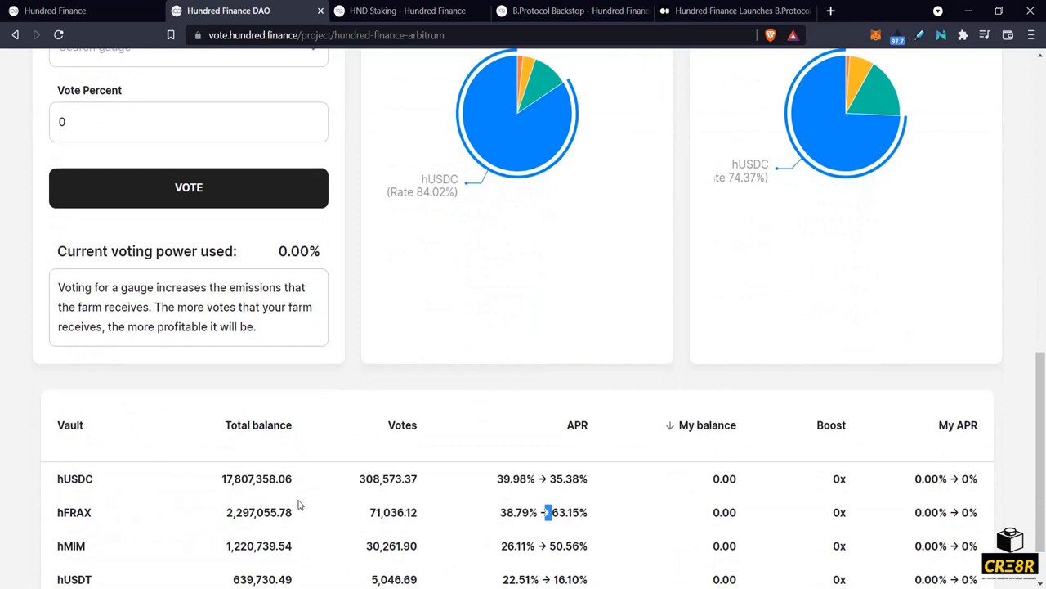
{"action": "scroll", "scroll_direction": "down", "scroll_amount": 3}
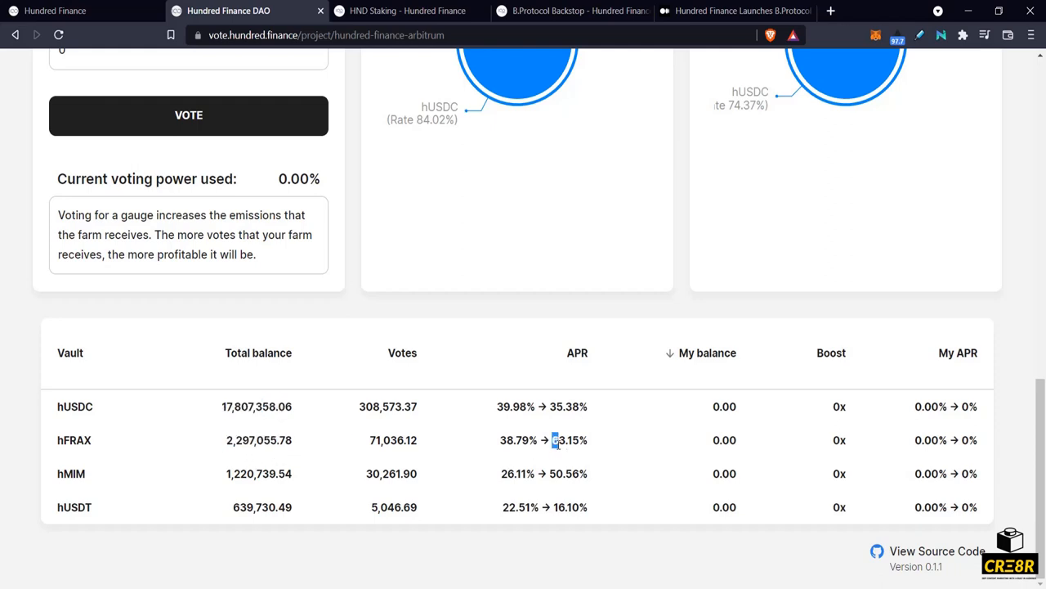
{"action": "double_click", "coordinate": [568, 439]}
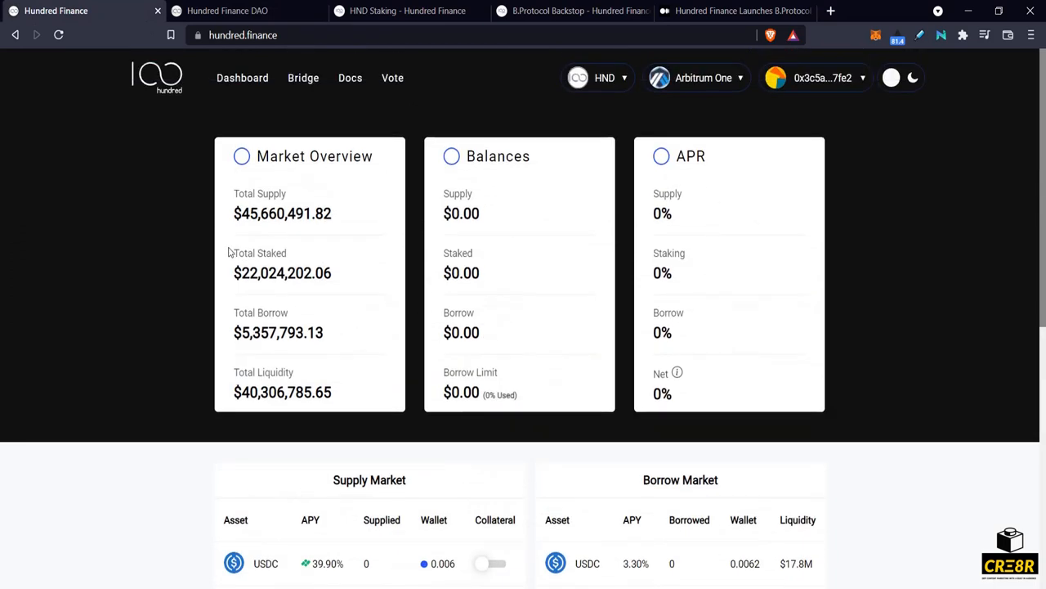
{"action": "mouse_move", "coordinate": [317, 546]}
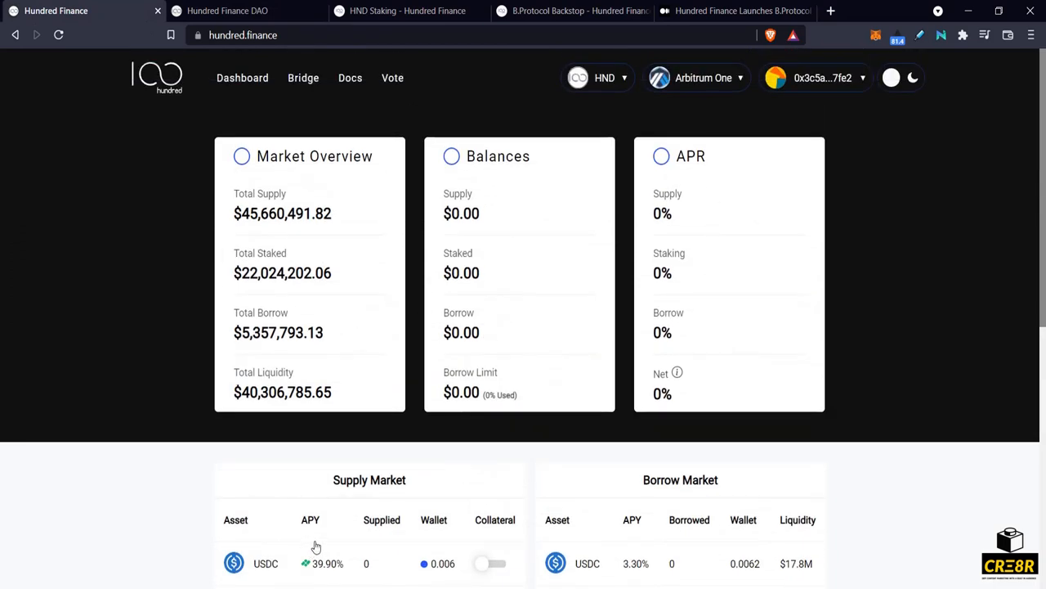
Close the HND info panel and scroll down to the Supply and Borrow Market tables.
{"action": "scroll", "scroll_direction": "down", "scroll_amount": 3}
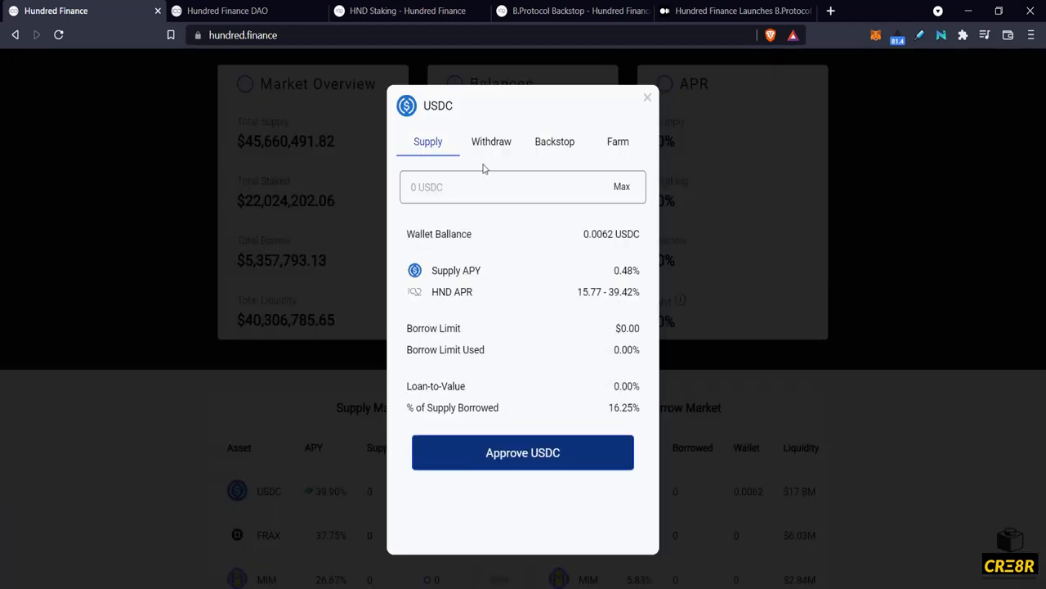
{"action": "mouse_move", "coordinate": [200, 371]}
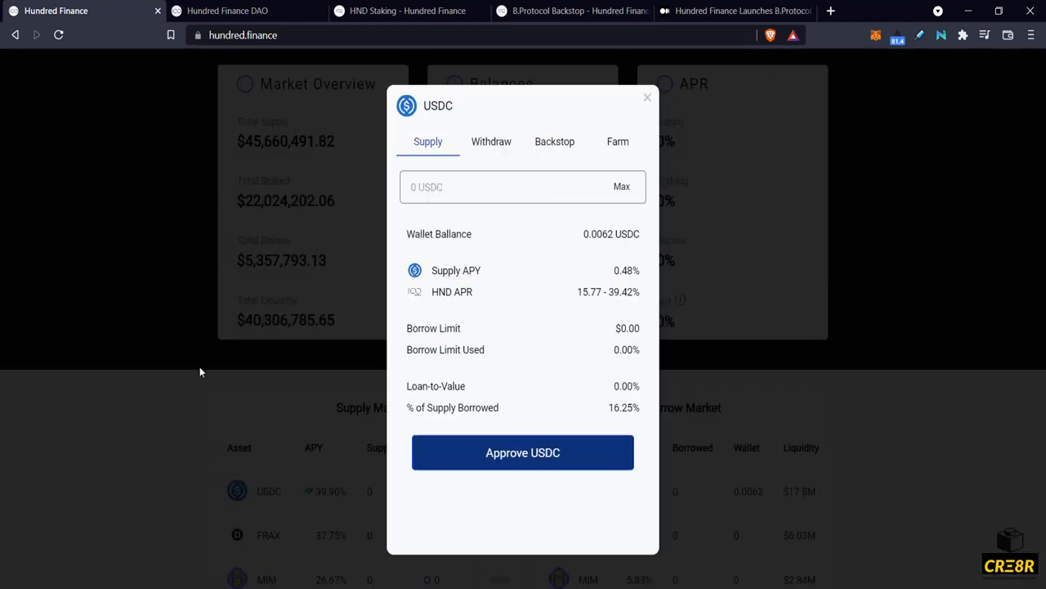
{"action": "left_click", "coordinate": [648, 98]}
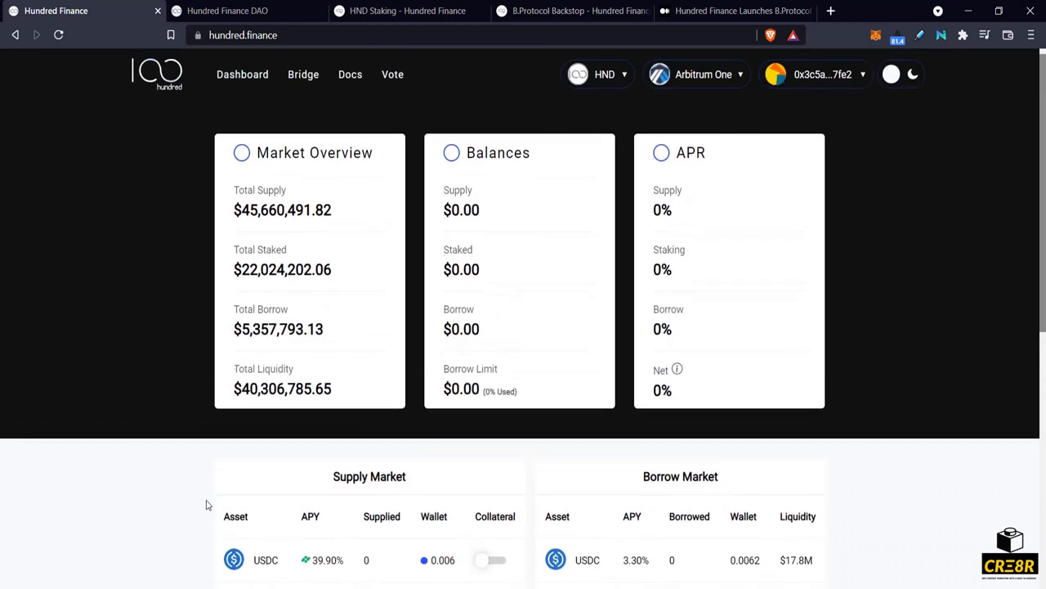
{"action": "scroll", "scroll_direction": "down", "scroll_amount": 3}
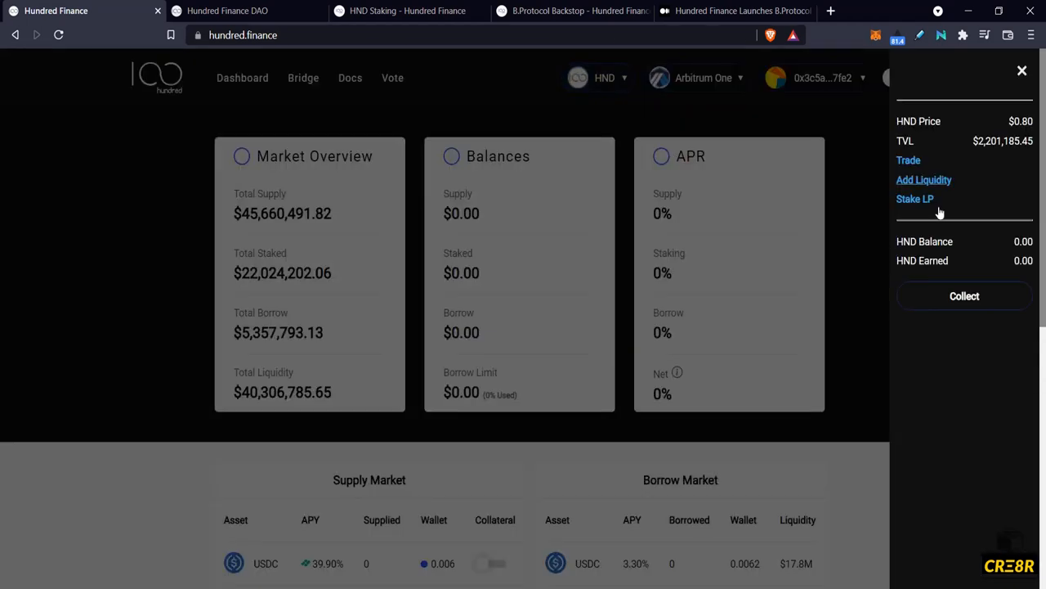
{"action": "mouse_move", "coordinate": [553, 285]}
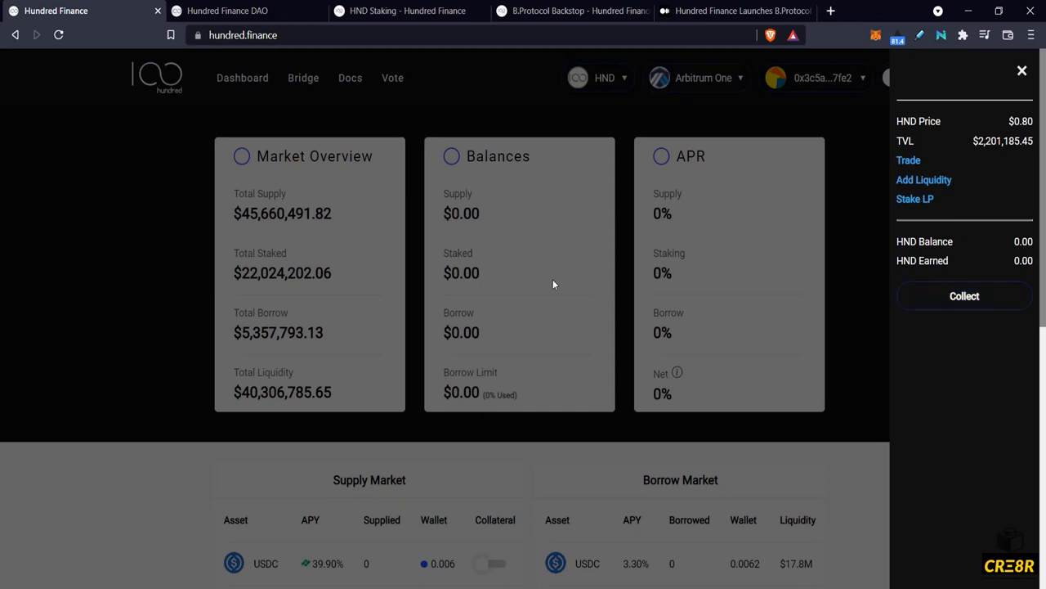
{"action": "mouse_move", "coordinate": [602, 77]}
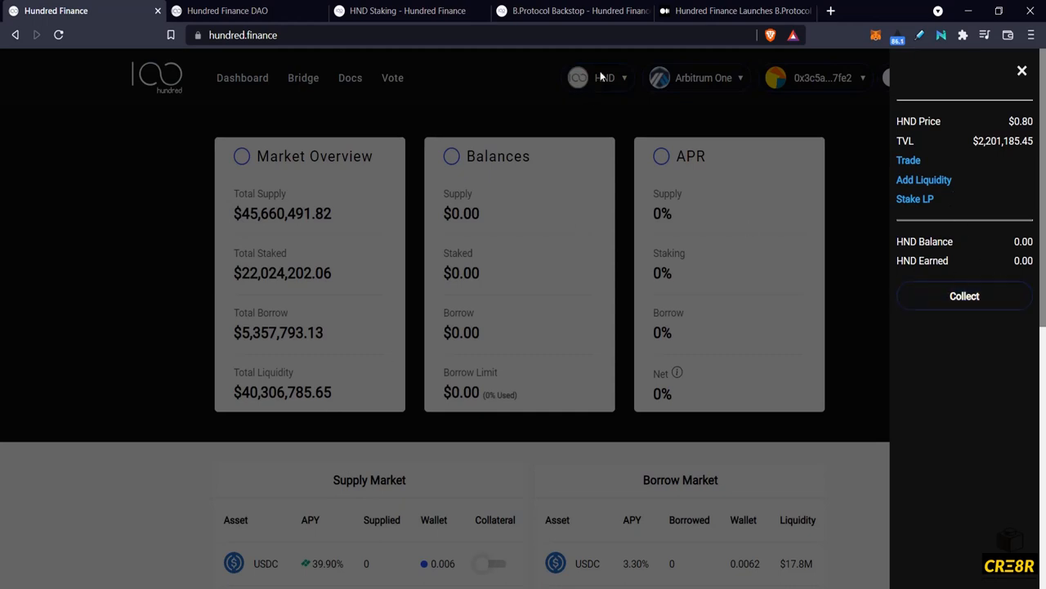
{"action": "mouse_move", "coordinate": [143, 512]}
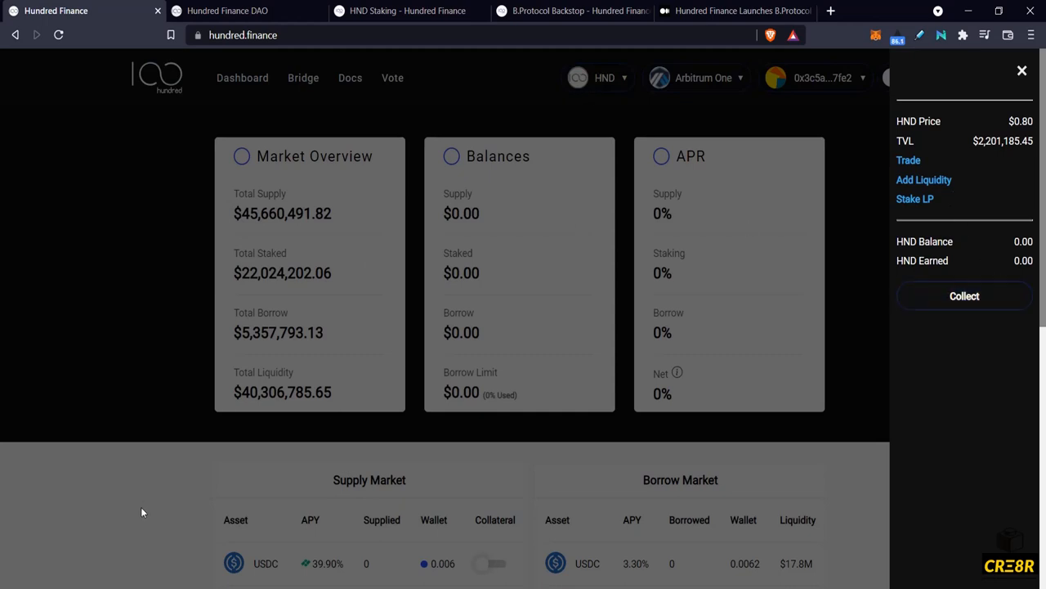
{"action": "scroll", "scroll_direction": "down", "scroll_amount": 3}
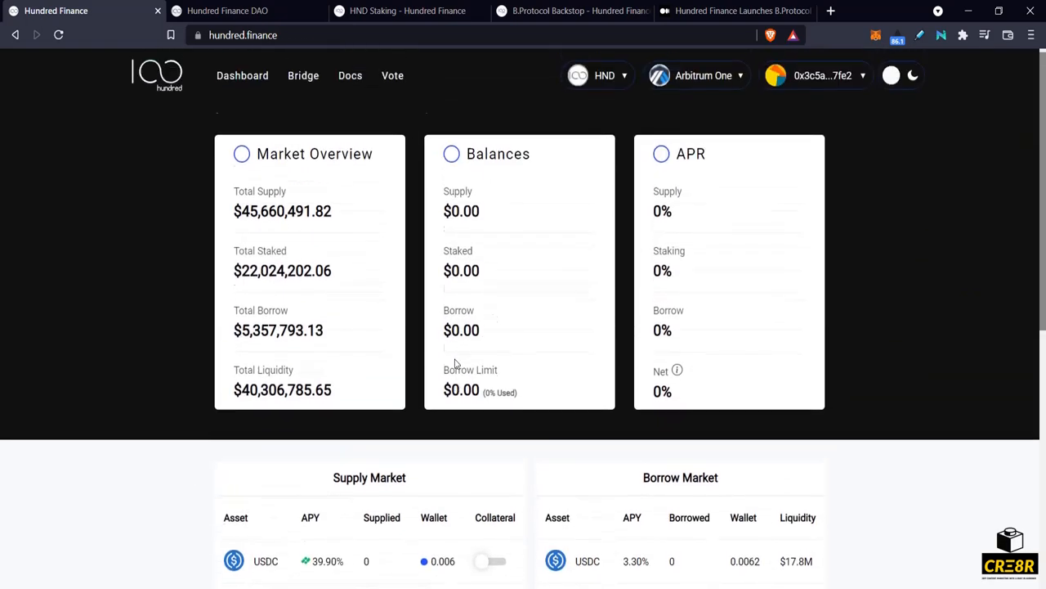
{"action": "scroll", "scroll_direction": "down", "scroll_amount": 3}
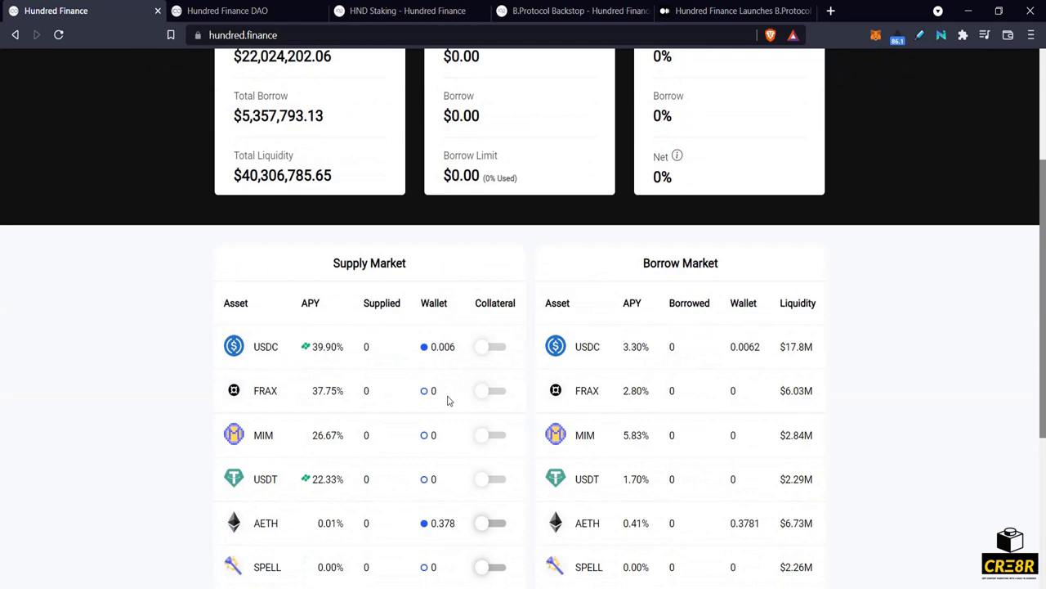
{"action": "mouse_move", "coordinate": [318, 348]}
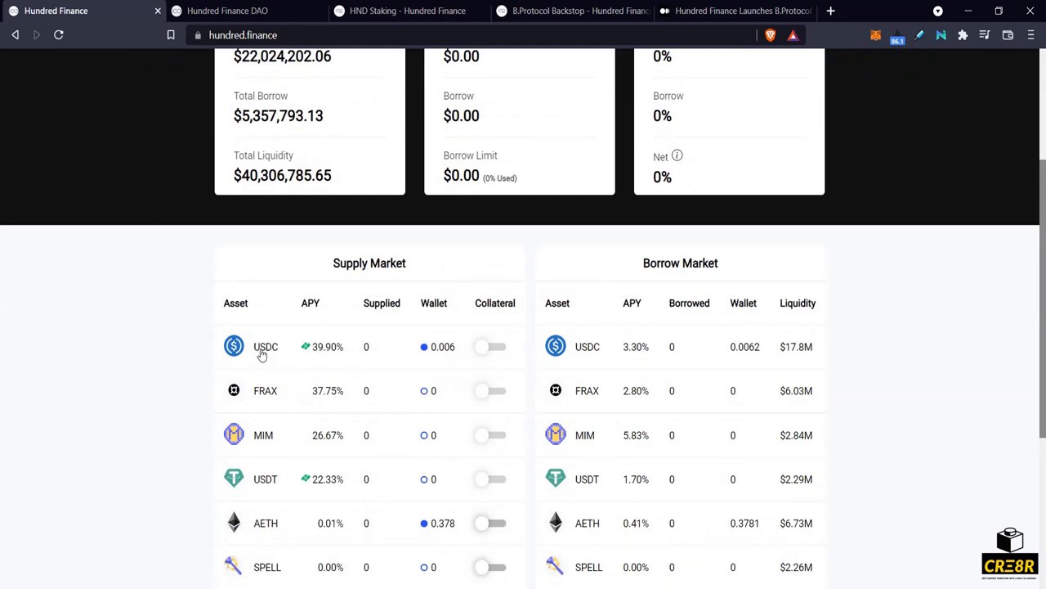
{"action": "left_click", "coordinate": [265, 347]}
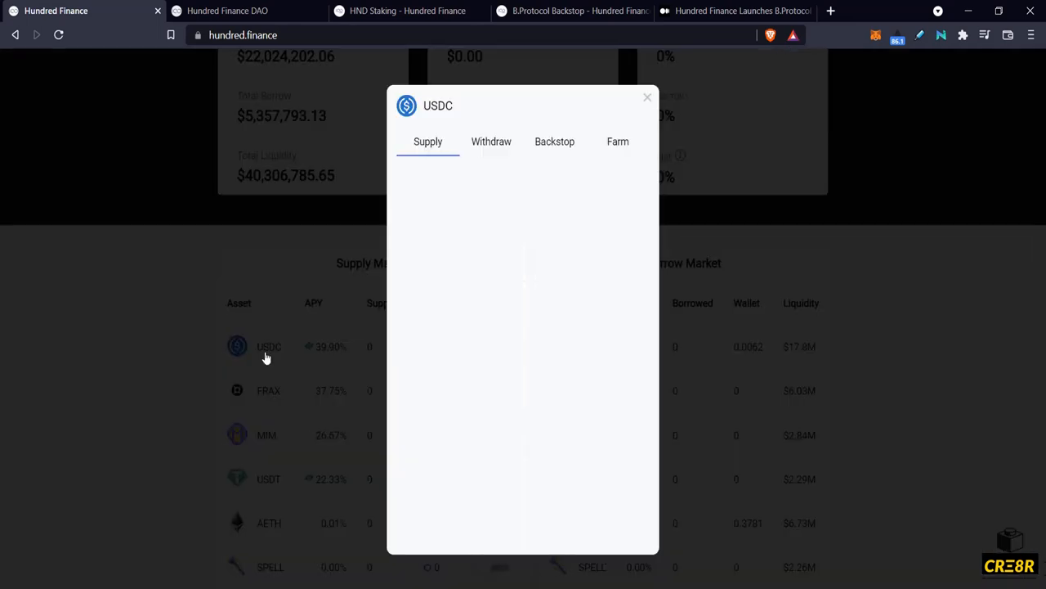
{"action": "left_click", "coordinate": [618, 140]}
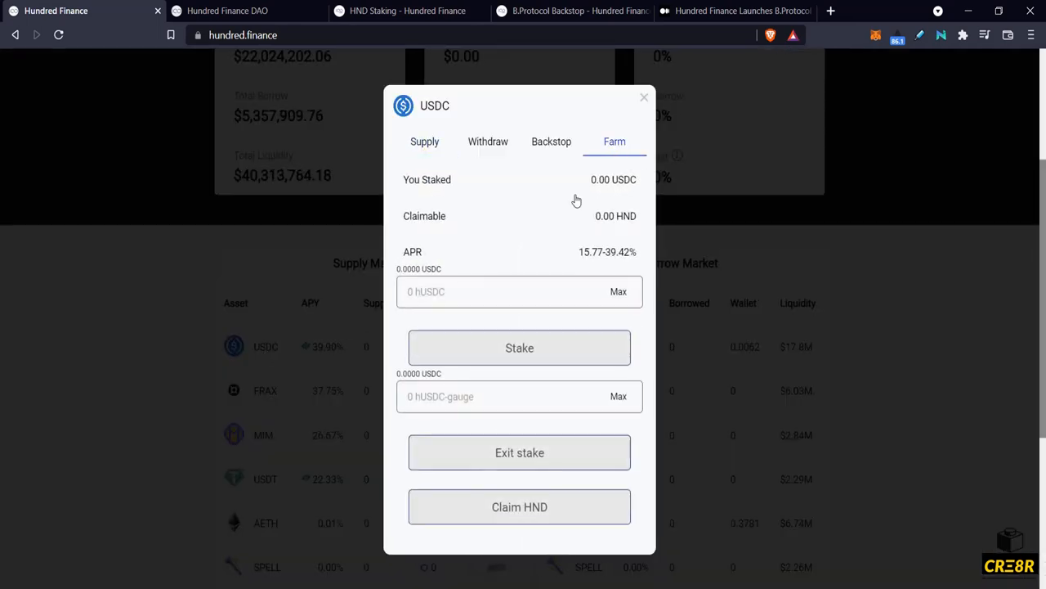
{"action": "left_click", "coordinate": [520, 292]}
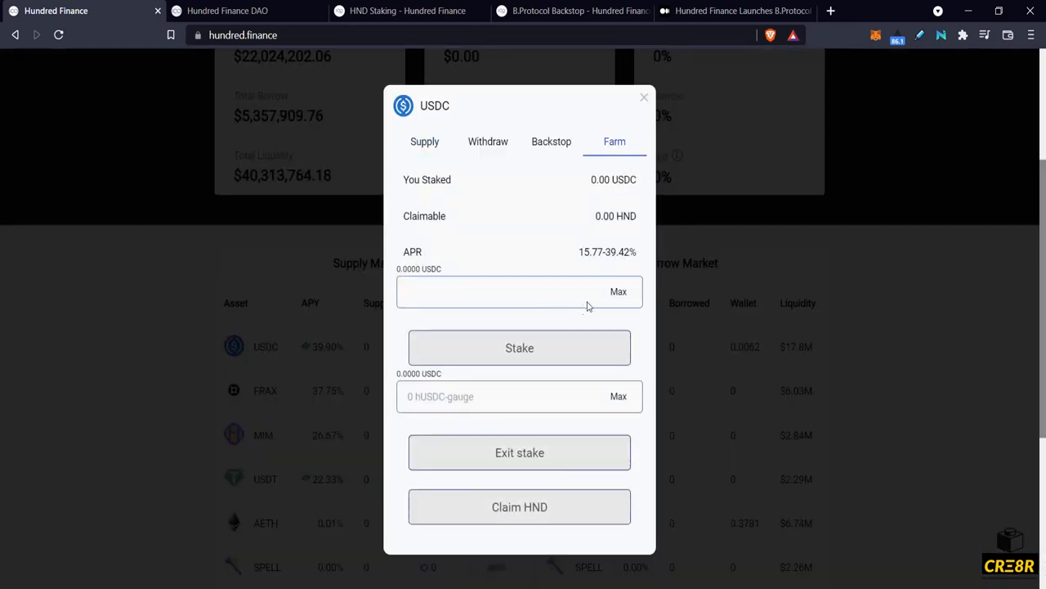
{"action": "mouse_move", "coordinate": [520, 506]}
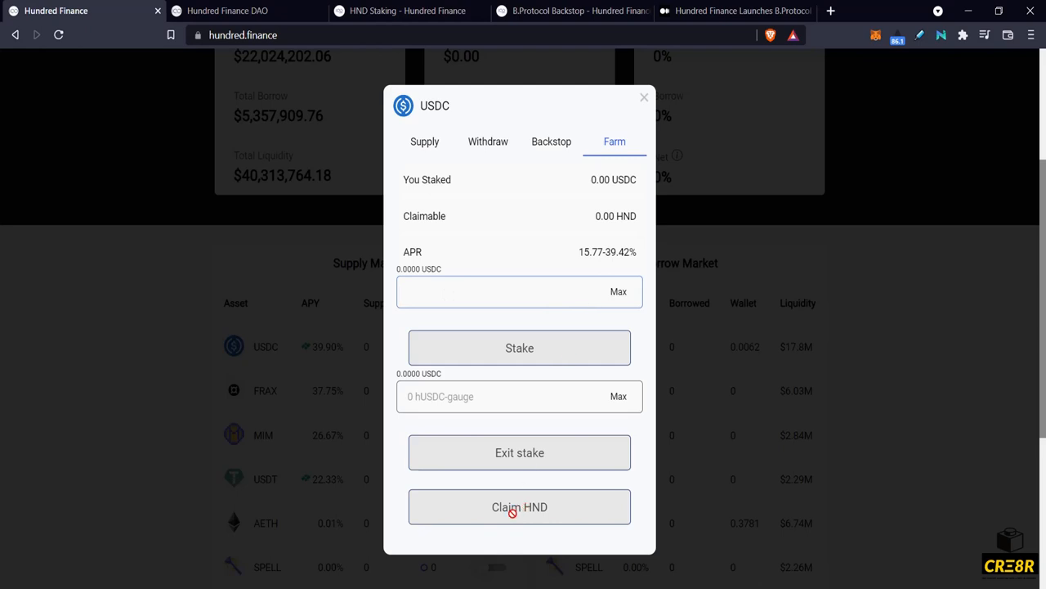
{"action": "mouse_move", "coordinate": [588, 278]}
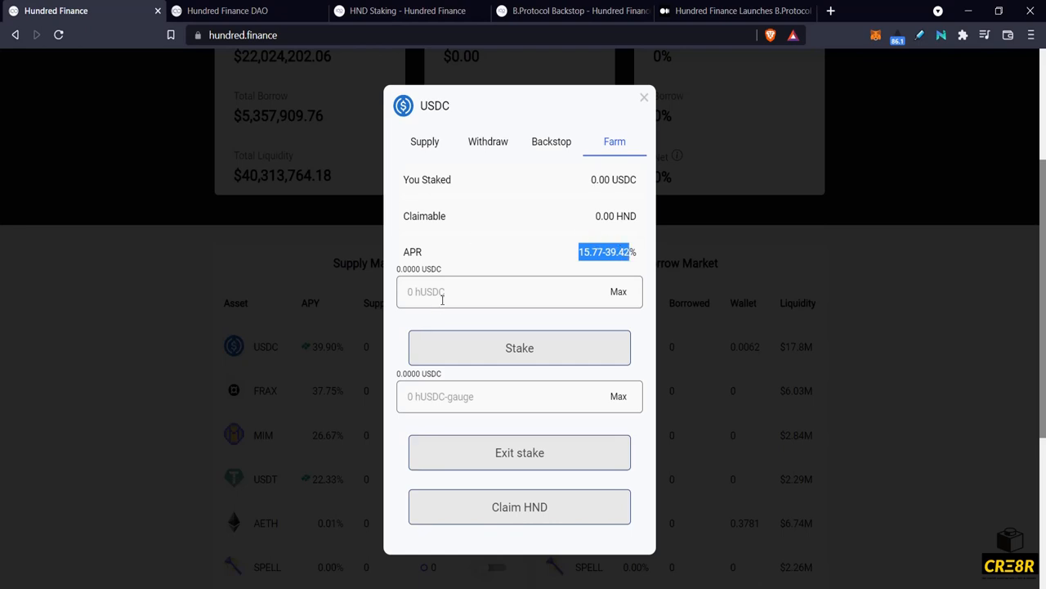
{"action": "mouse_move", "coordinate": [261, 366]}
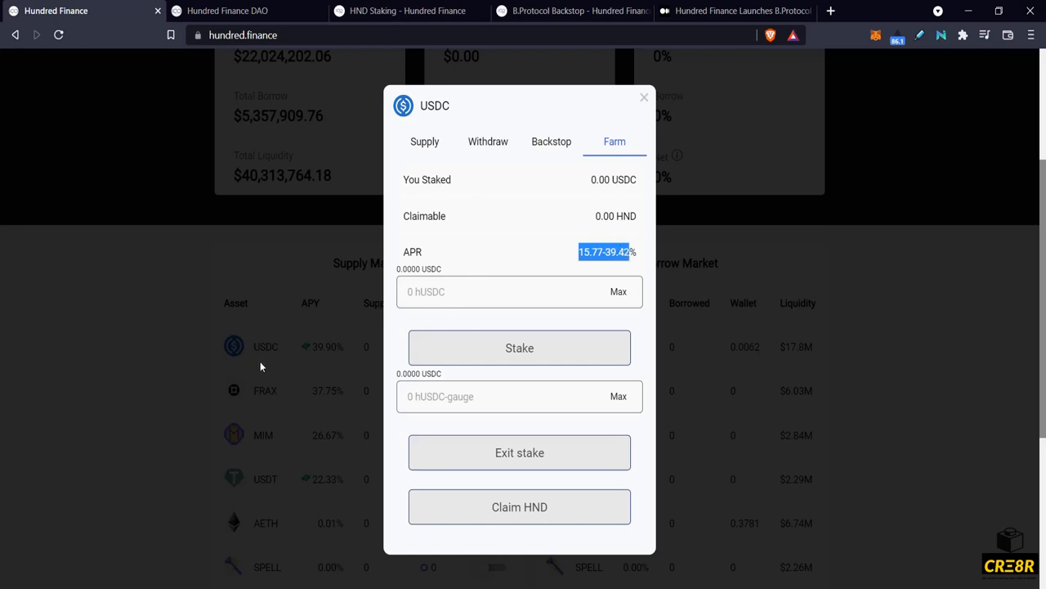
{"action": "mouse_move", "coordinate": [458, 224]}
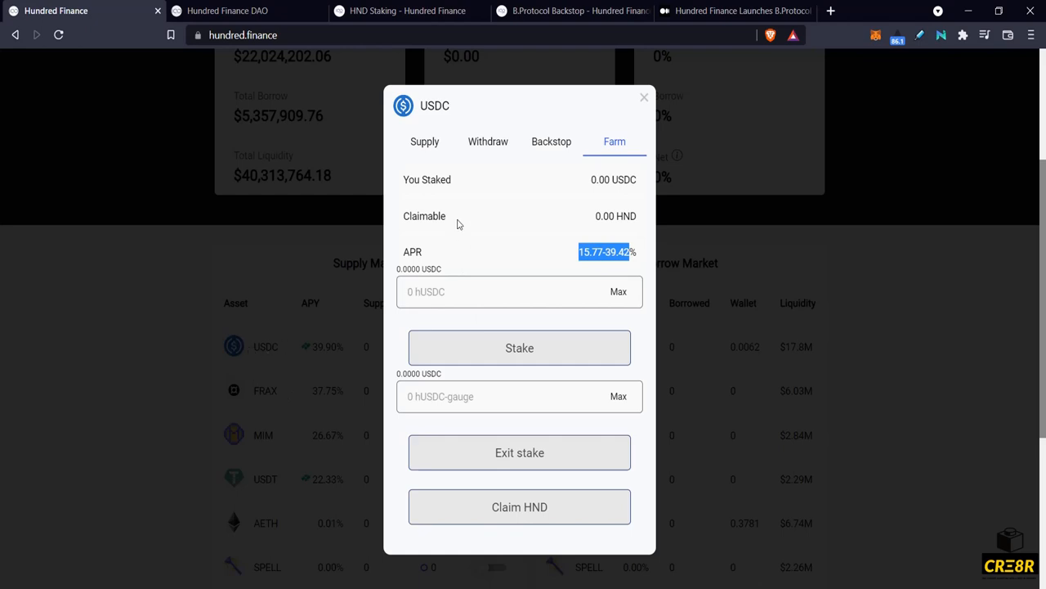
{"action": "mouse_move", "coordinate": [488, 288]}
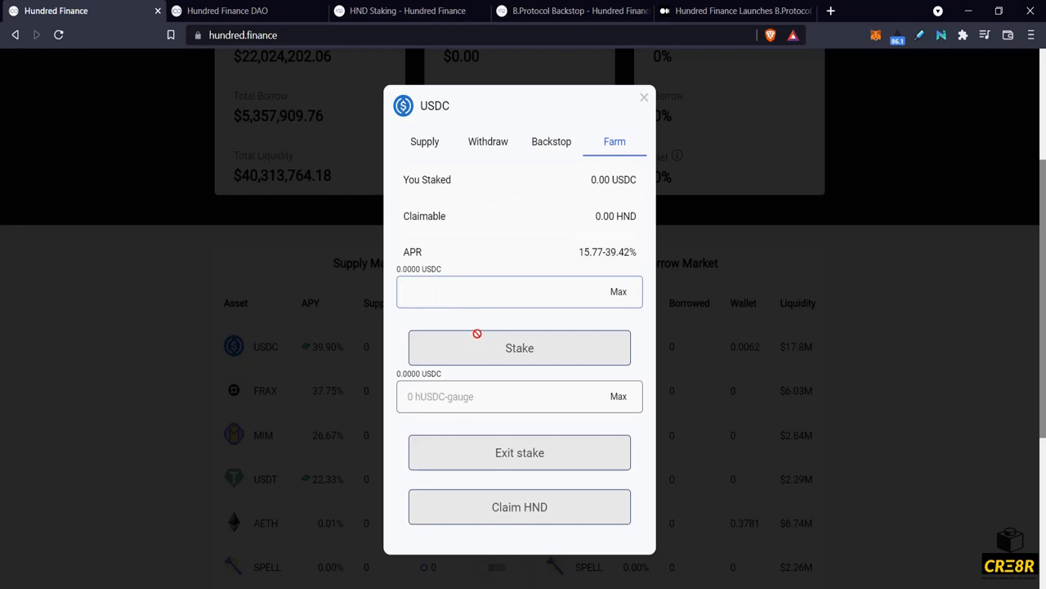
{"action": "mouse_move", "coordinate": [538, 536]}
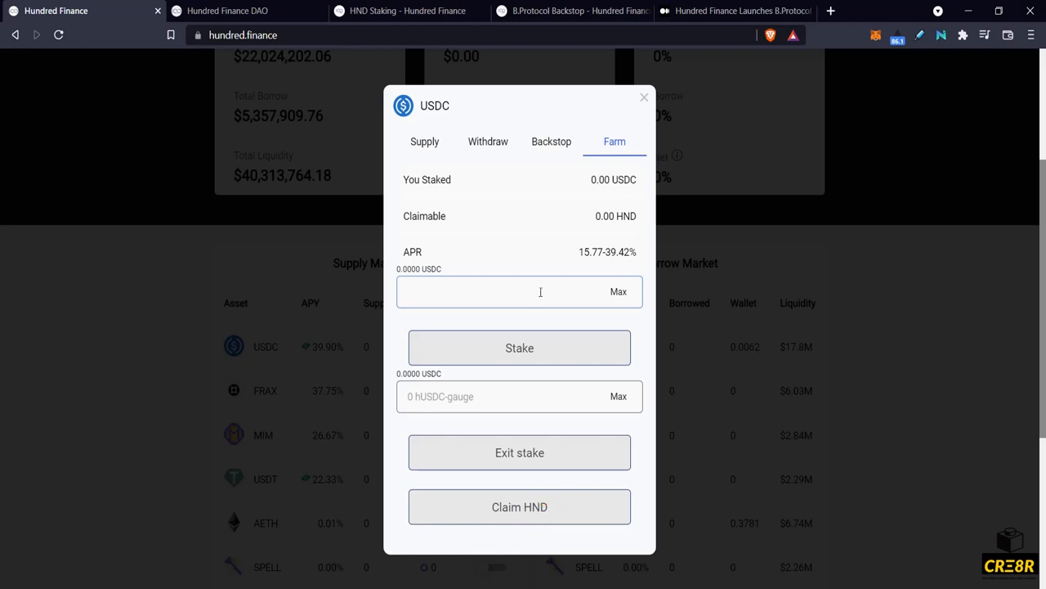
{"action": "mouse_move", "coordinate": [520, 451]}
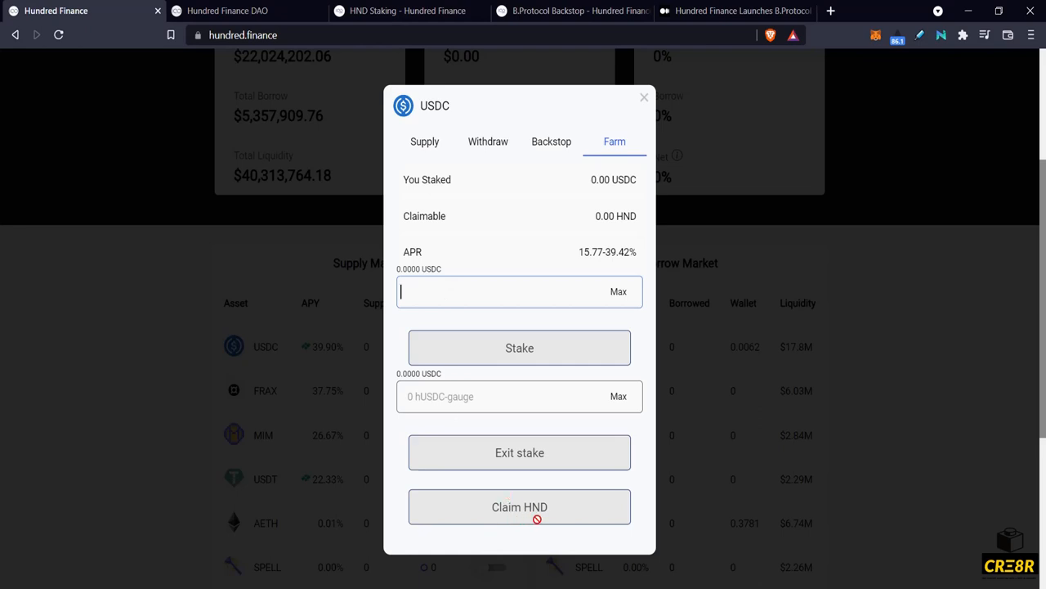
{"action": "mouse_move", "coordinate": [569, 211]}
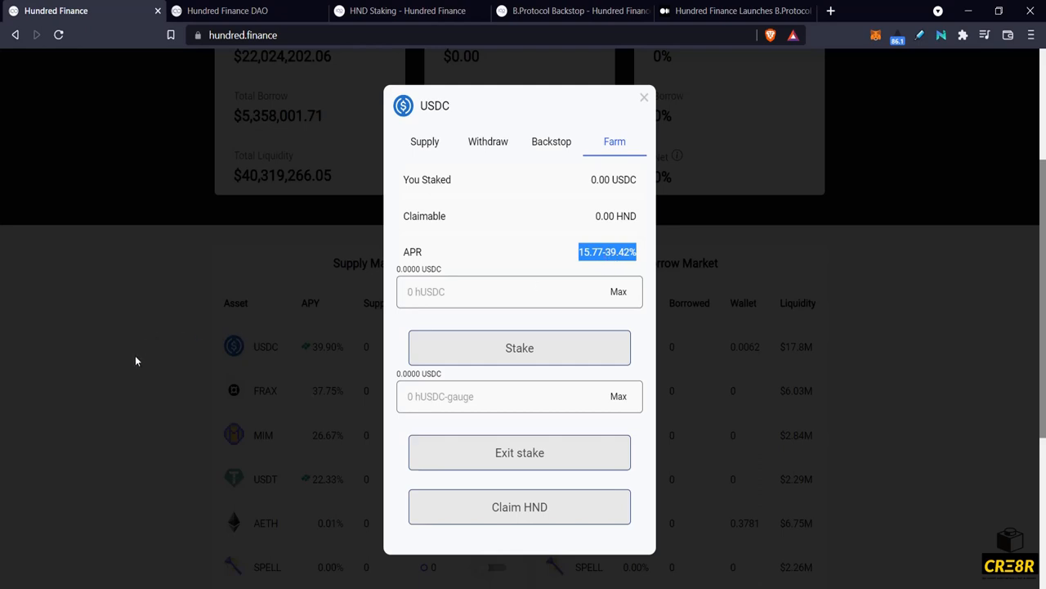
{"action": "left_click", "coordinate": [644, 97]}
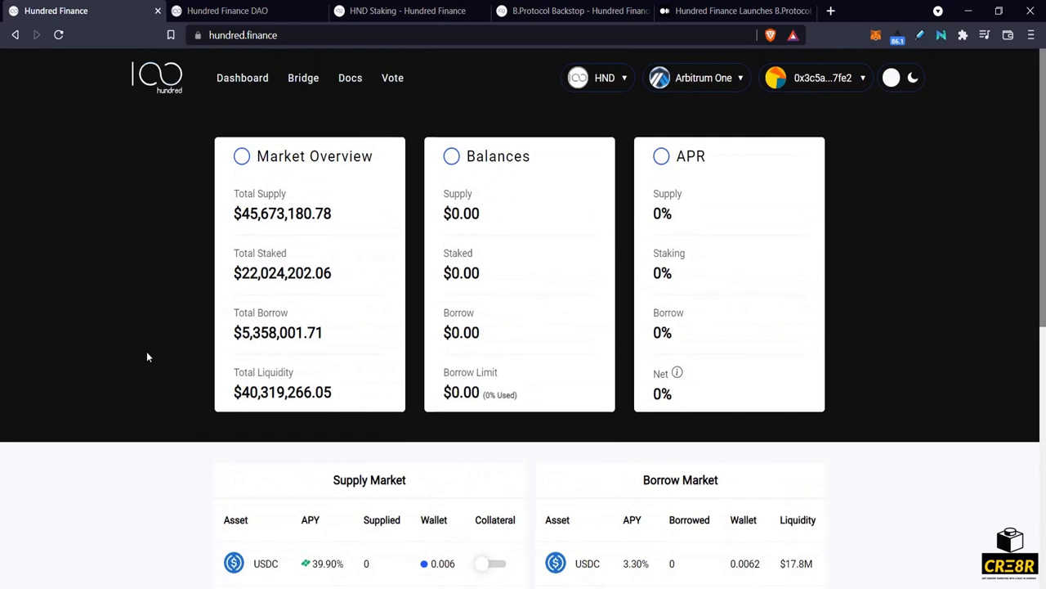
{"action": "mouse_move", "coordinate": [149, 354]}
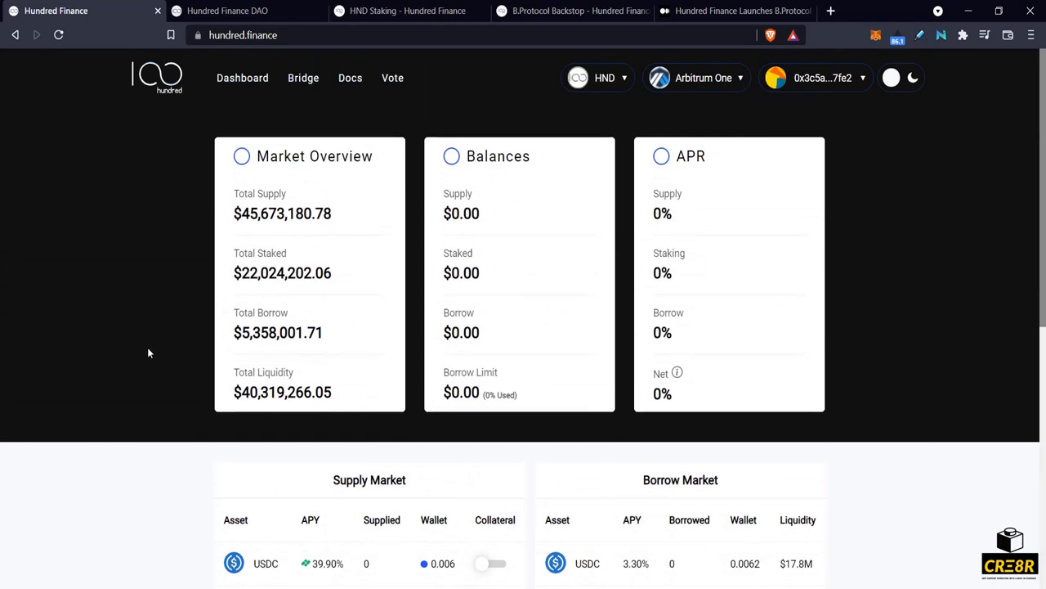
{"action": "scroll", "scroll_direction": "down", "scroll_amount": 3}
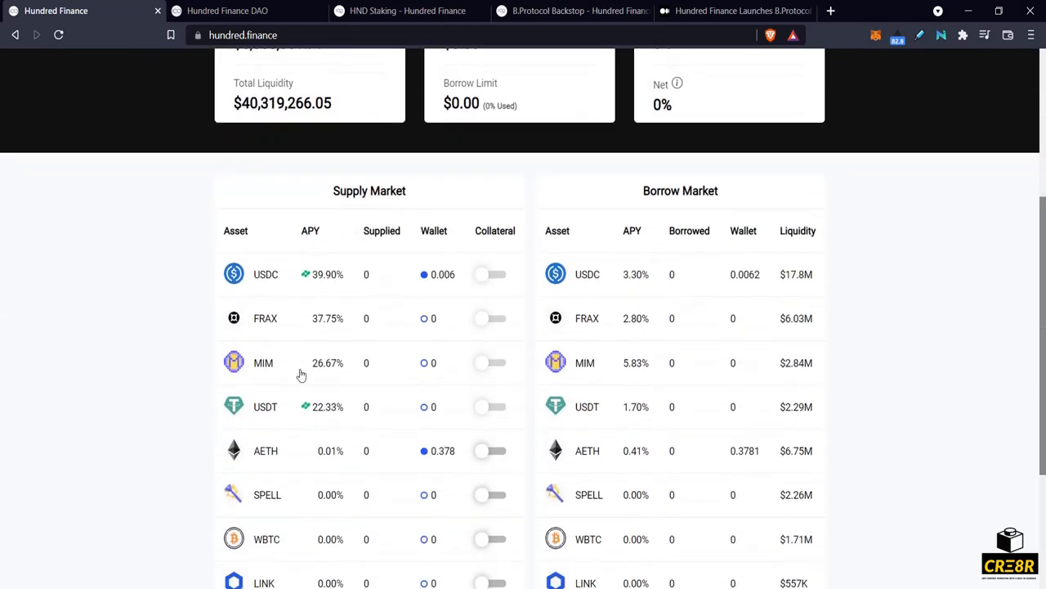
{"action": "mouse_move", "coordinate": [304, 409]}
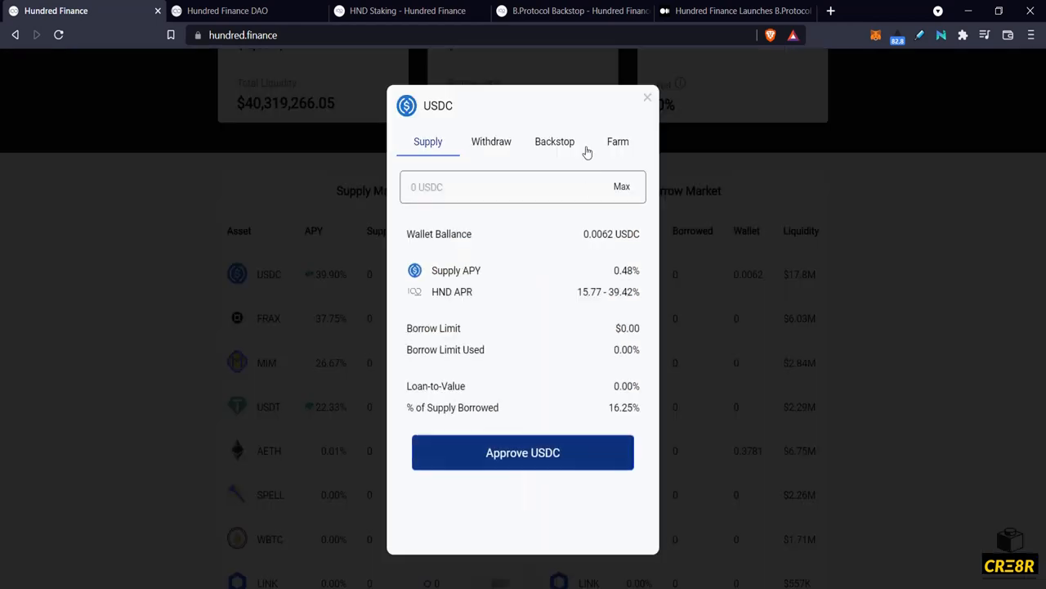
{"action": "left_click", "coordinate": [554, 140]}
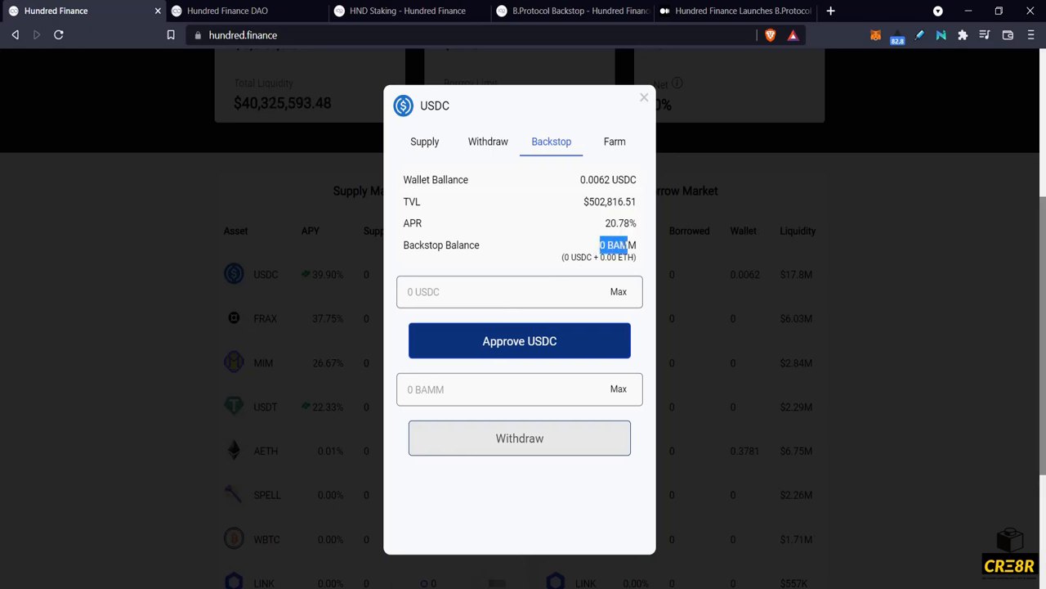
{"action": "left_click", "coordinate": [644, 98]}
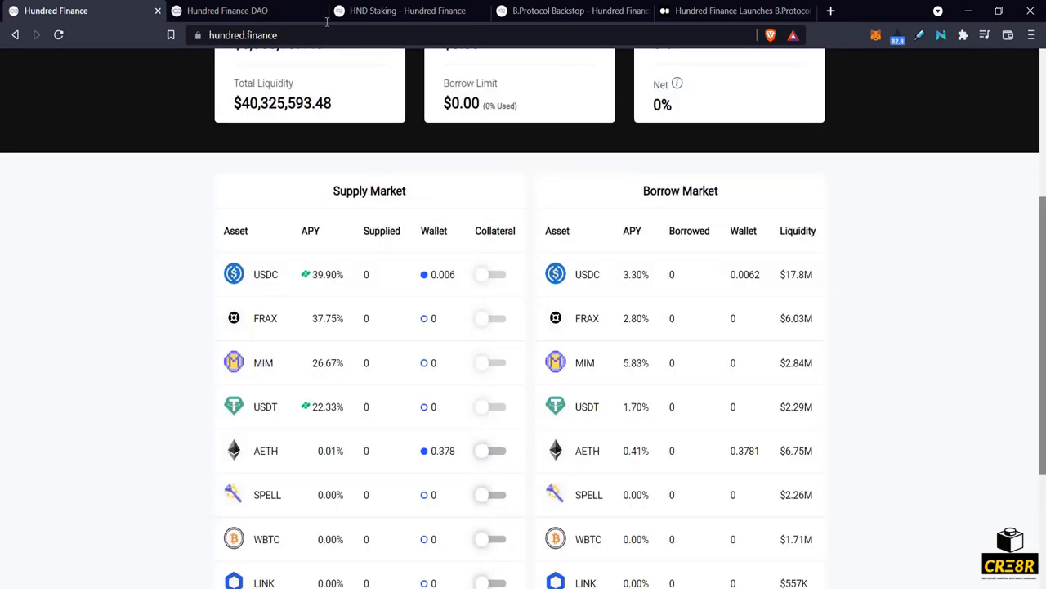
Switch to the Hundred Finance DAO tab and scroll to the gauge vault table.
{"action": "left_click", "coordinate": [227, 9]}
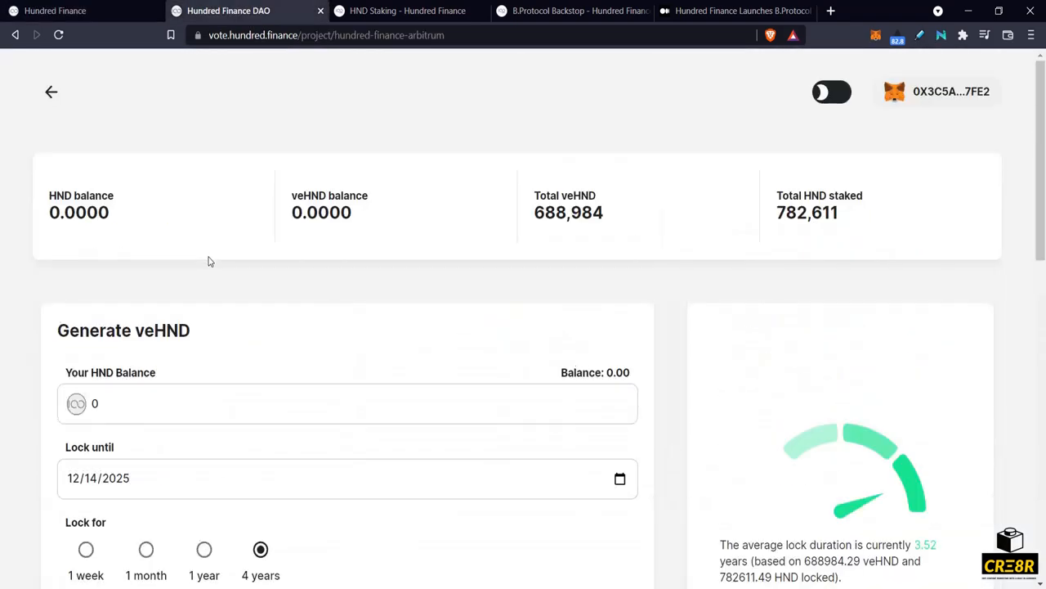
{"action": "scroll", "scroll_direction": "down", "scroll_amount": 3}
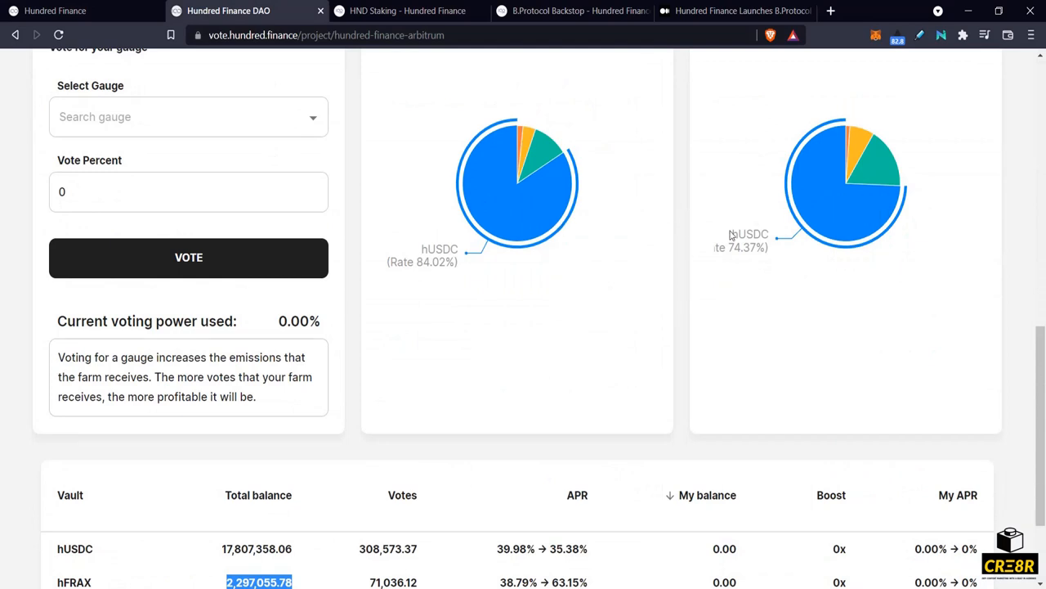
{"action": "mouse_move", "coordinate": [546, 301]}
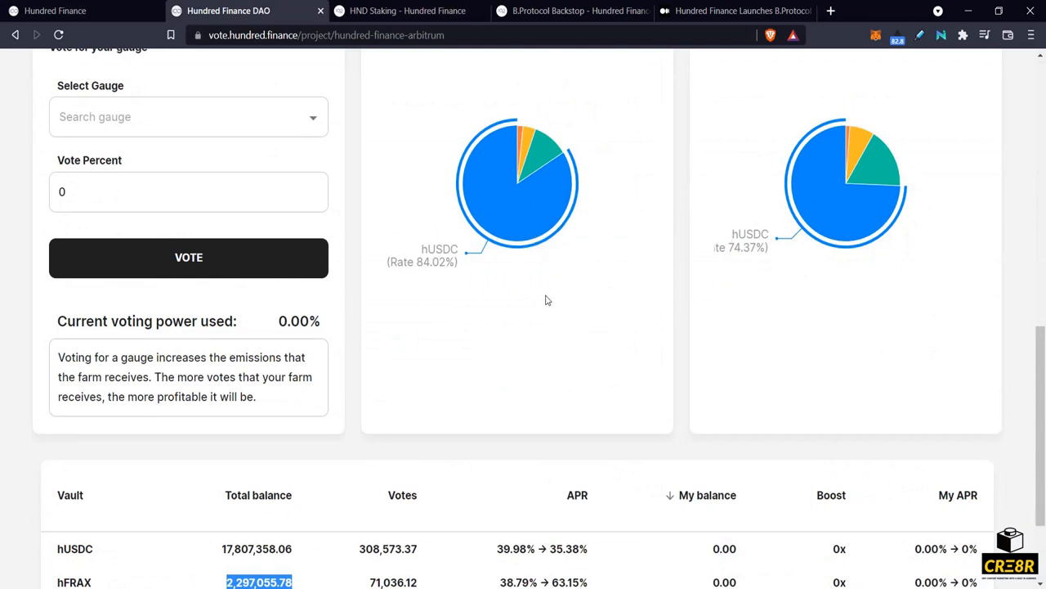
{"action": "scroll", "scroll_direction": "down", "scroll_amount": 3}
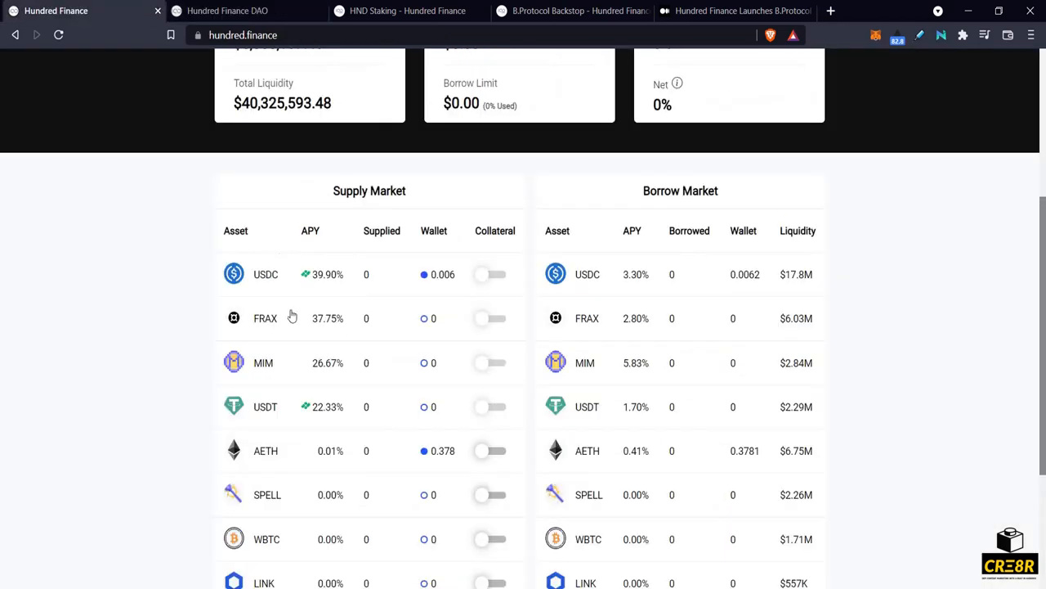
Reopen USDC's Farm tab showing 0.00 staked and 15.77–39.42% APR, close it and scroll to top.
{"action": "left_click", "coordinate": [265, 274]}
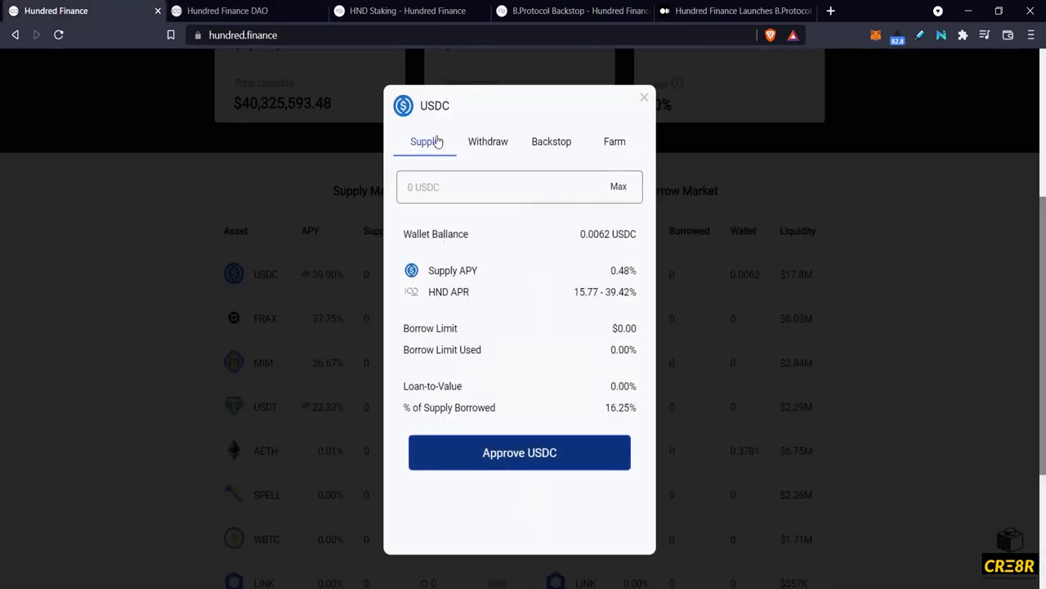
{"action": "left_click", "coordinate": [614, 141]}
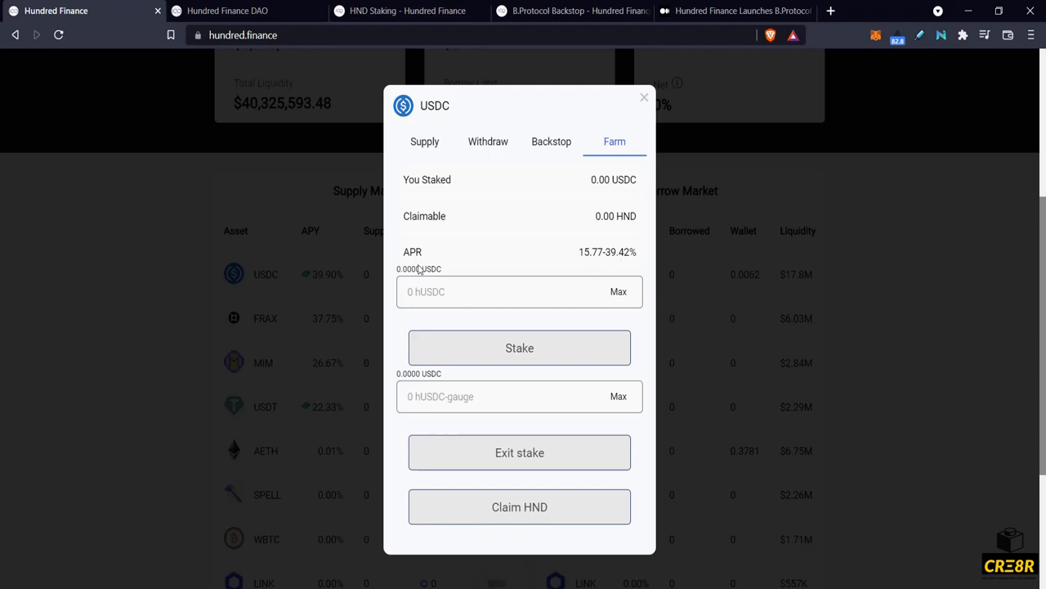
{"action": "left_click", "coordinate": [644, 98]}
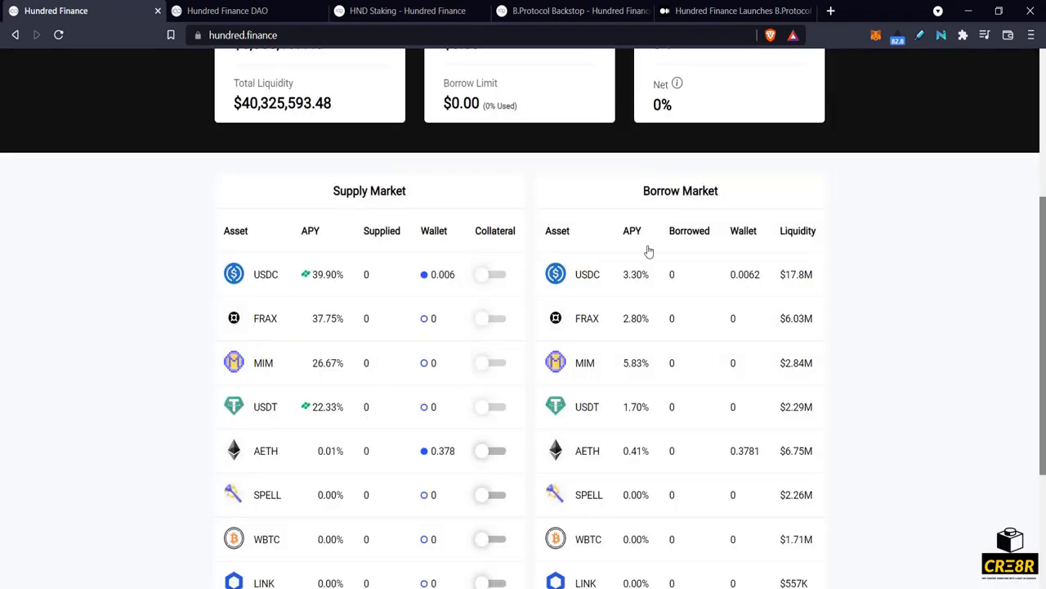
{"action": "scroll", "scroll_direction": "up", "scroll_amount": 3}
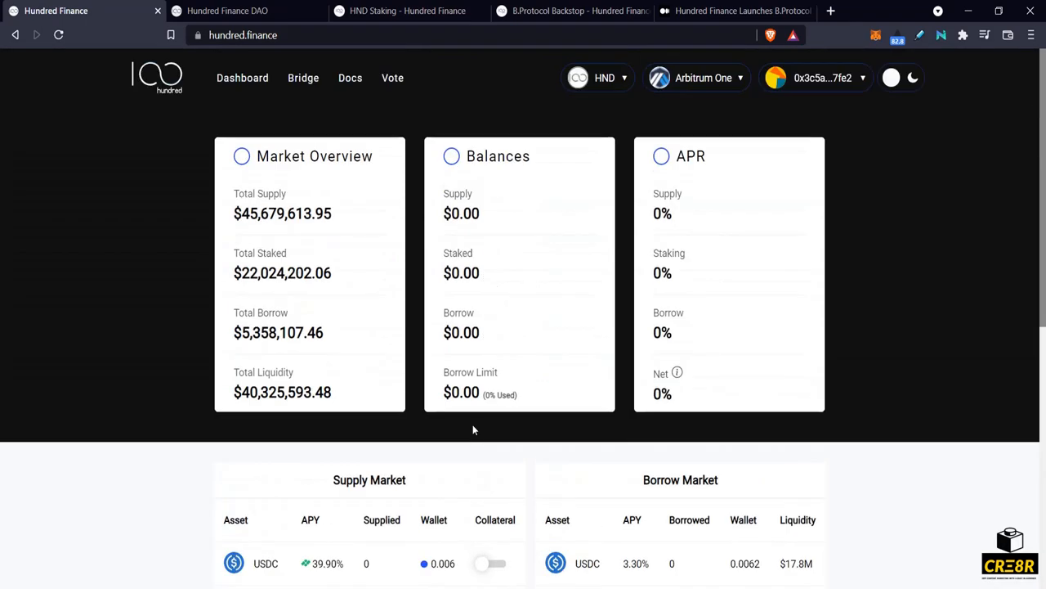